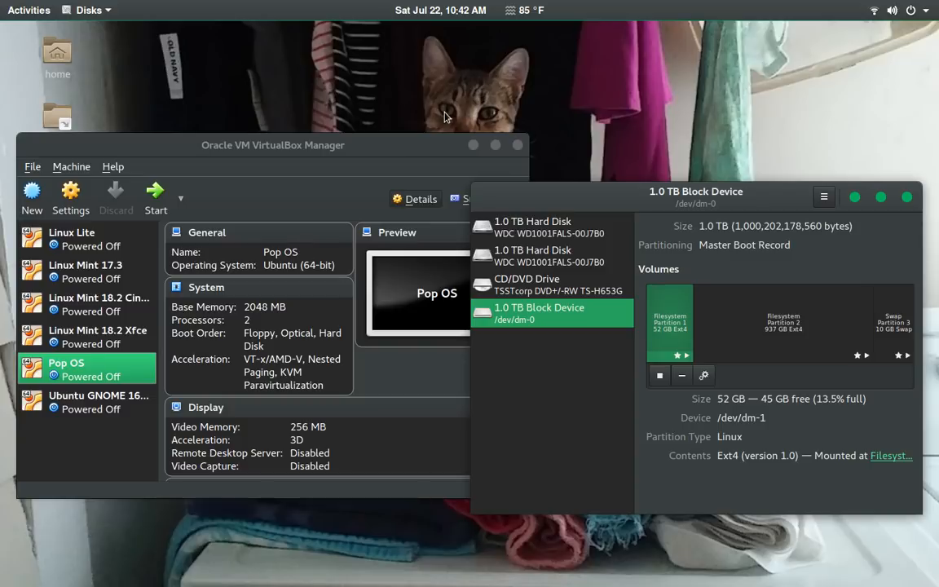
{"action": "mouse_move", "coordinate": [635, 137]}
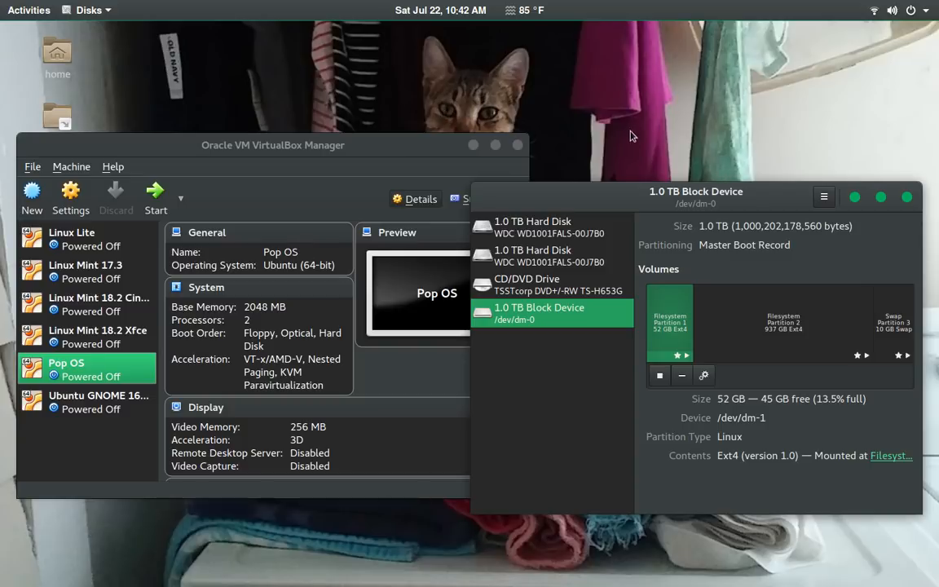
{"action": "mouse_move", "coordinate": [525, 72]}
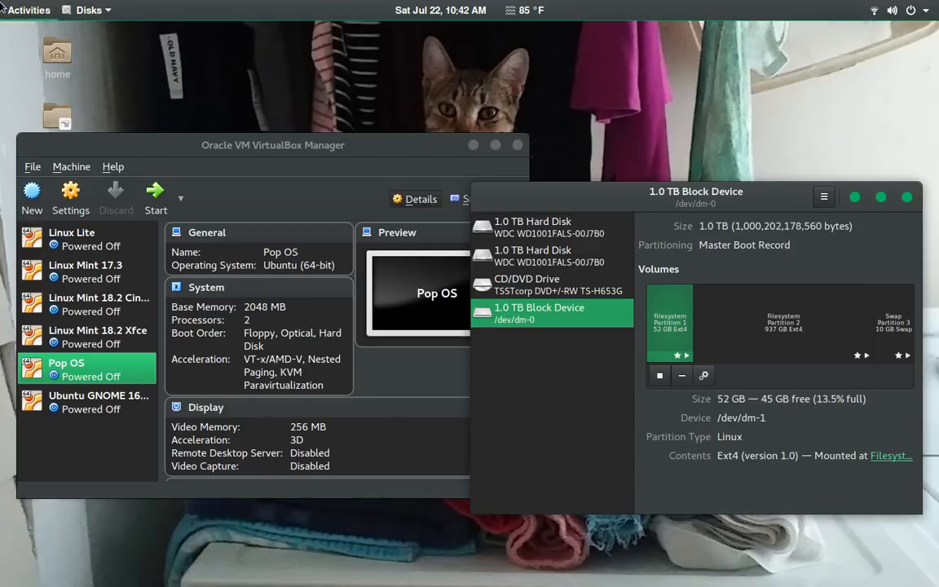
{"action": "mouse_move", "coordinate": [844, 7]}
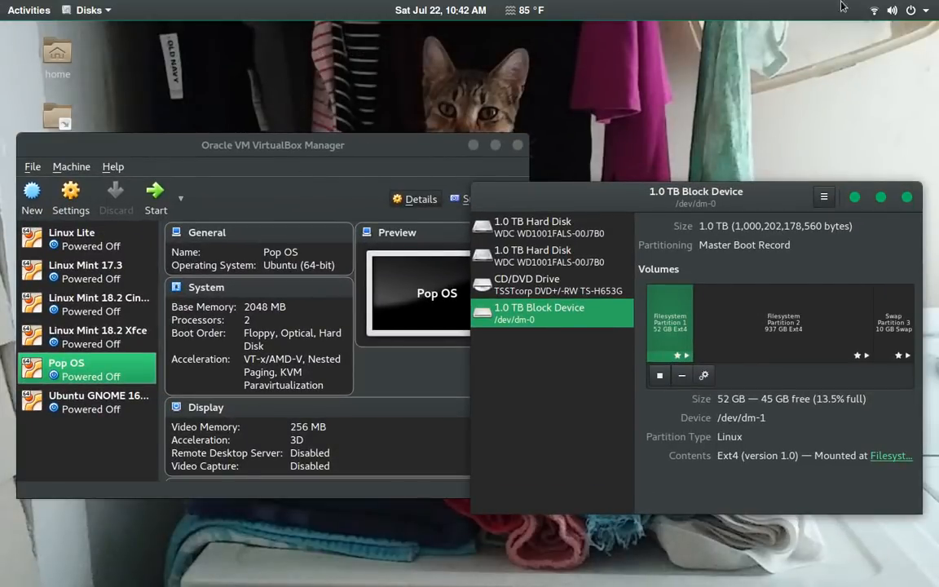
- Enlarge the twm desktop screenshot from the article's infobox in the media viewer
{"action": "left_click", "coordinate": [888, 10]}
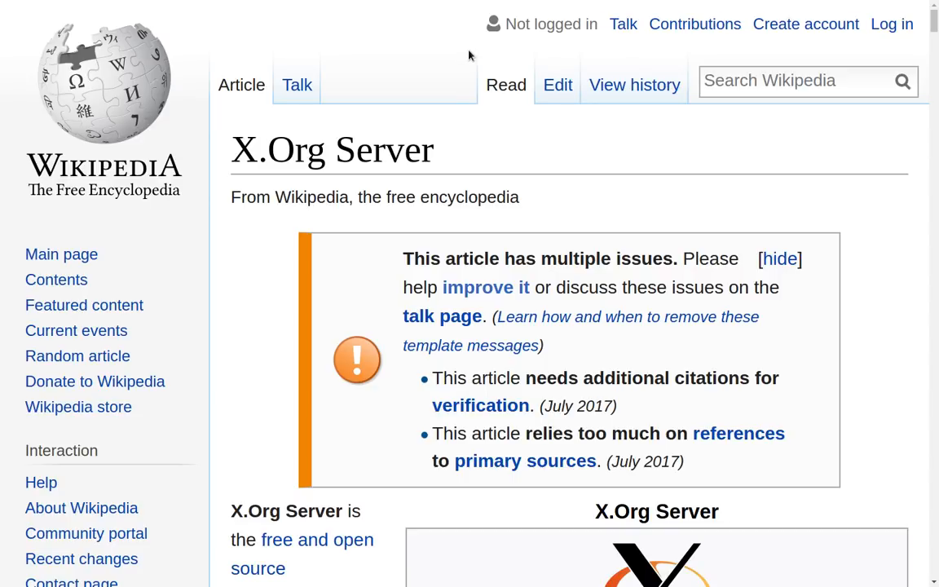
{"action": "mouse_move", "coordinate": [431, 202]}
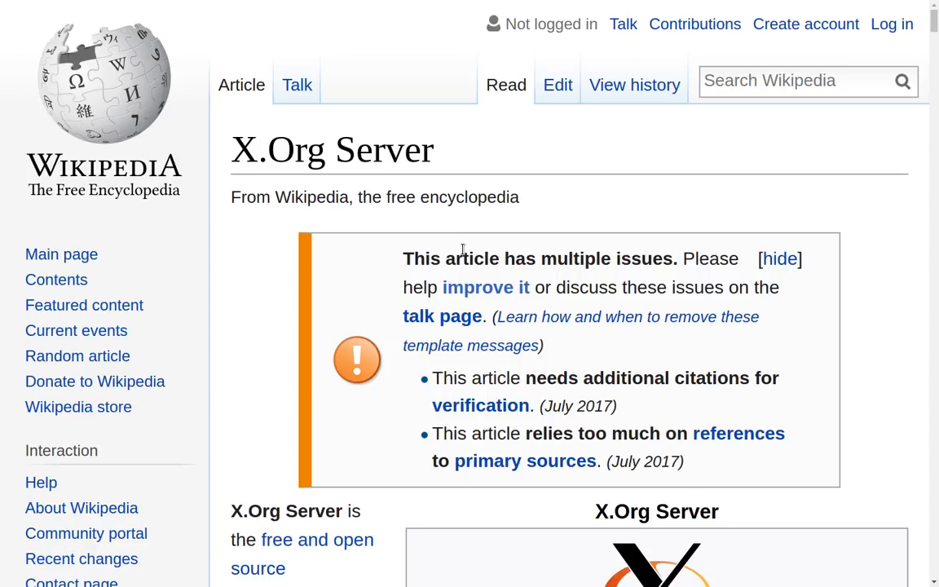
{"action": "mouse_move", "coordinate": [485, 286]}
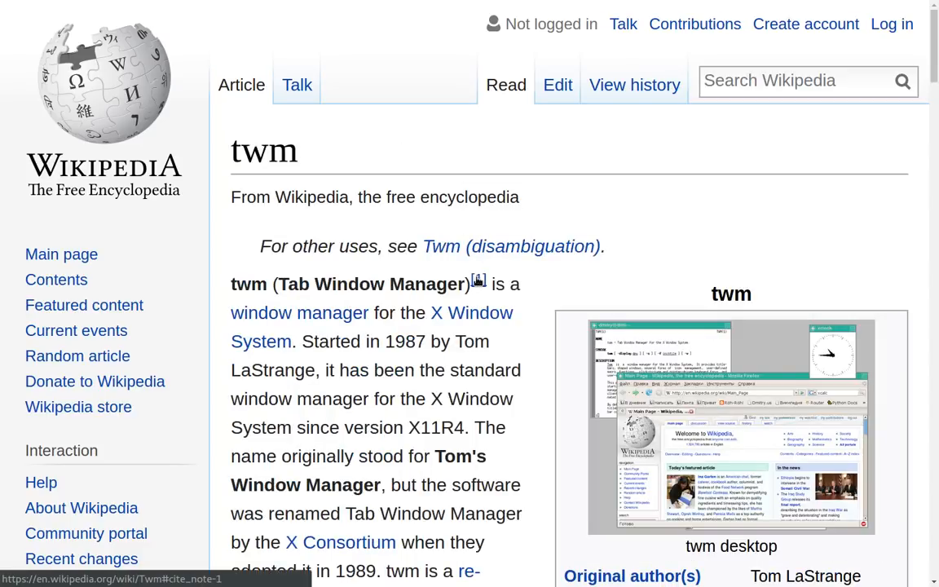
{"action": "mouse_move", "coordinate": [478, 280]}
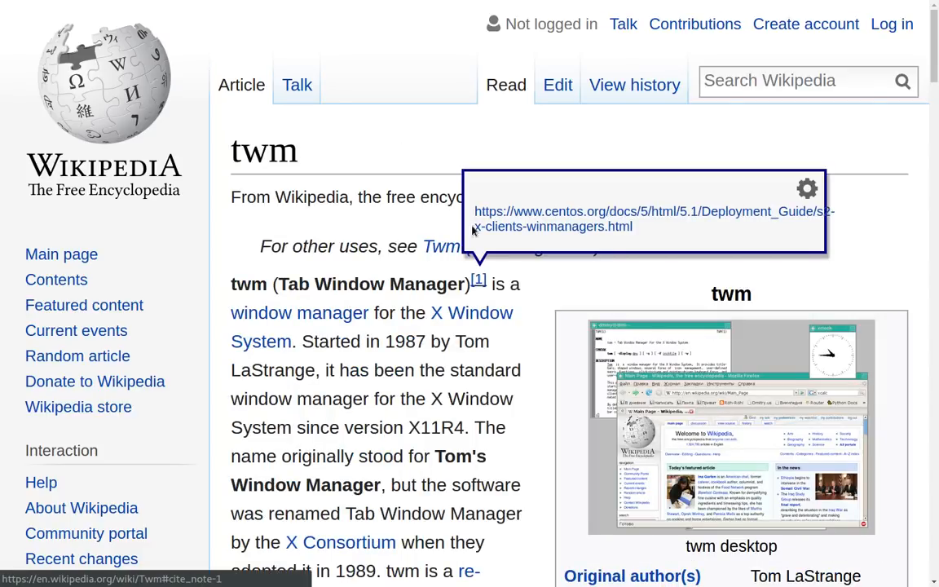
{"action": "mouse_move", "coordinate": [470, 154]}
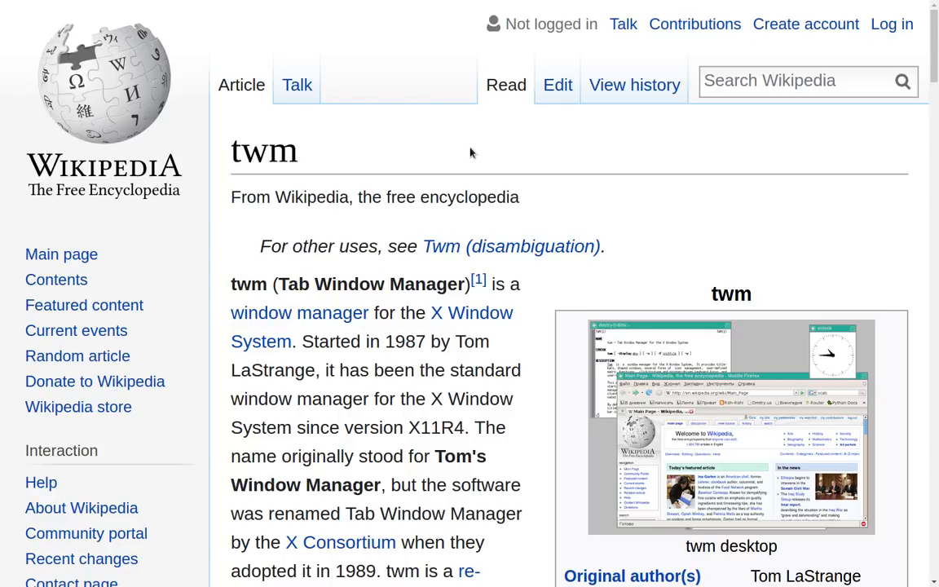
{"action": "mouse_move", "coordinate": [431, 176]}
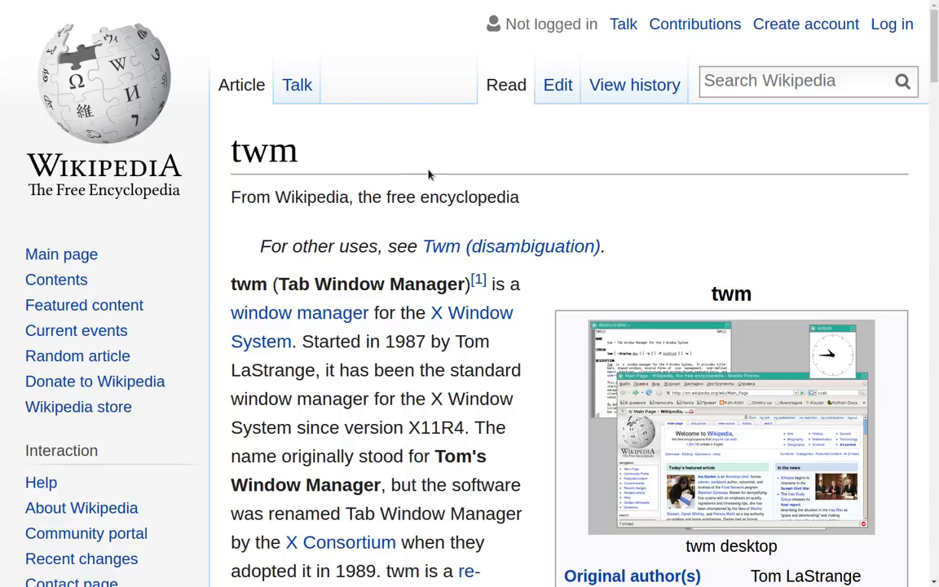
{"action": "scroll", "scroll_direction": "down", "scroll_amount": 3}
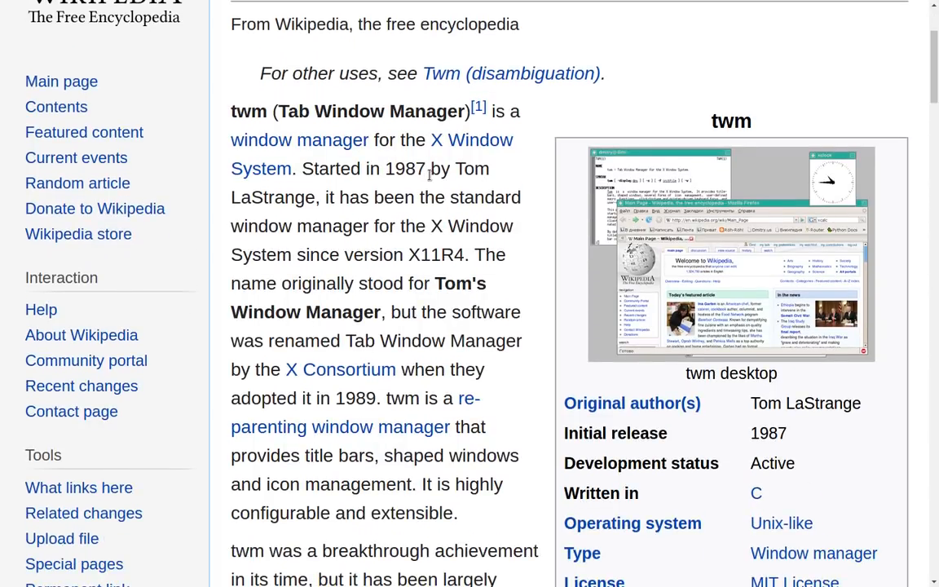
{"action": "mouse_move", "coordinate": [431, 171]}
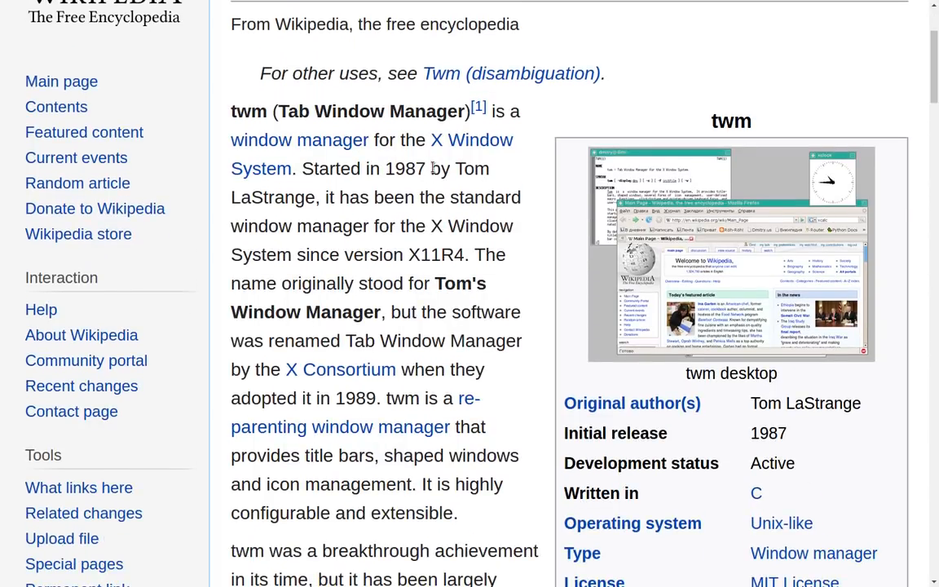
{"action": "scroll", "scroll_direction": "up", "scroll_amount": 3}
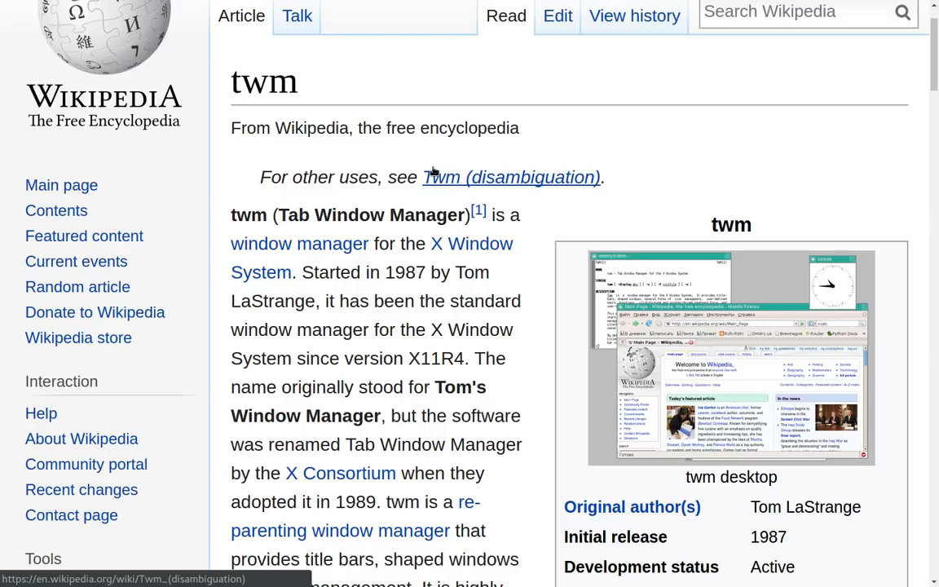
{"action": "mouse_move", "coordinate": [660, 313]}
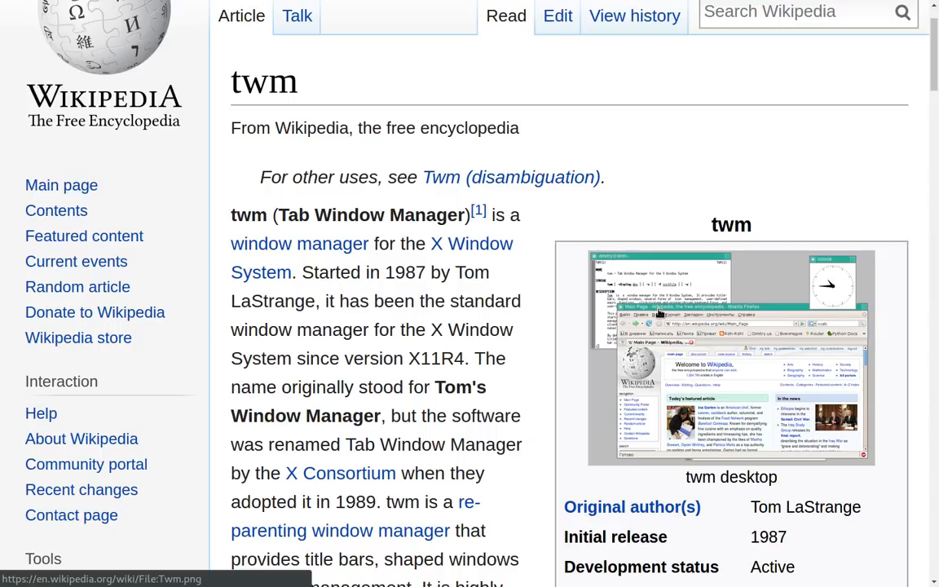
{"action": "left_click", "coordinate": [731, 356]}
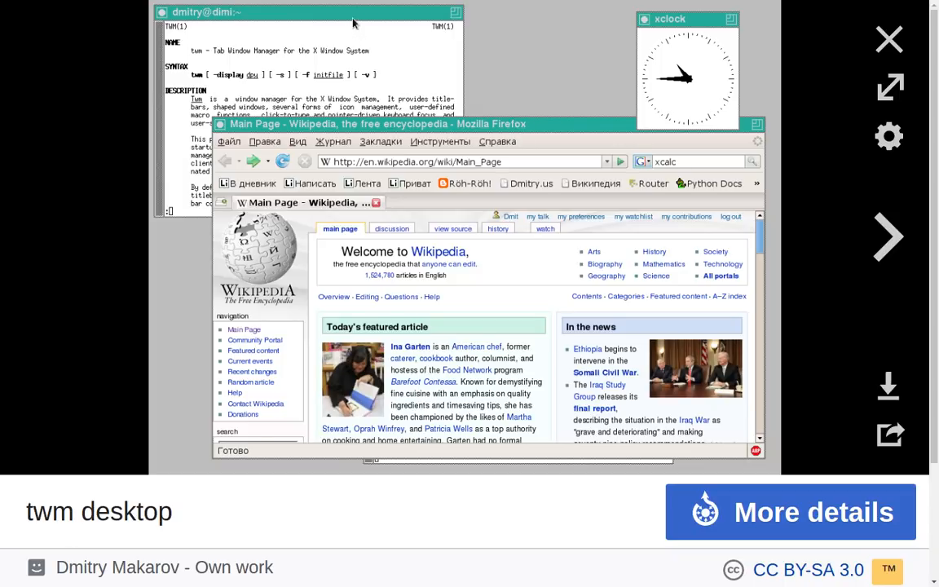
{"action": "mouse_move", "coordinate": [639, 98]}
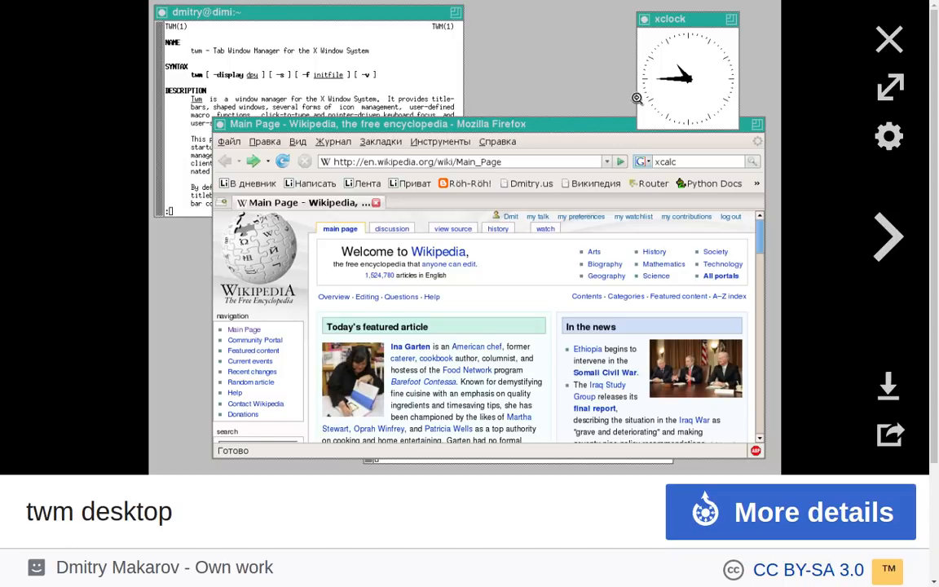
{"action": "mouse_move", "coordinate": [545, 80]}
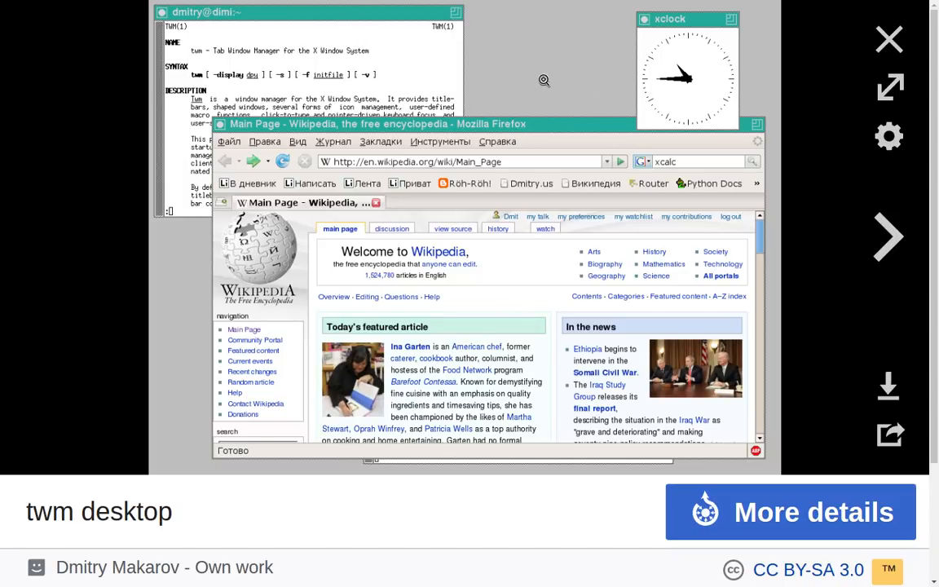
{"action": "mouse_move", "coordinate": [292, 105]}
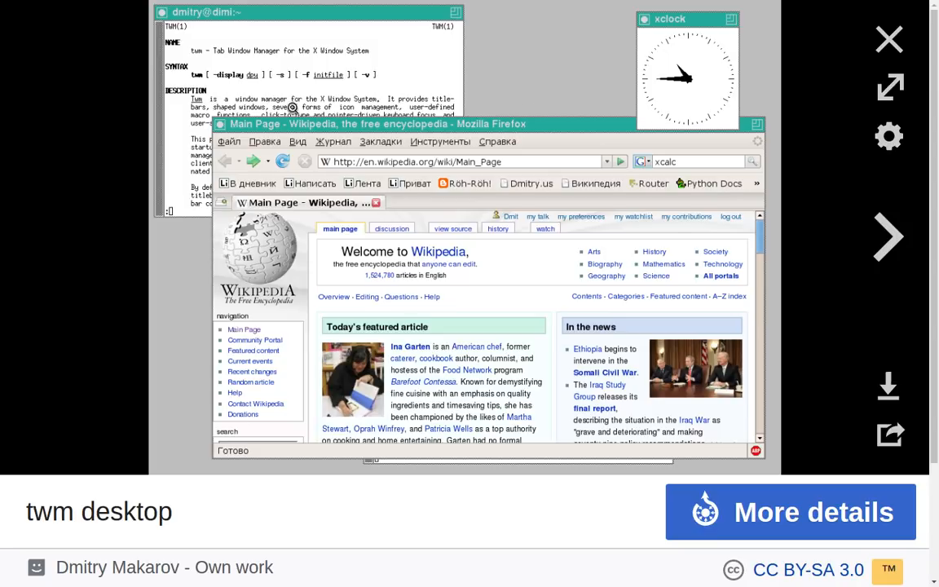
{"action": "mouse_move", "coordinate": [870, 42]}
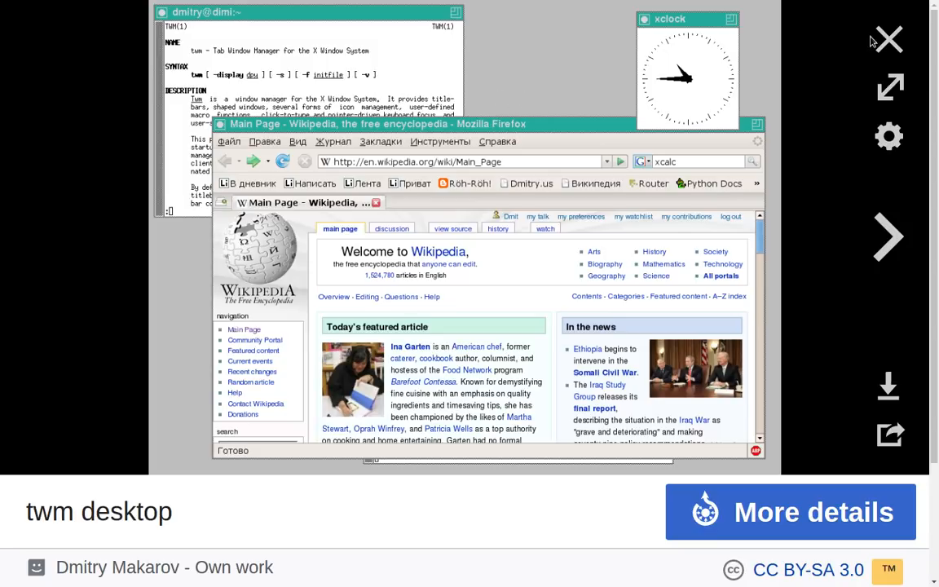
{"action": "mouse_move", "coordinate": [644, 92]}
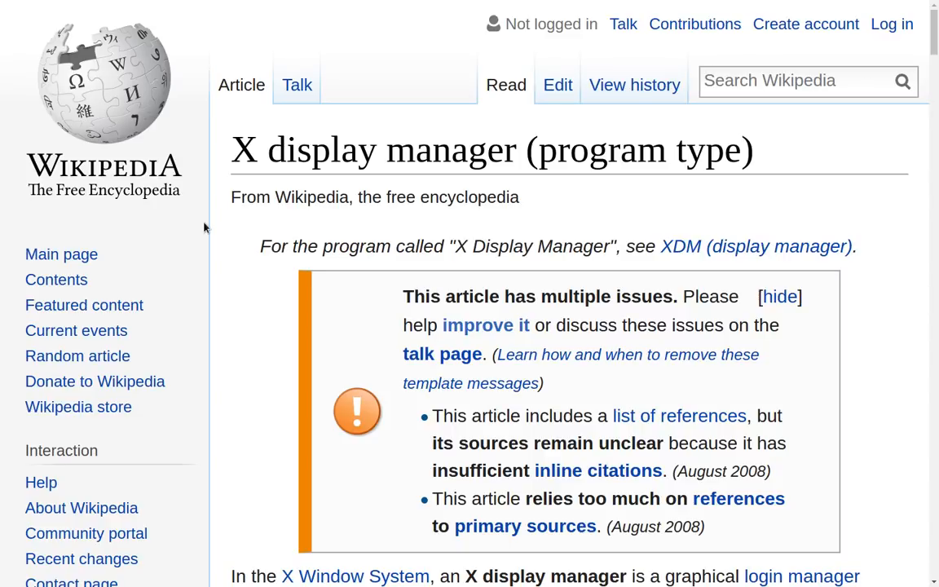
{"action": "mouse_move", "coordinate": [273, 261]}
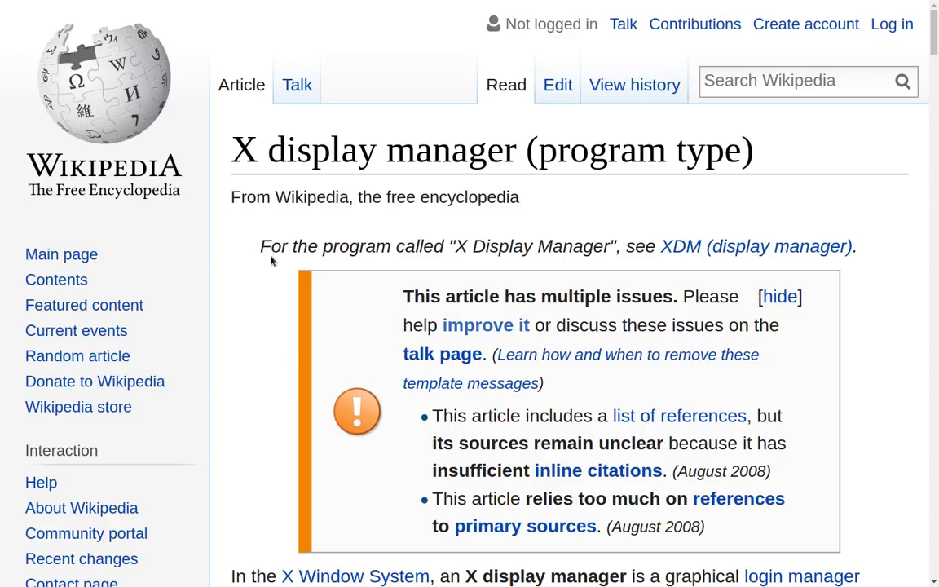
- Scroll the X display manager article down to its introduction and KDM login-screen image
{"action": "scroll", "scroll_direction": "down", "scroll_amount": 3}
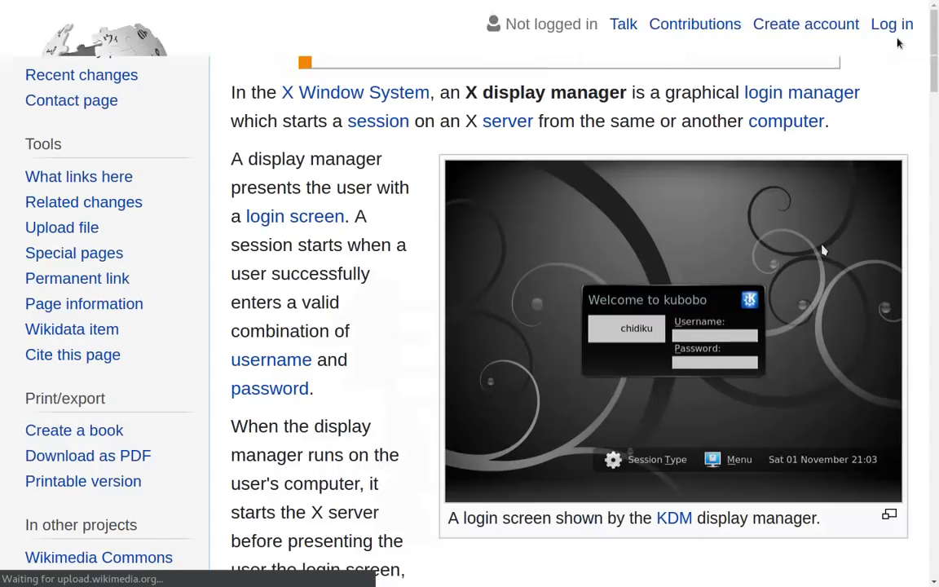
{"action": "scroll", "scroll_direction": "up", "scroll_amount": 3}
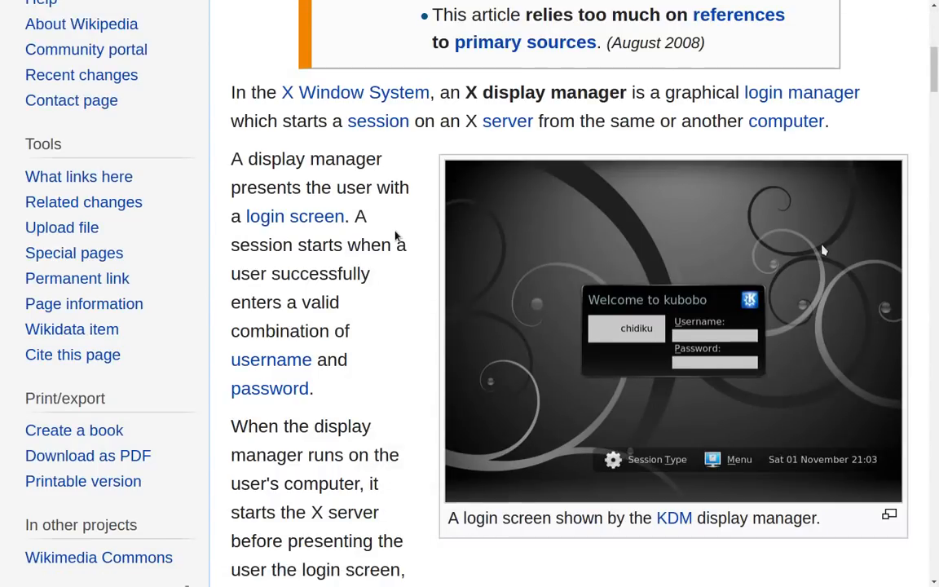
{"action": "scroll", "scroll_direction": "up", "scroll_amount": 3}
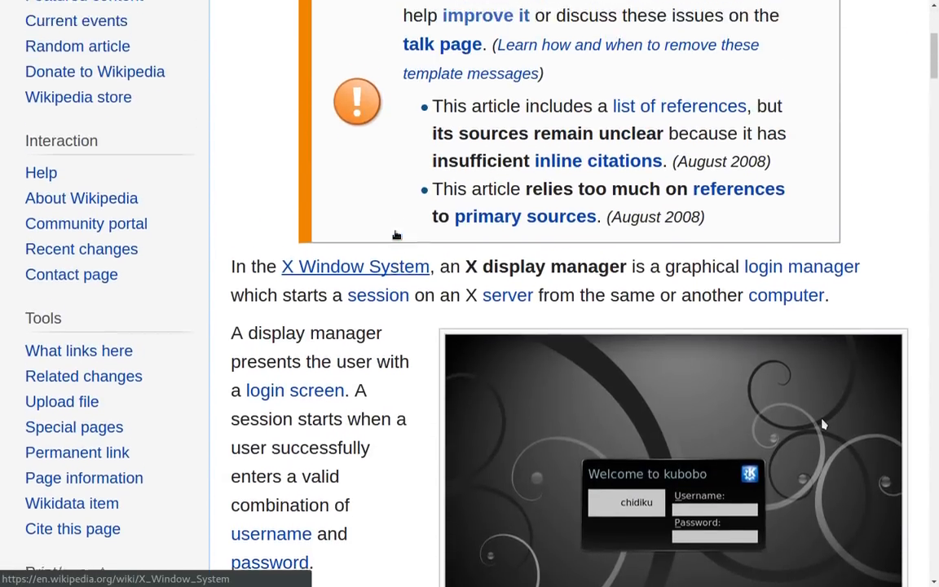
{"action": "scroll", "scroll_direction": "up", "scroll_amount": 3}
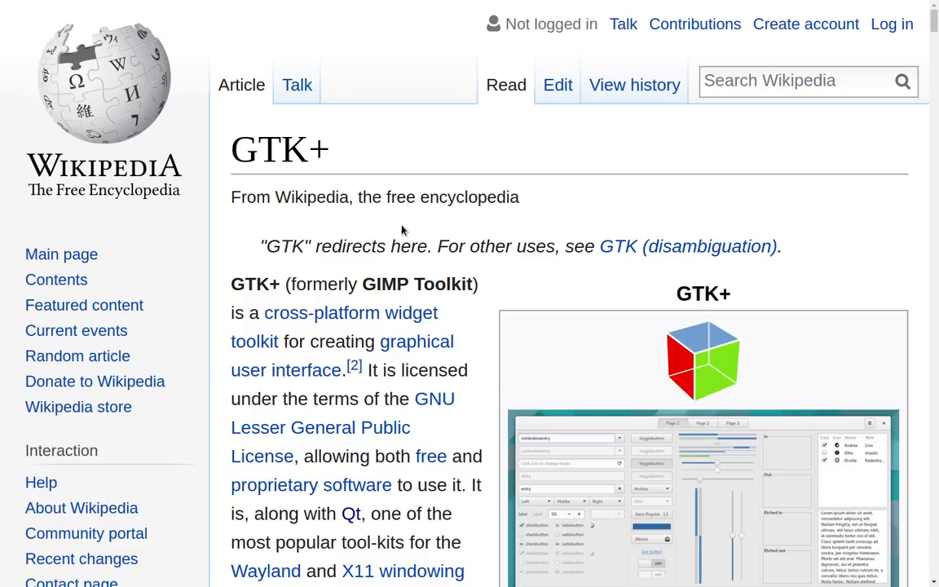
- Skim the GTK+ article and follow the 'Qt' link in its introduction to the Qt (software) article
{"action": "scroll", "scroll_direction": "down", "scroll_amount": 3}
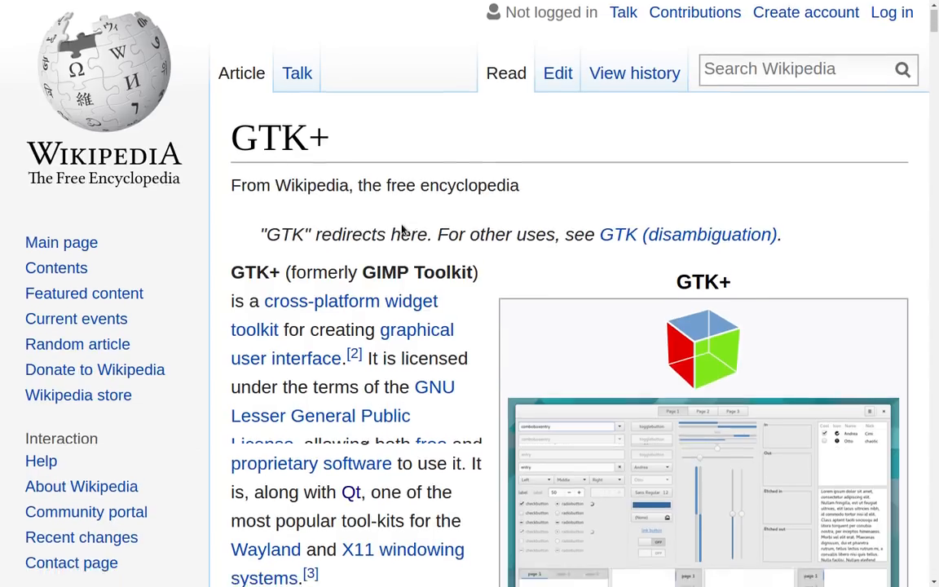
{"action": "scroll", "scroll_direction": "down", "scroll_amount": 3}
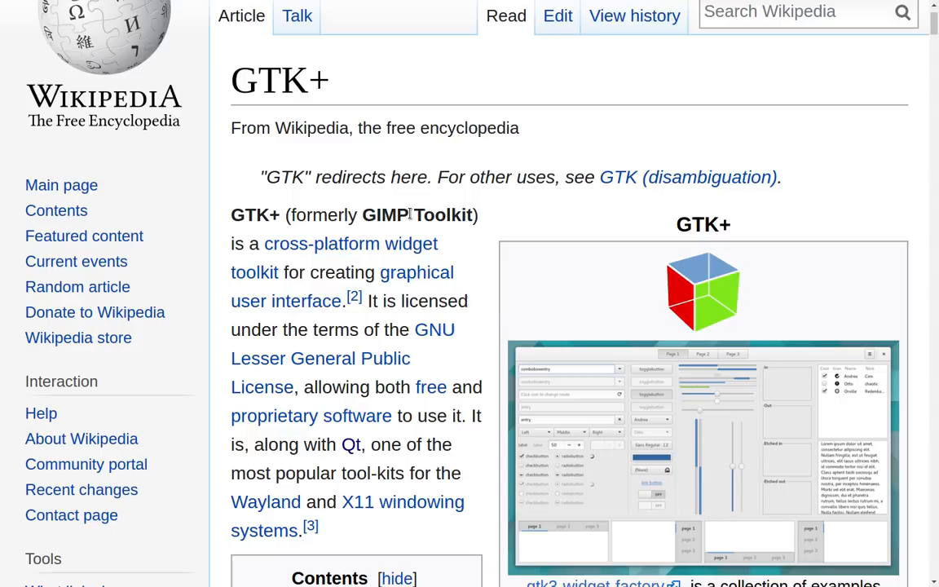
{"action": "scroll", "scroll_direction": "down", "scroll_amount": 3}
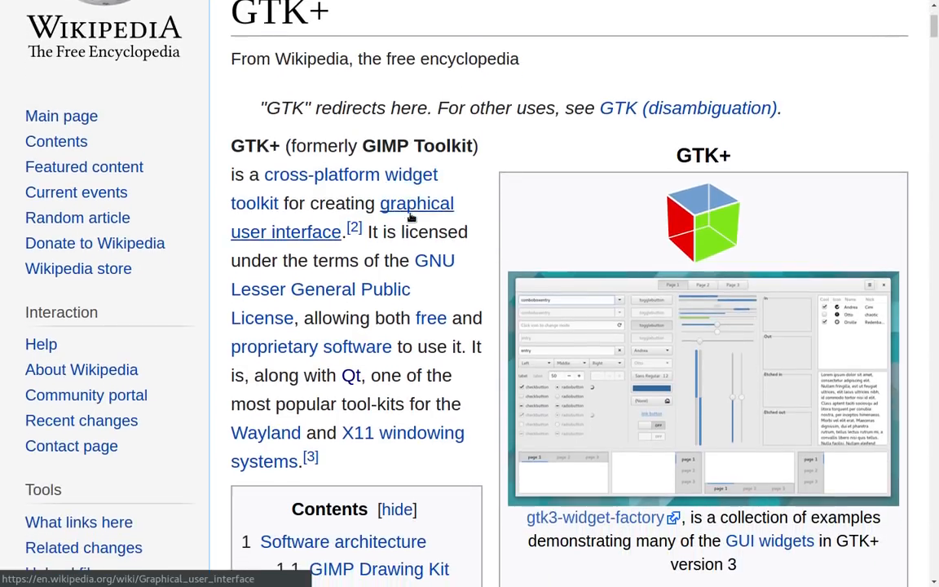
{"action": "scroll", "scroll_direction": "down", "scroll_amount": 3}
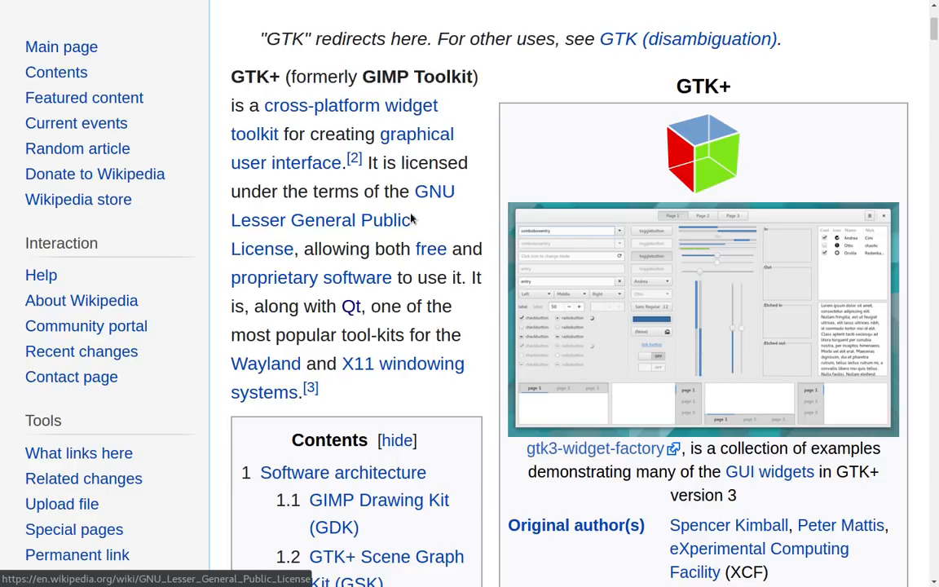
{"action": "scroll", "scroll_direction": "up", "scroll_amount": 3}
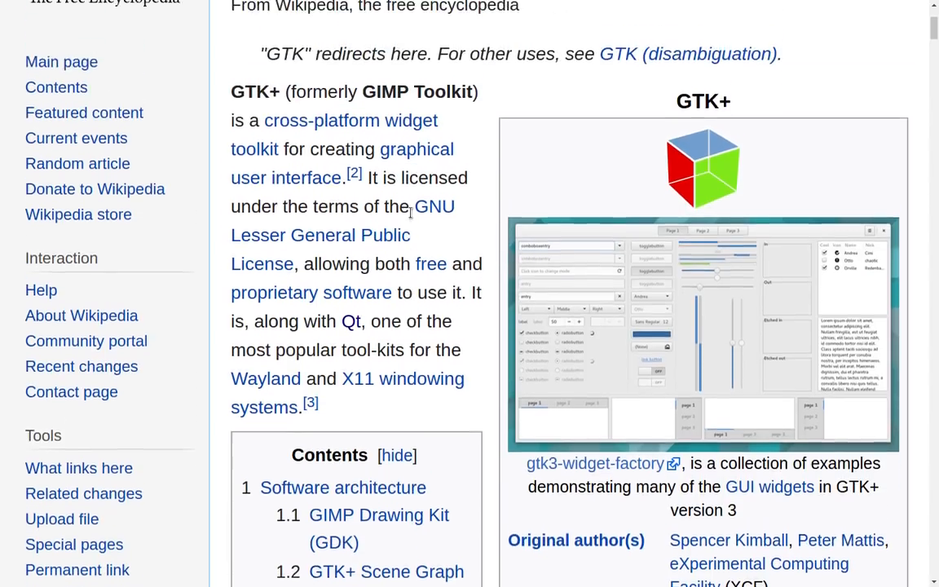
{"action": "scroll", "scroll_direction": "up", "scroll_amount": 3}
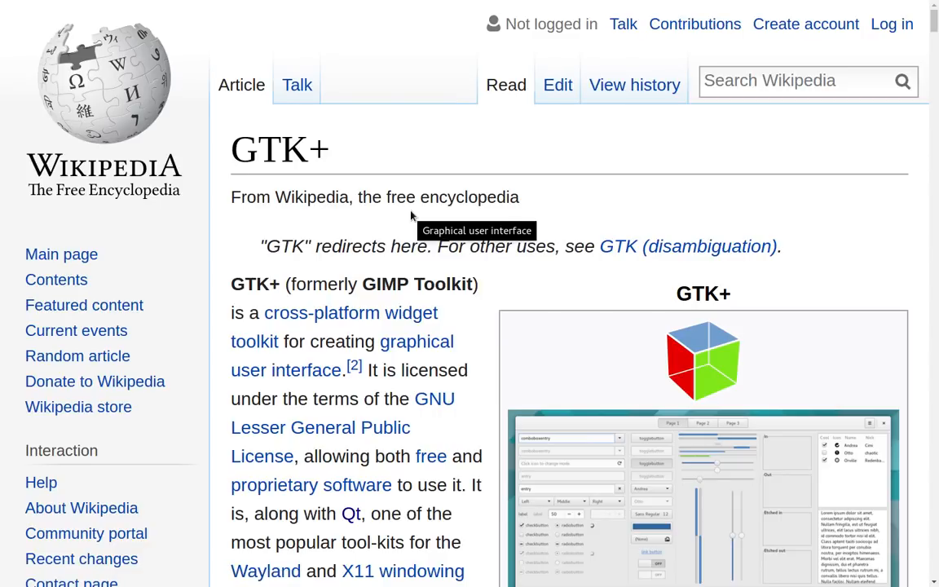
{"action": "mouse_move", "coordinate": [424, 330]}
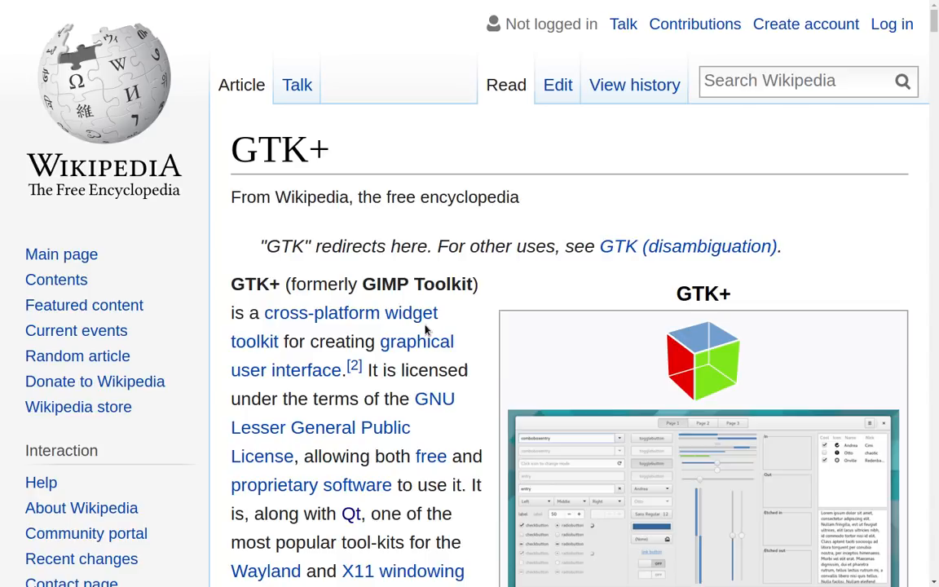
{"action": "mouse_move", "coordinate": [410, 313]}
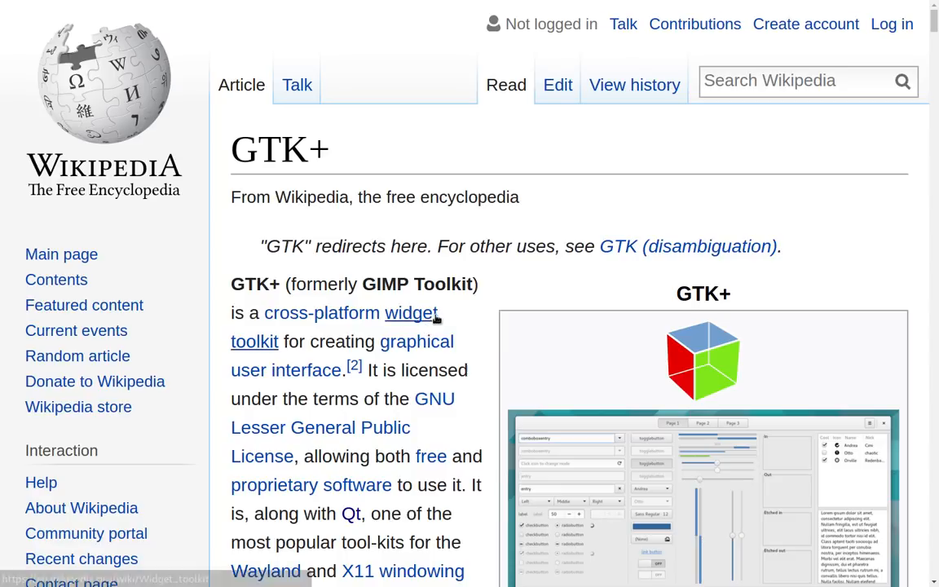
{"action": "mouse_move", "coordinate": [447, 300]}
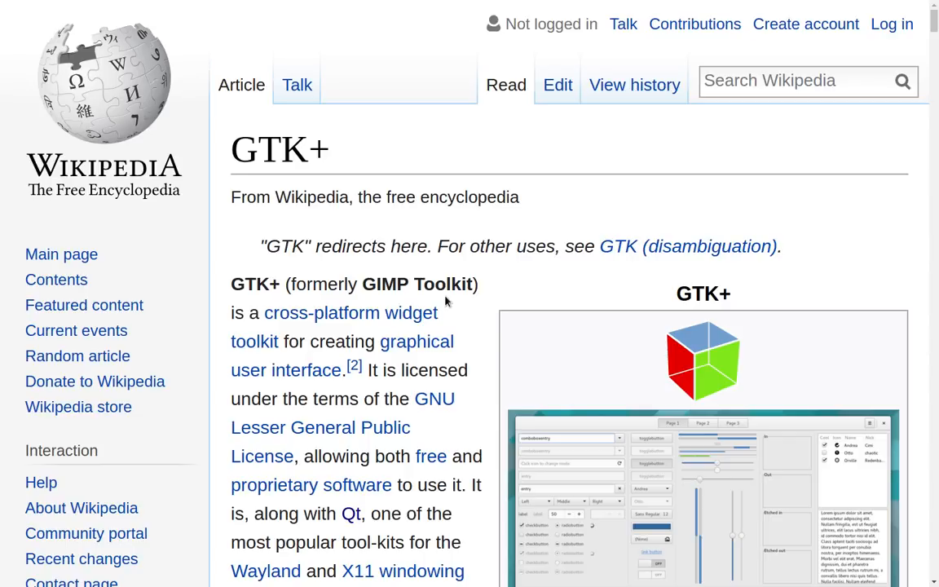
{"action": "left_click", "coordinate": [351, 514]}
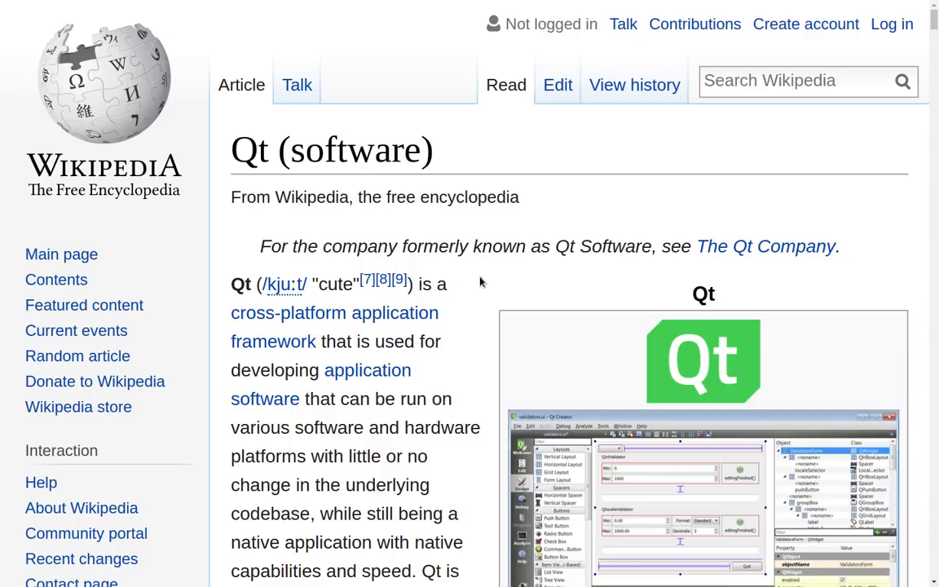
{"action": "mouse_move", "coordinate": [494, 282]}
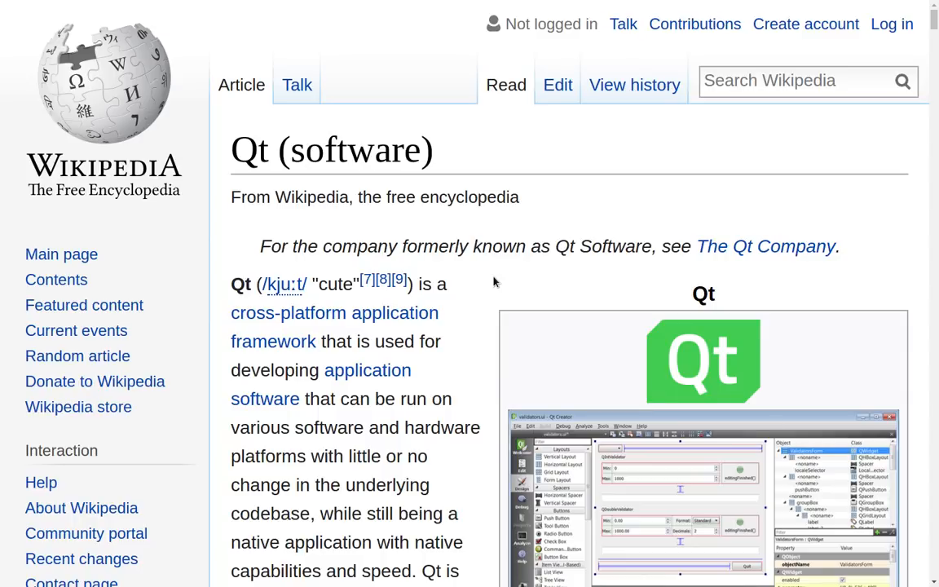
{"action": "mouse_move", "coordinate": [489, 278]}
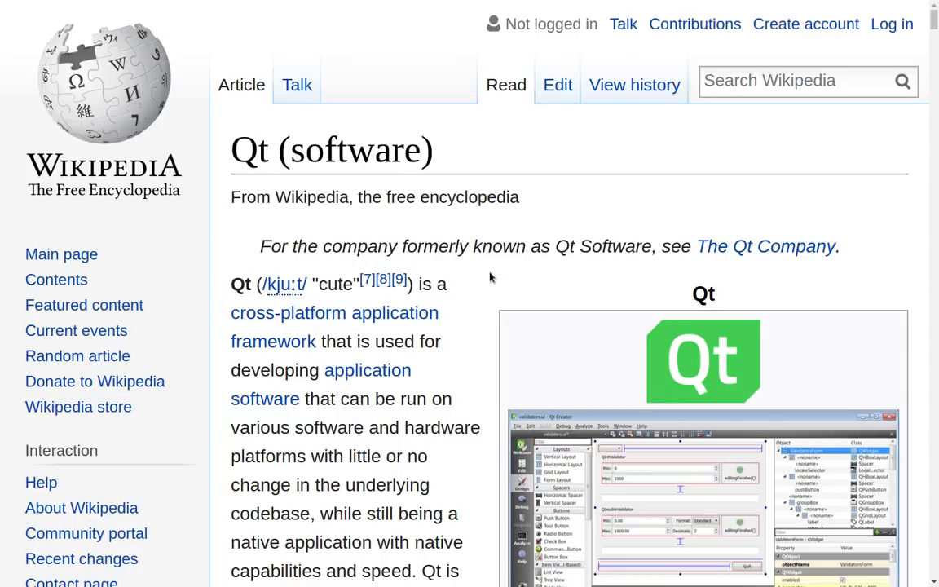
{"action": "scroll", "scroll_direction": "down", "scroll_amount": 3}
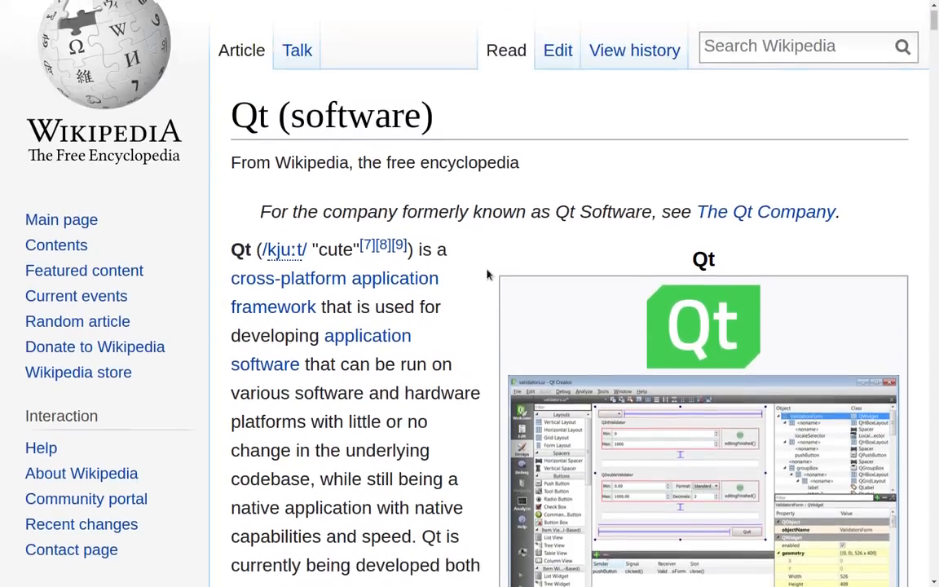
{"action": "scroll", "scroll_direction": "up", "scroll_amount": 3}
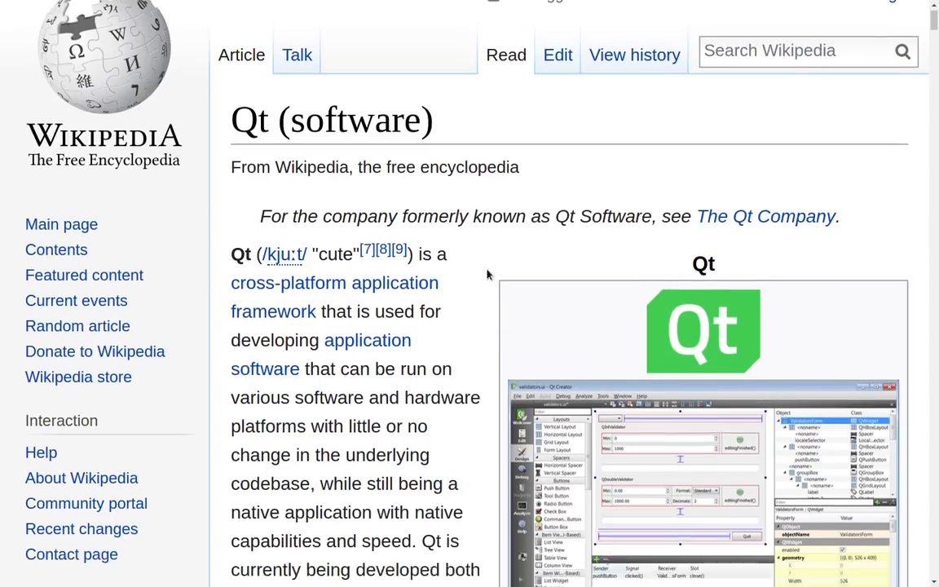
{"action": "scroll", "scroll_direction": "down", "scroll_amount": 3}
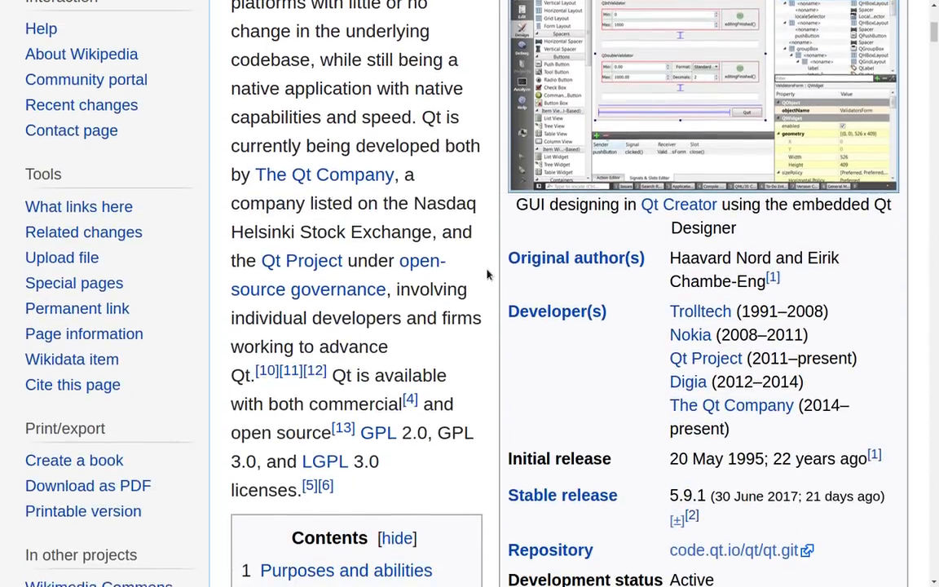
{"action": "scroll", "scroll_direction": "down", "scroll_amount": 3}
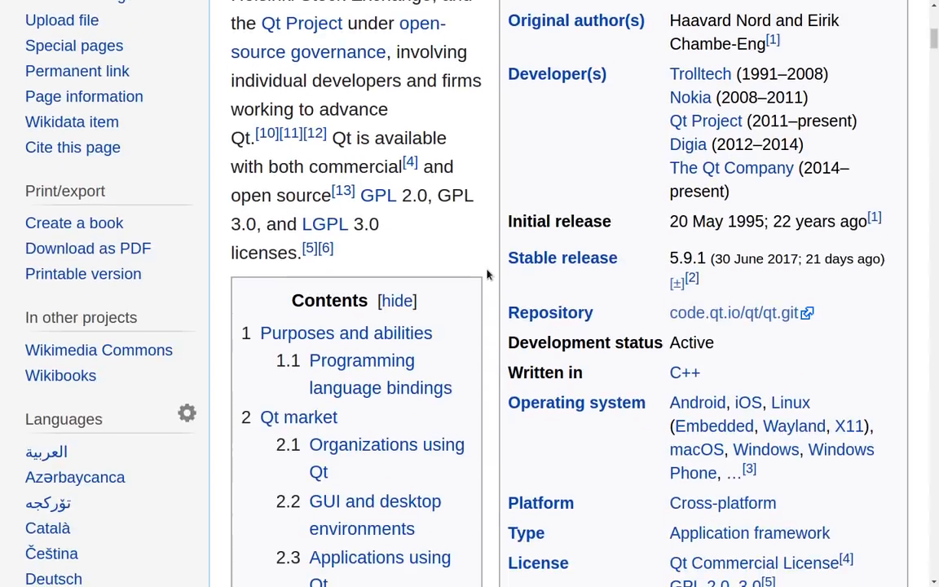
{"action": "scroll", "scroll_direction": "up", "scroll_amount": 3}
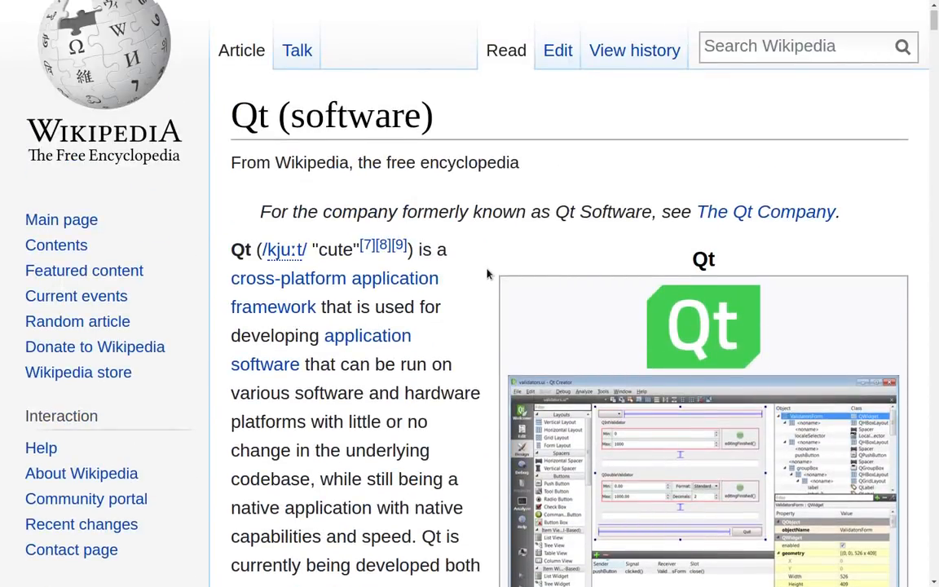
{"action": "scroll", "scroll_direction": "up", "scroll_amount": 3}
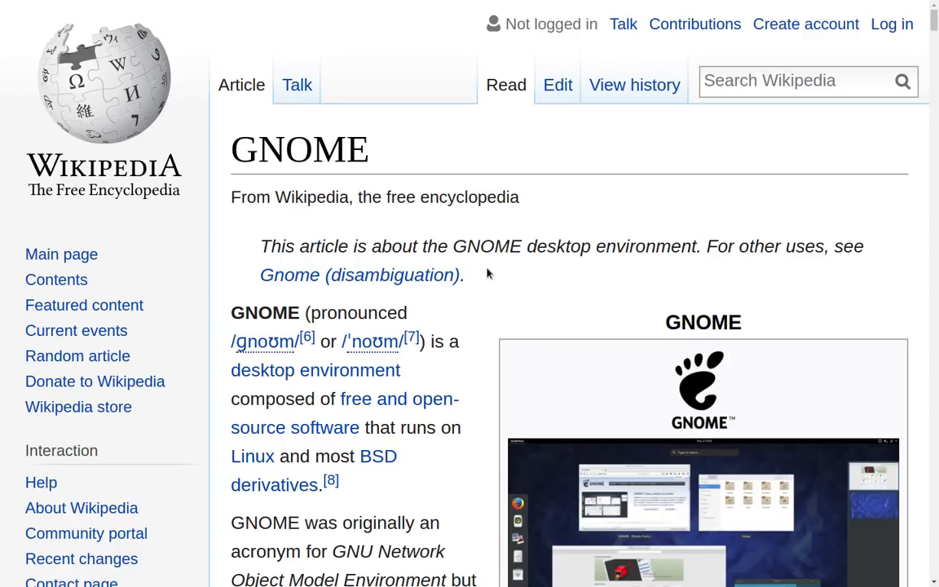
{"action": "mouse_move", "coordinate": [368, 305]}
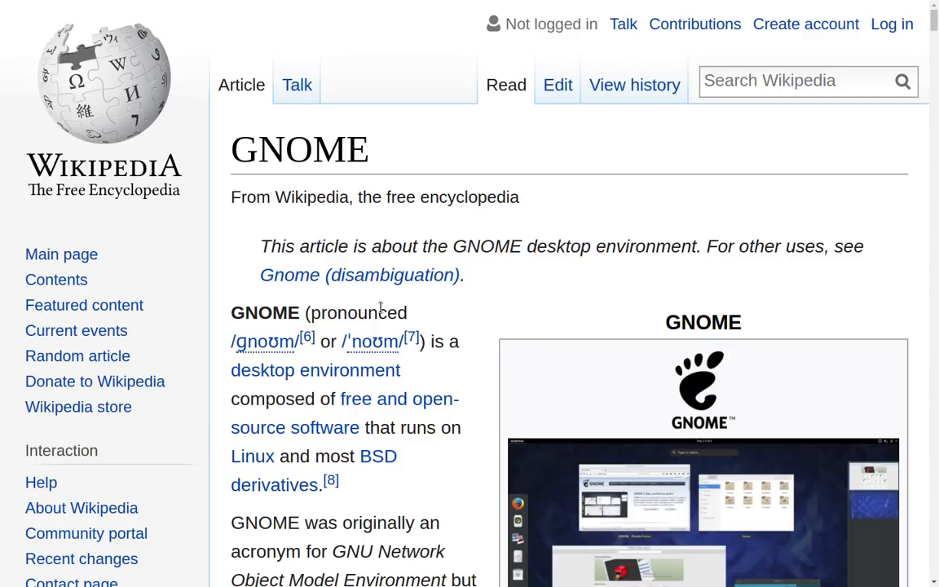
{"action": "mouse_move", "coordinate": [315, 433]}
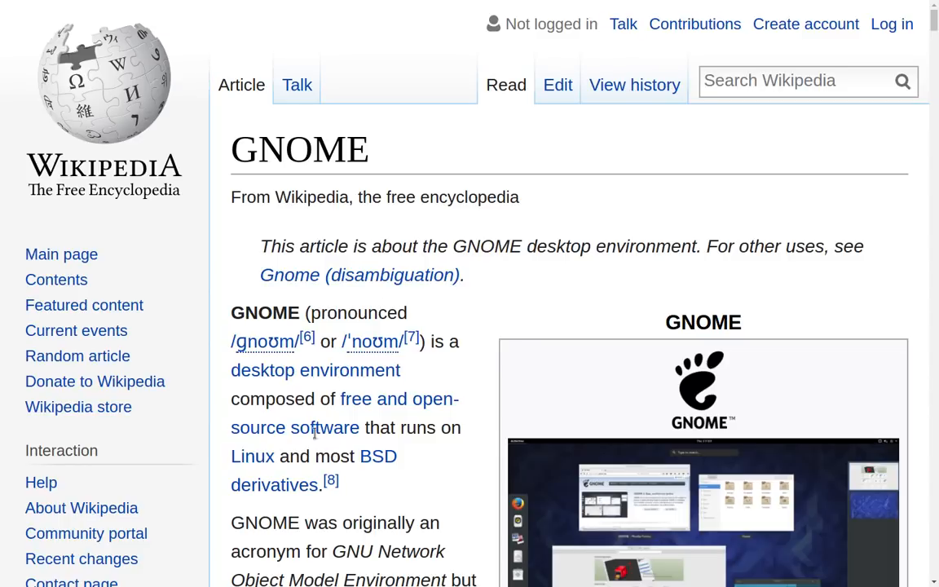
{"action": "mouse_move", "coordinate": [313, 428]}
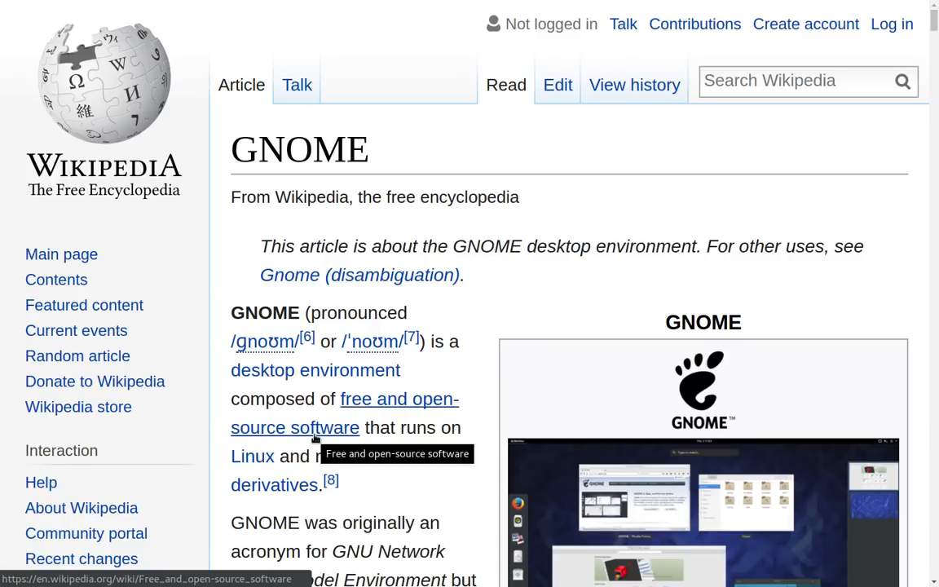
{"action": "mouse_move", "coordinate": [427, 433]}
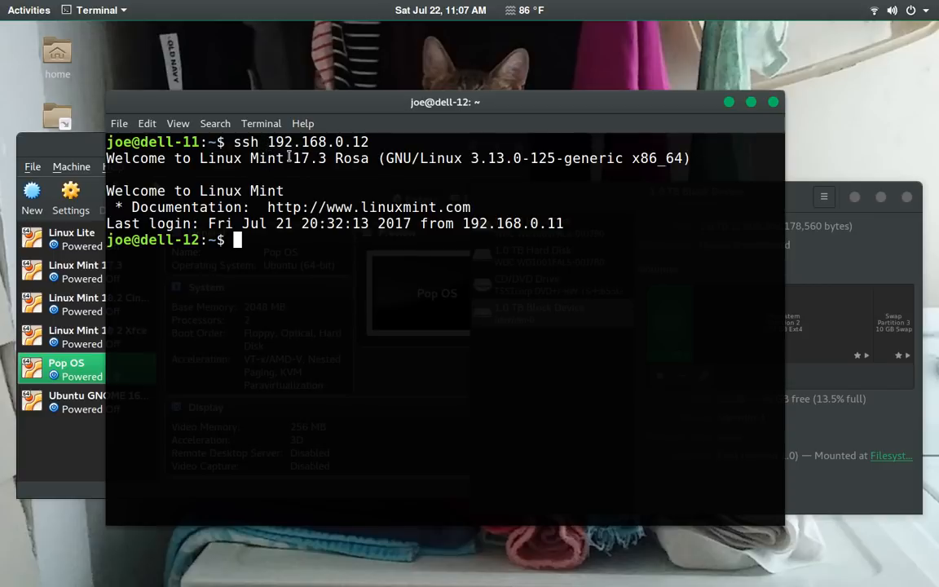
{"action": "mouse_move", "coordinate": [342, 173]}
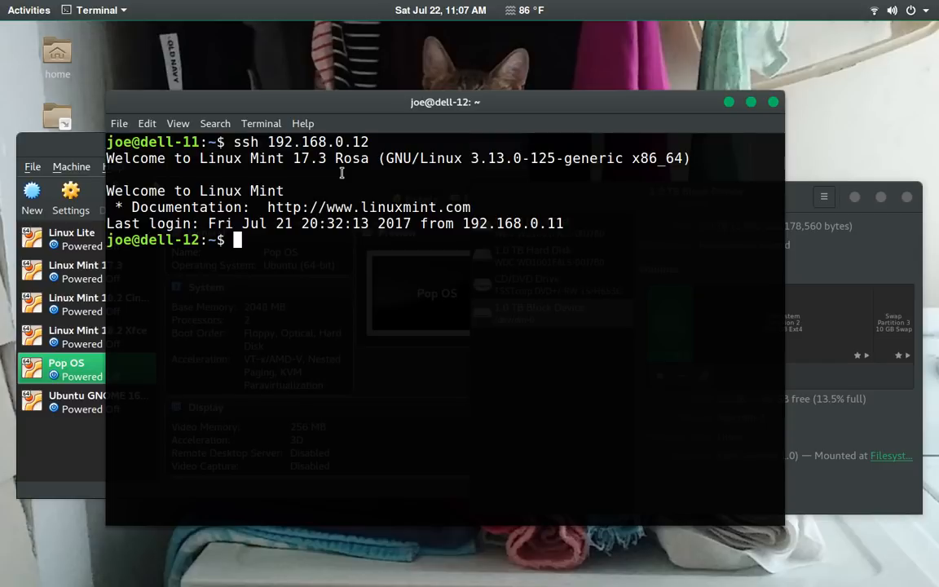
- Run grsync over SSH, see the cannot-open-display Gtk-WARNING, then exit the remote session
{"action": "type", "text": "gr"}
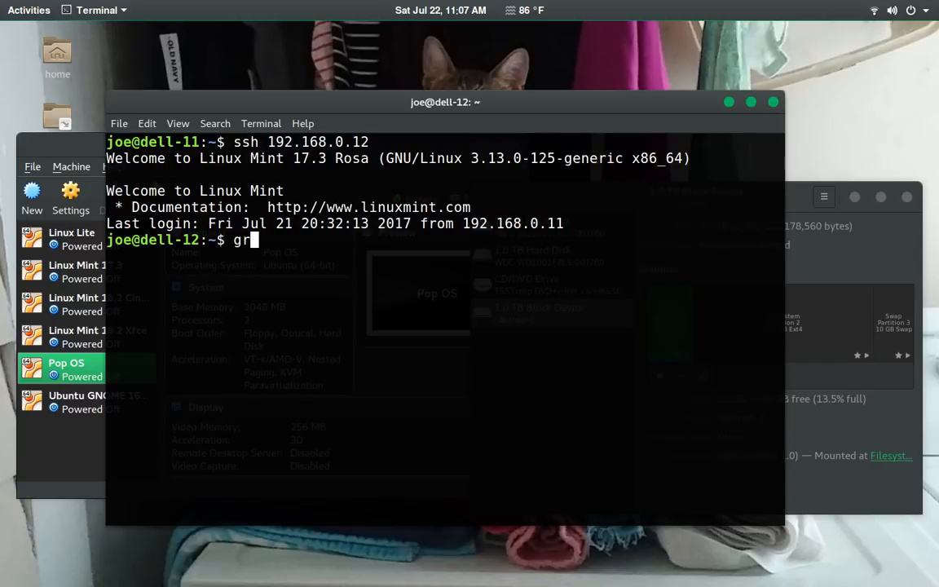
{"action": "type", "text": "sync"}
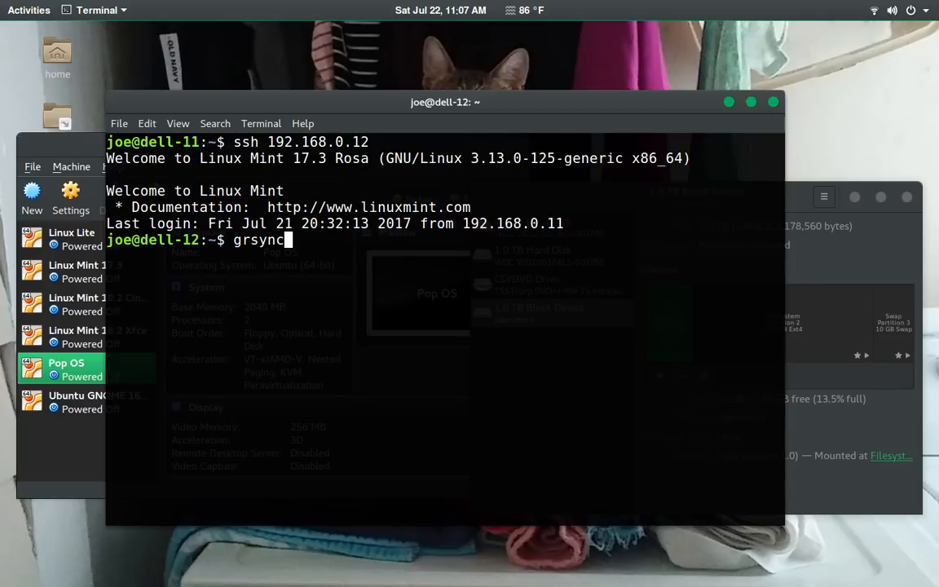
{"action": "key", "text": "Return"}
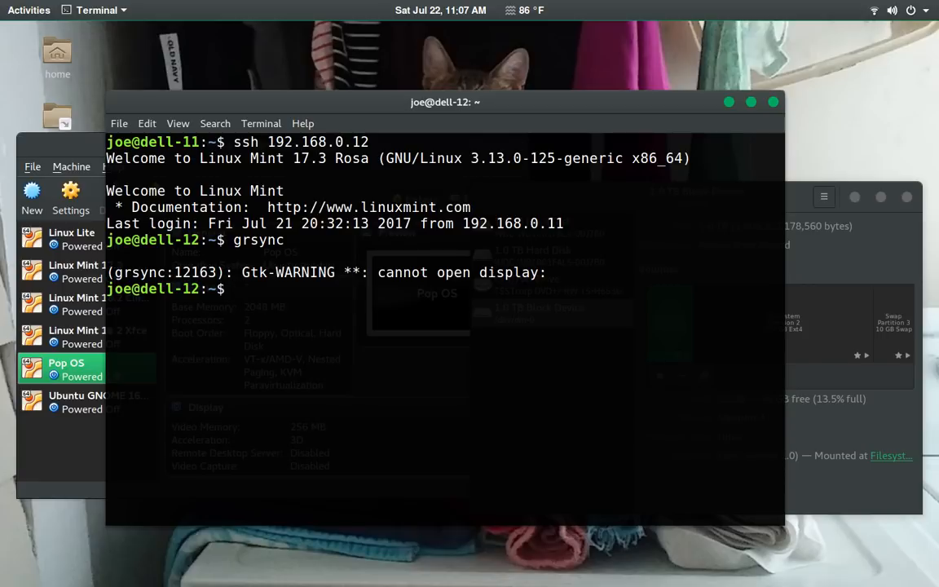
{"action": "type", "text": "exit"}
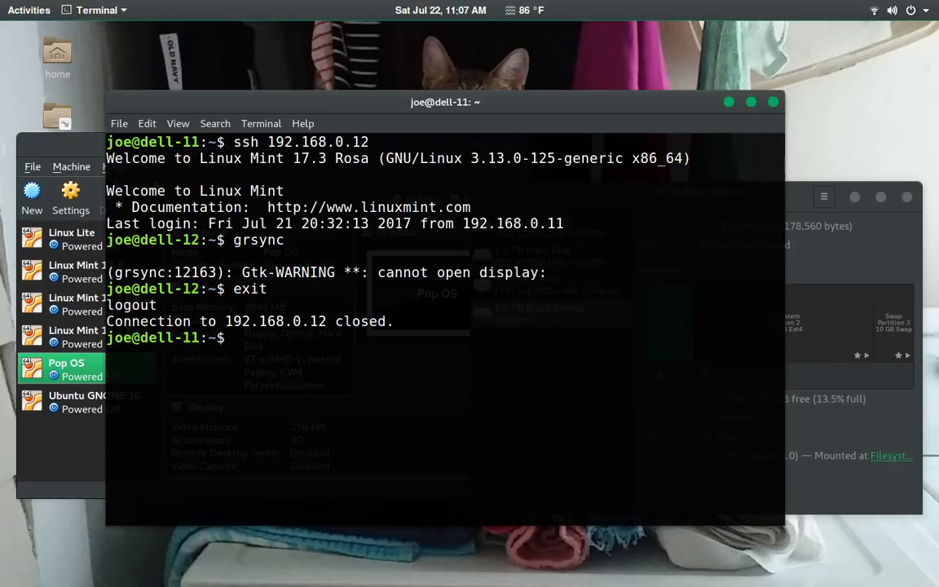
- Connect with ssh -X 192.168.0.12 to open a session with X11 forwarding
{"action": "type", "text": "ssh"}
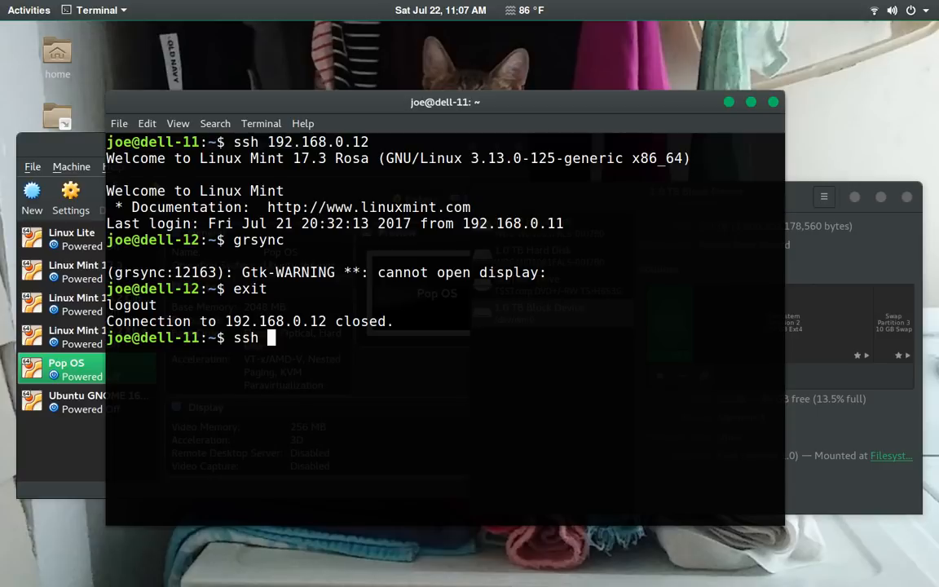
{"action": "type", "text": "-X"}
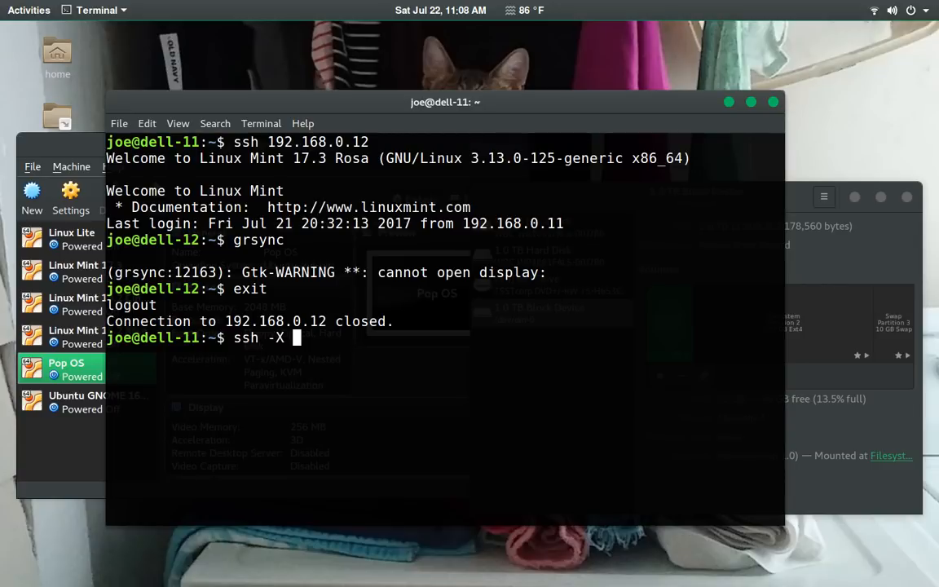
{"action": "type", "text": "192"}
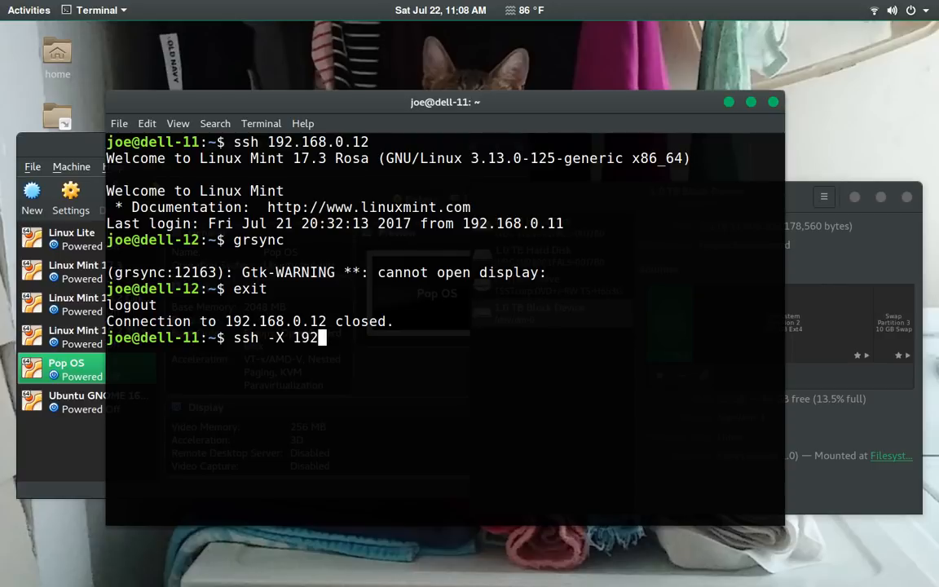
{"action": "type", "text": ".168"}
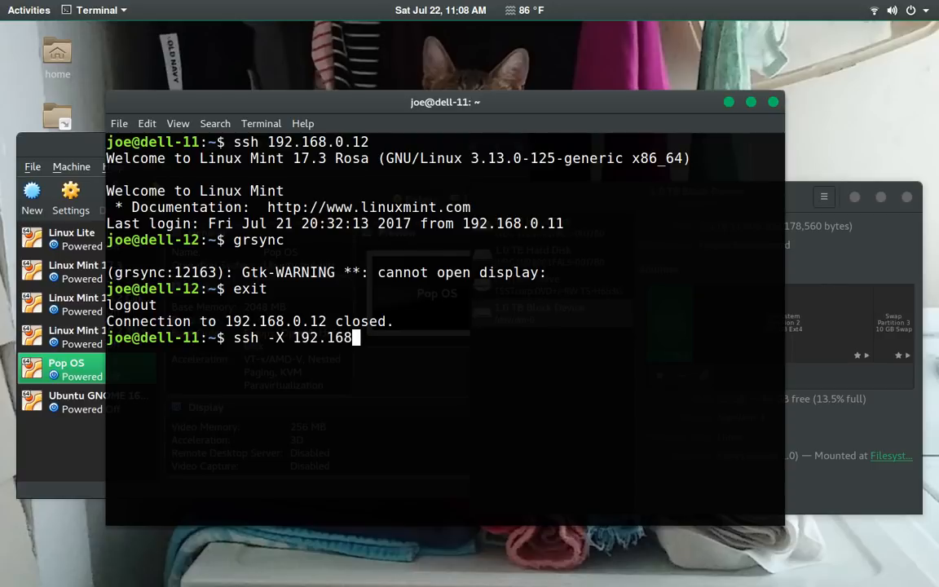
{"action": "type", "text": "0."}
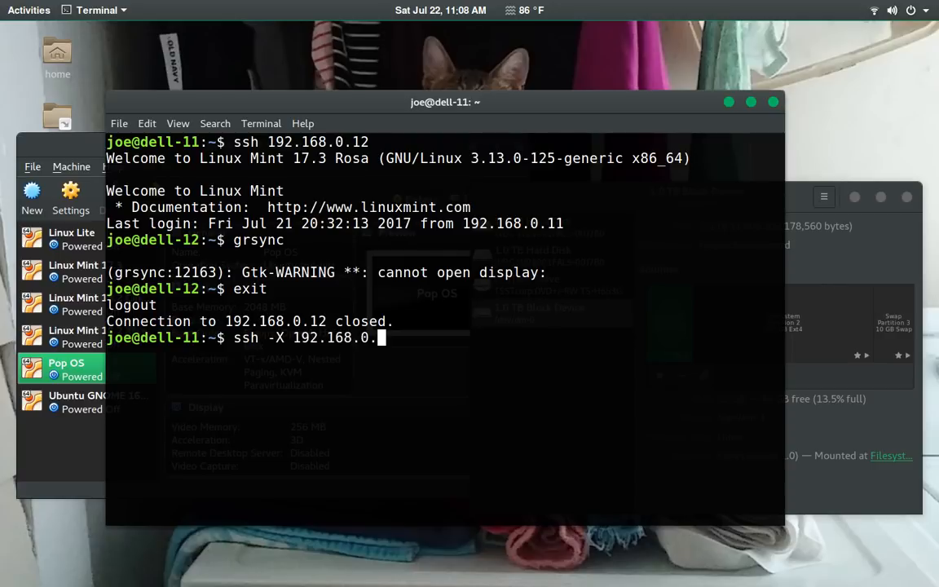
{"action": "type", "text": "12"}
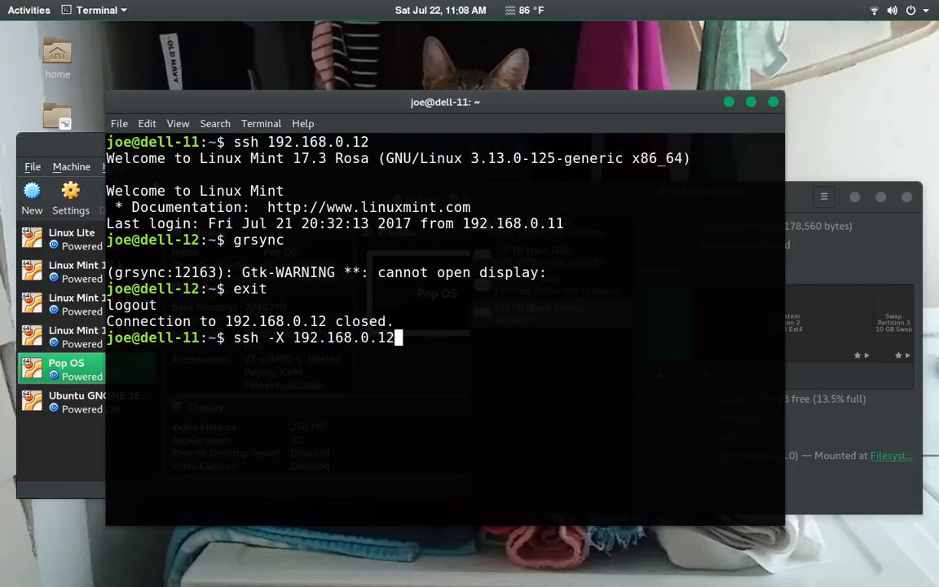
{"action": "key", "text": "Return"}
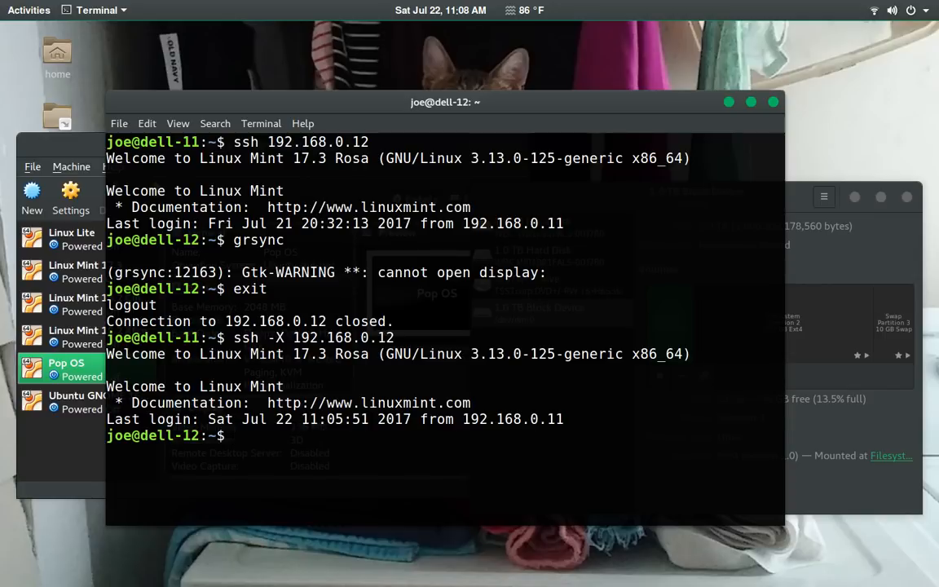
{"action": "type", "text": "grsync"}
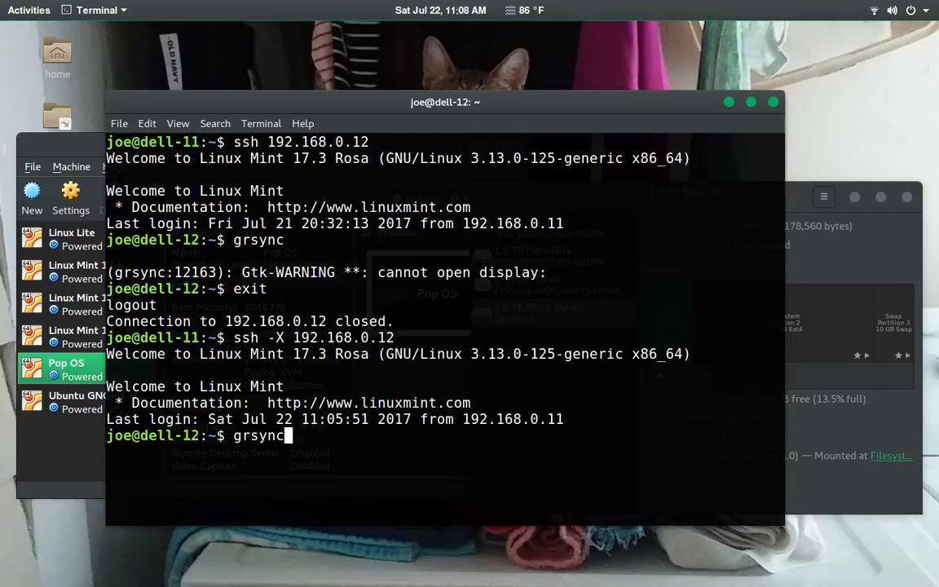
{"action": "key", "text": "Return"}
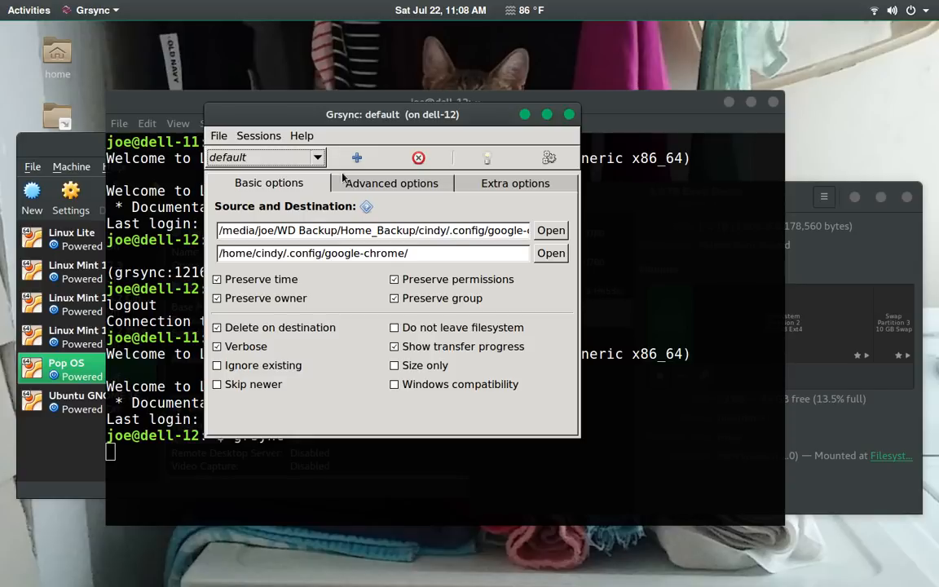
{"action": "mouse_move", "coordinate": [552, 137]}
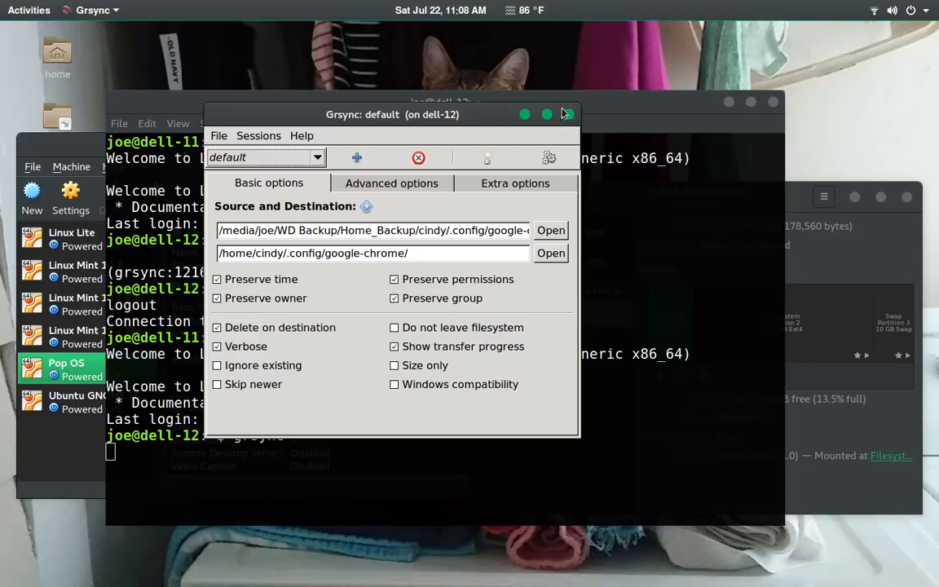
{"action": "left_click", "coordinate": [567, 114]}
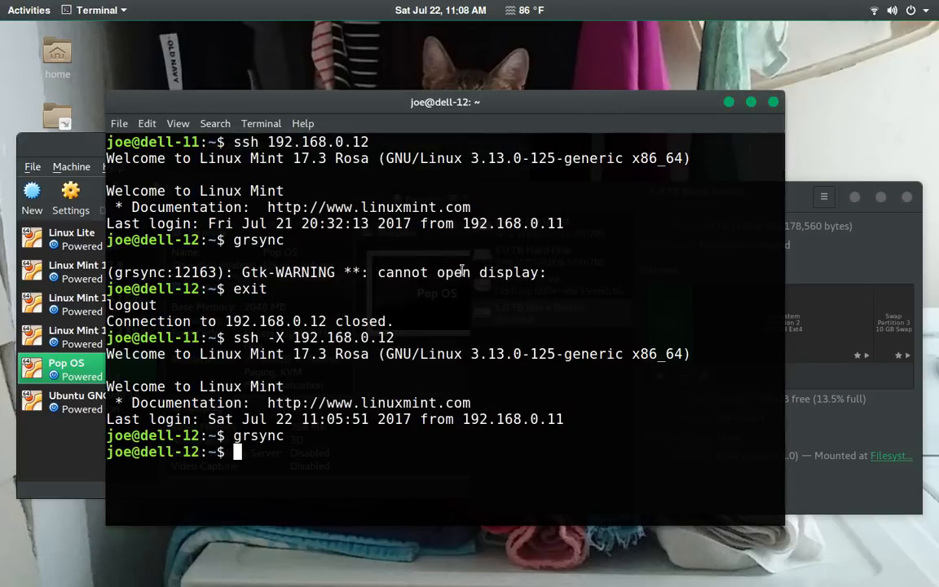
{"action": "mouse_move", "coordinate": [399, 426]}
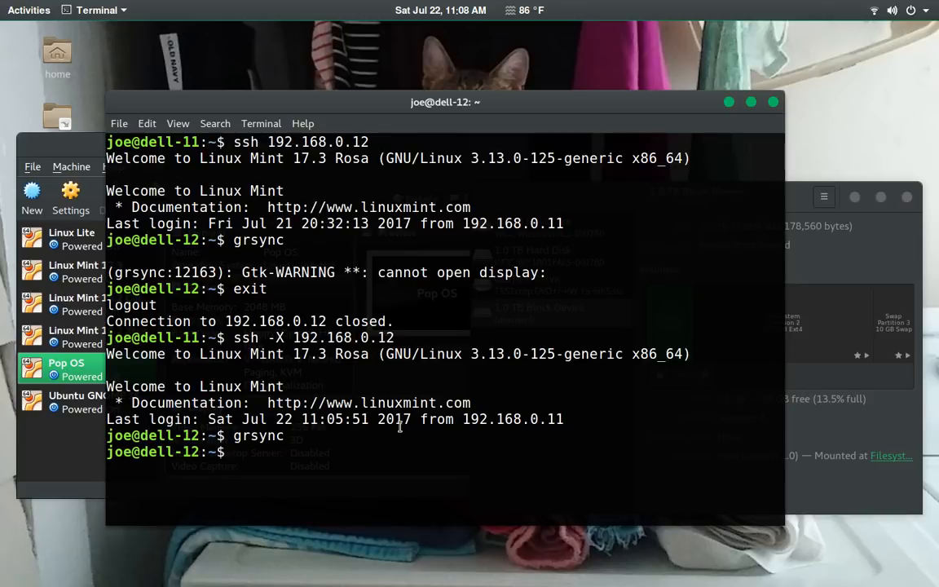
{"action": "type", "text": "system"}
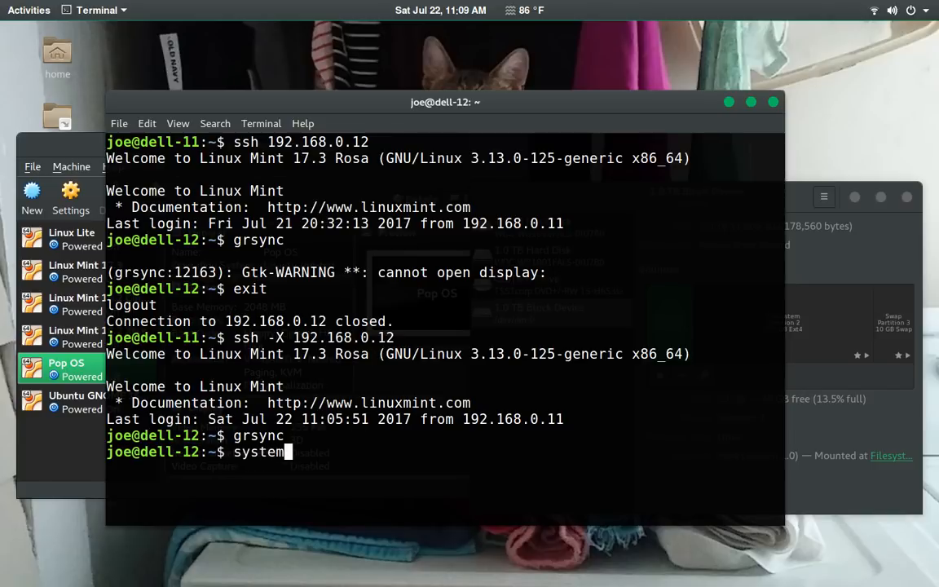
{"action": "type", "text": "-cofi"}
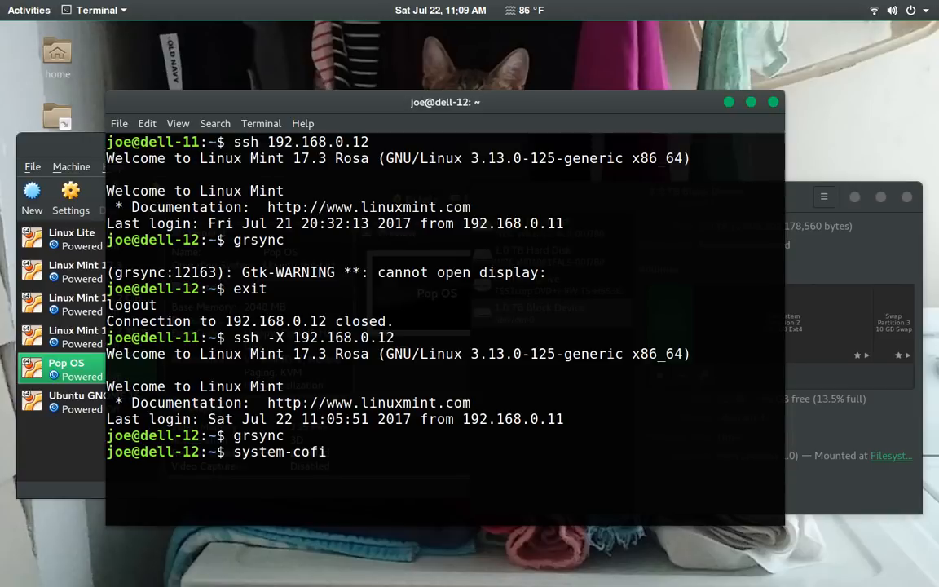
{"action": "key", "text": "ctrl+u"}
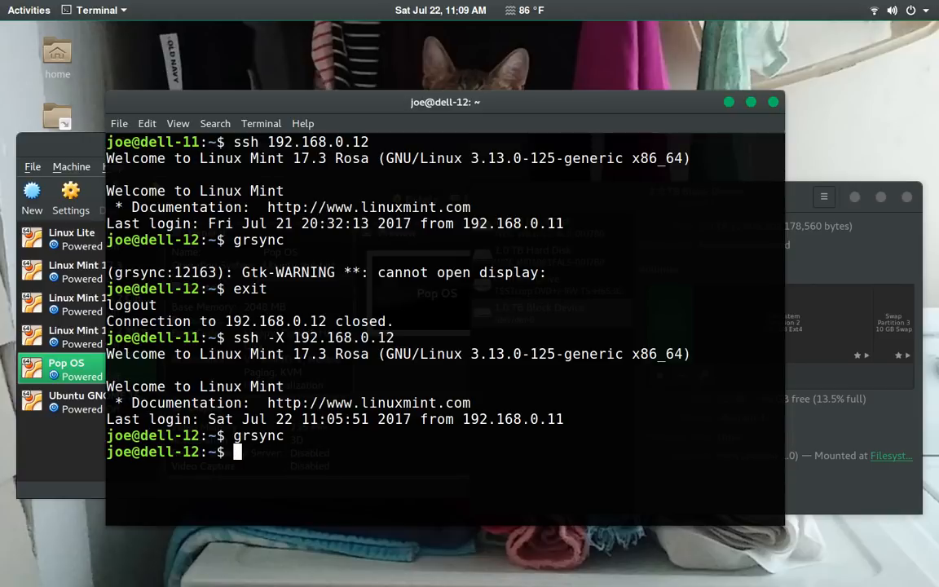
{"action": "type", "text": "system"}
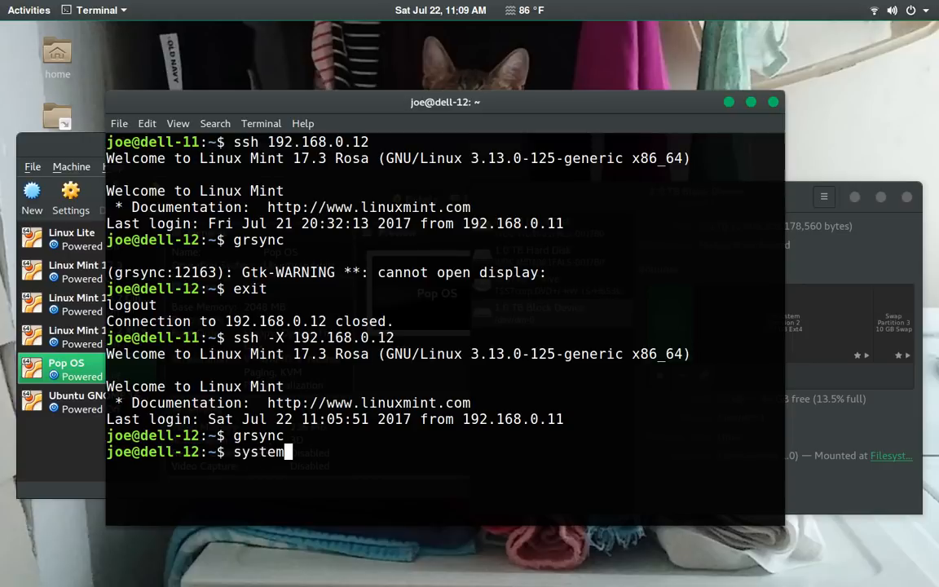
{"action": "type", "text": "-config"}
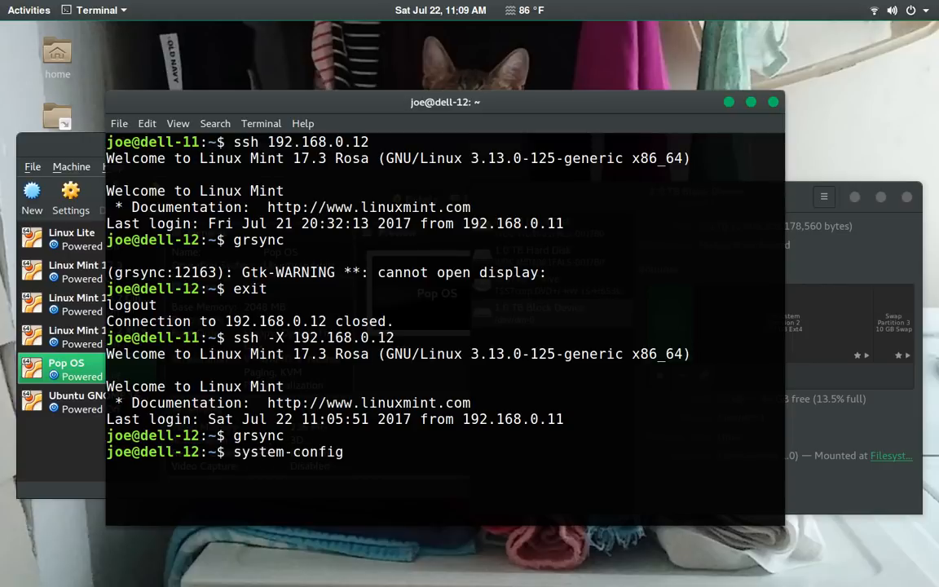
{"action": "type", "text": "-printer"}
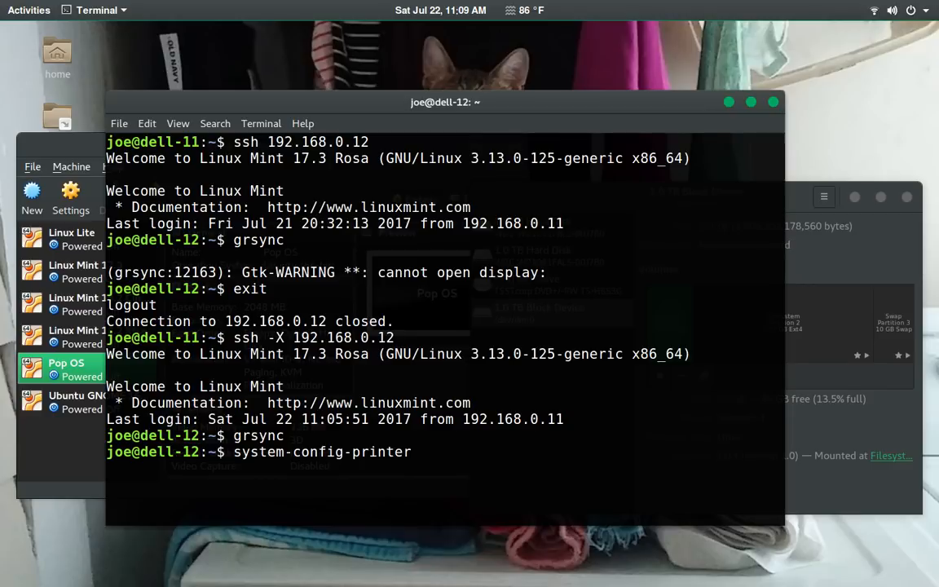
{"action": "key", "text": "Return"}
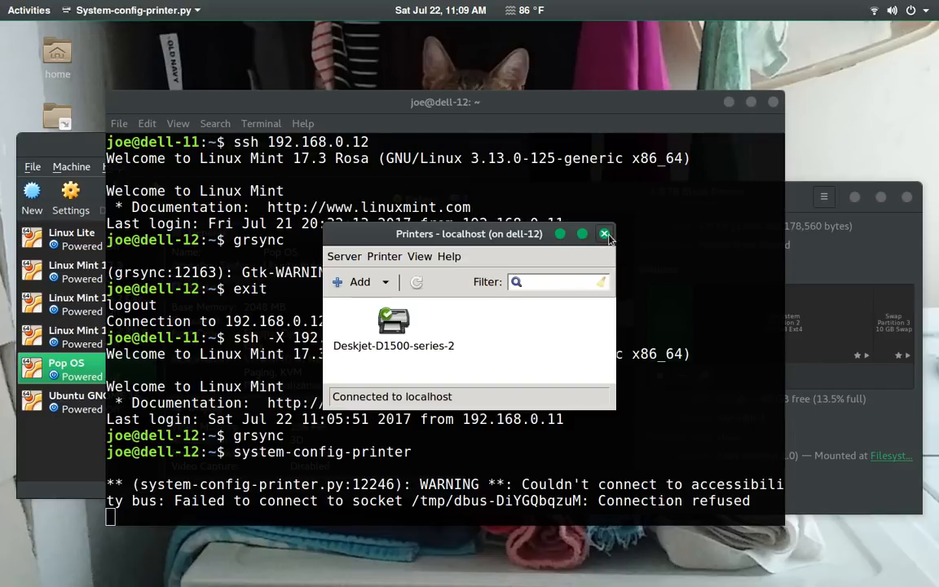
{"action": "left_click", "coordinate": [606, 234]}
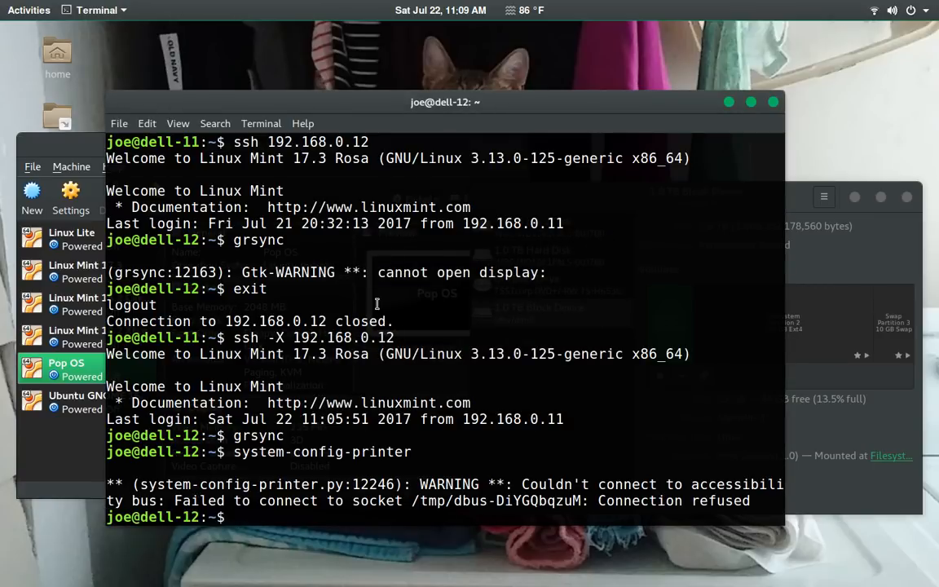
- Run gksudo mintupdate and authenticate to show Update Manager reporting the system up to date
{"action": "type", "text": "gk"}
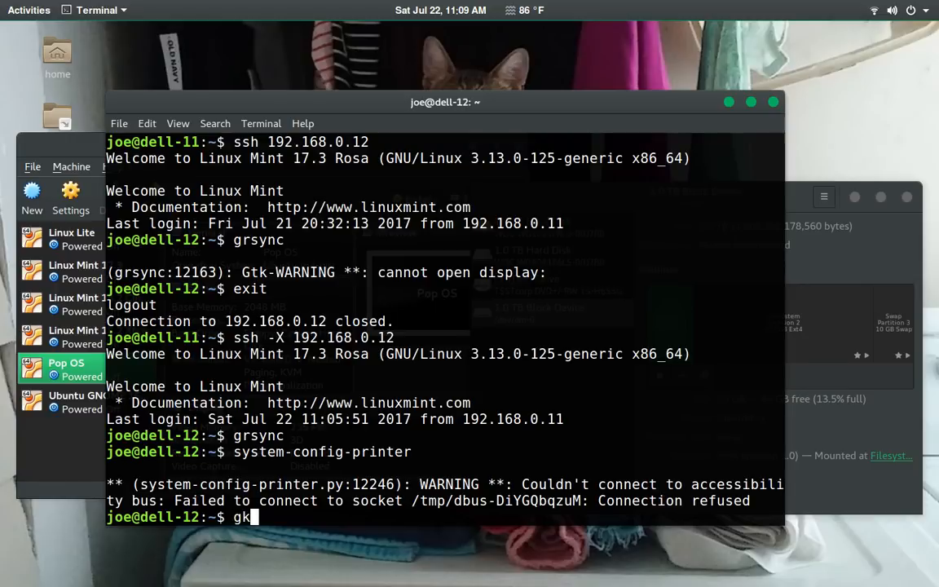
{"action": "type", "text": "sudo"}
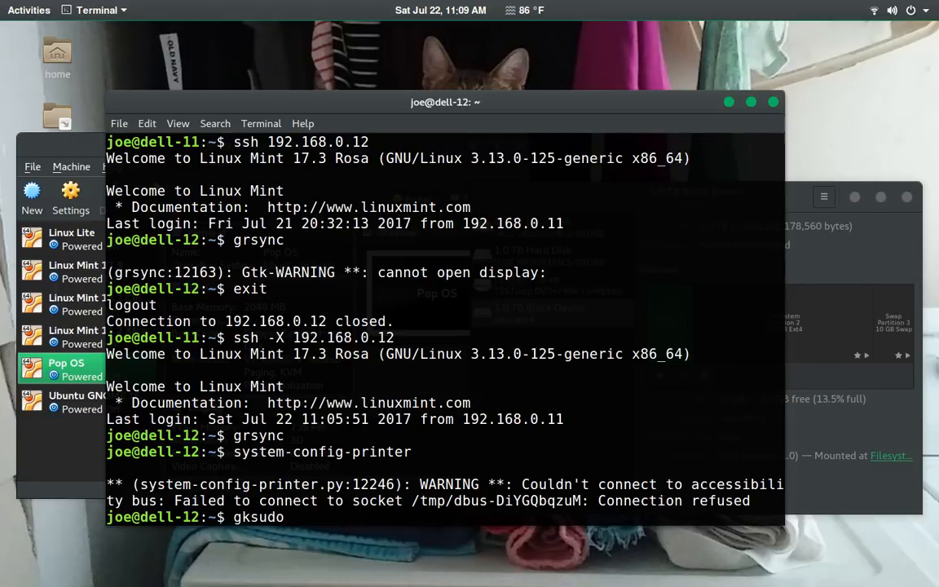
{"action": "type", "text": "mint"}
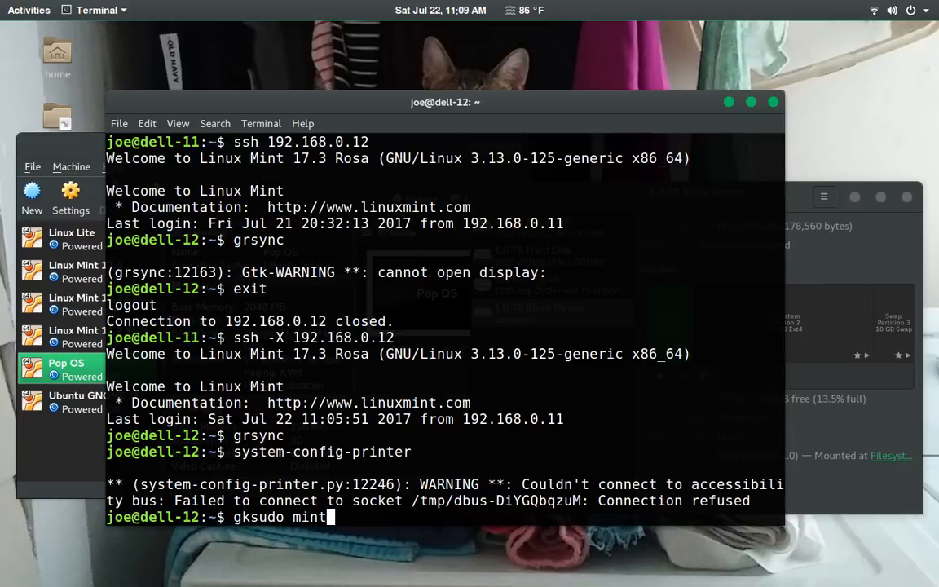
{"action": "type", "text": "u"}
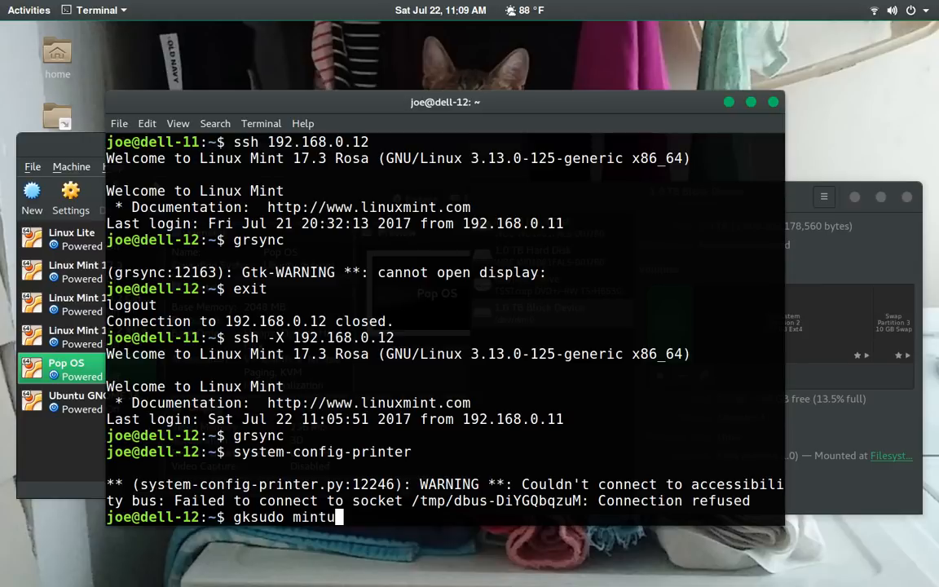
{"action": "type", "text": "pdate"}
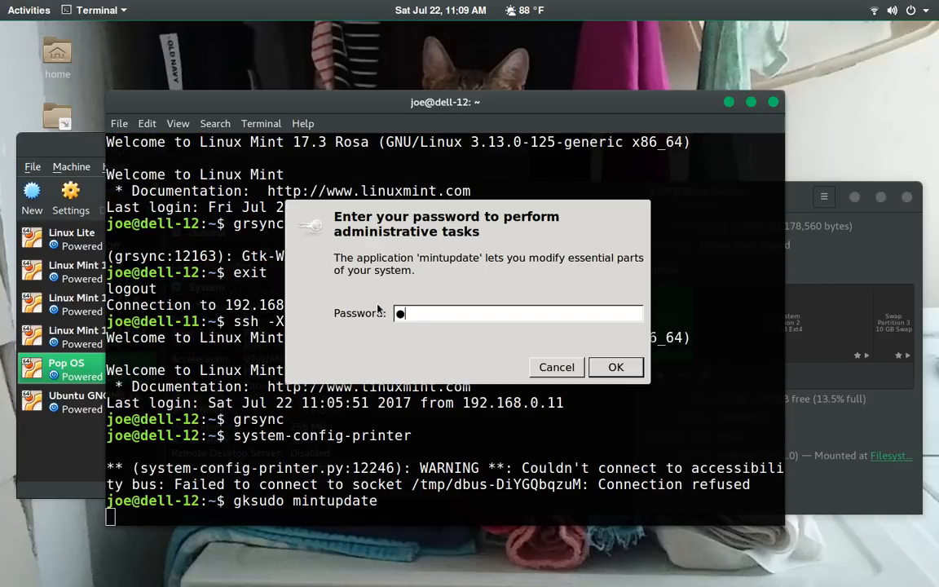
{"action": "type", "text": "password"}
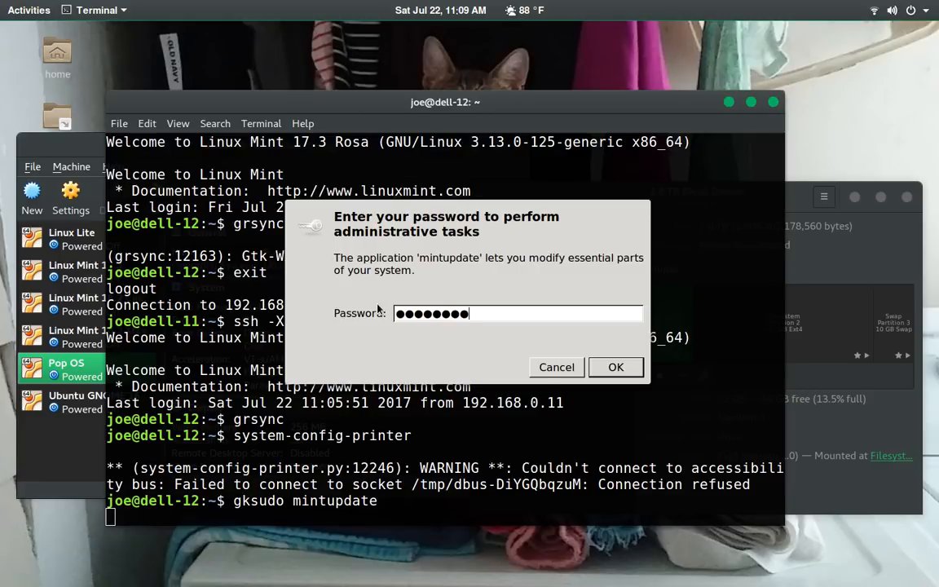
{"action": "left_click", "coordinate": [616, 367]}
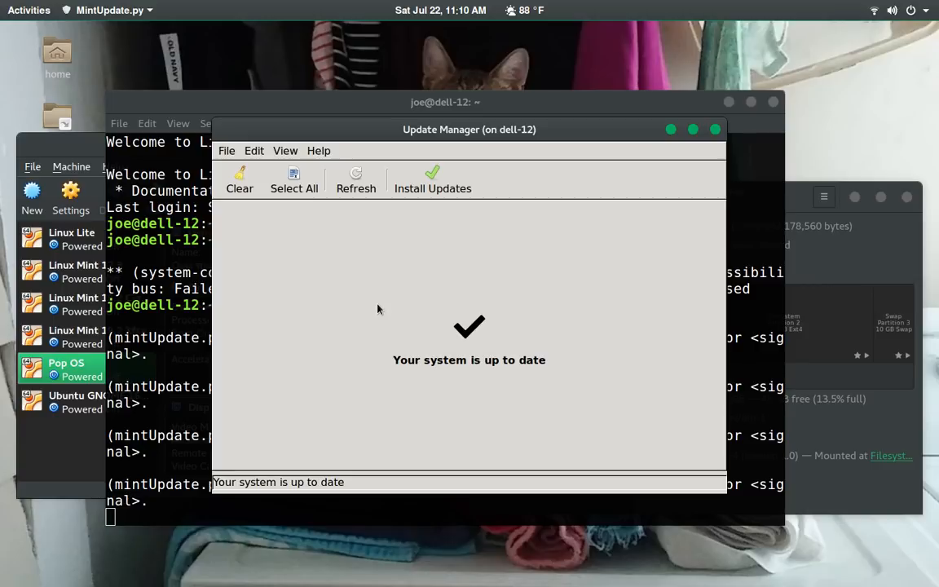
{"action": "mouse_move", "coordinate": [593, 229]}
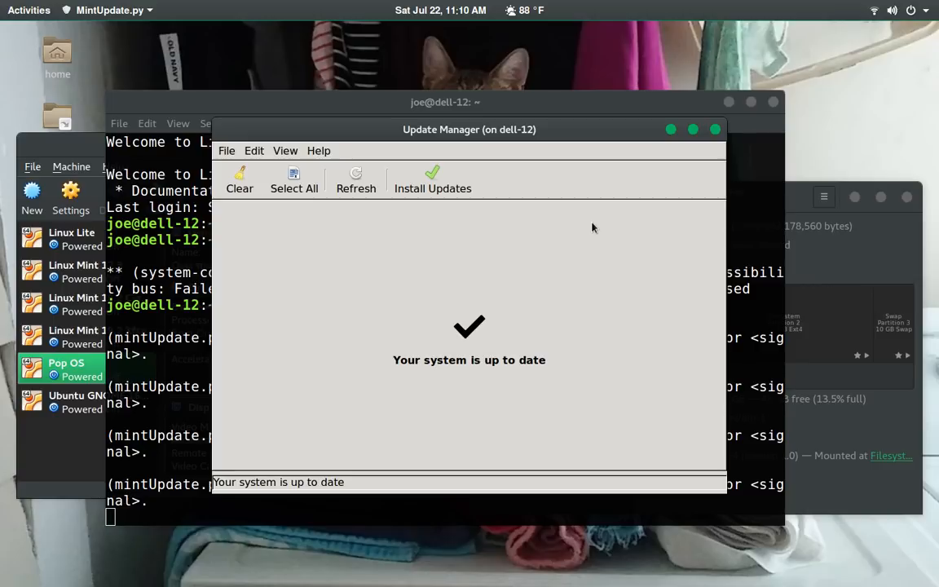
{"action": "mouse_move", "coordinate": [714, 130]}
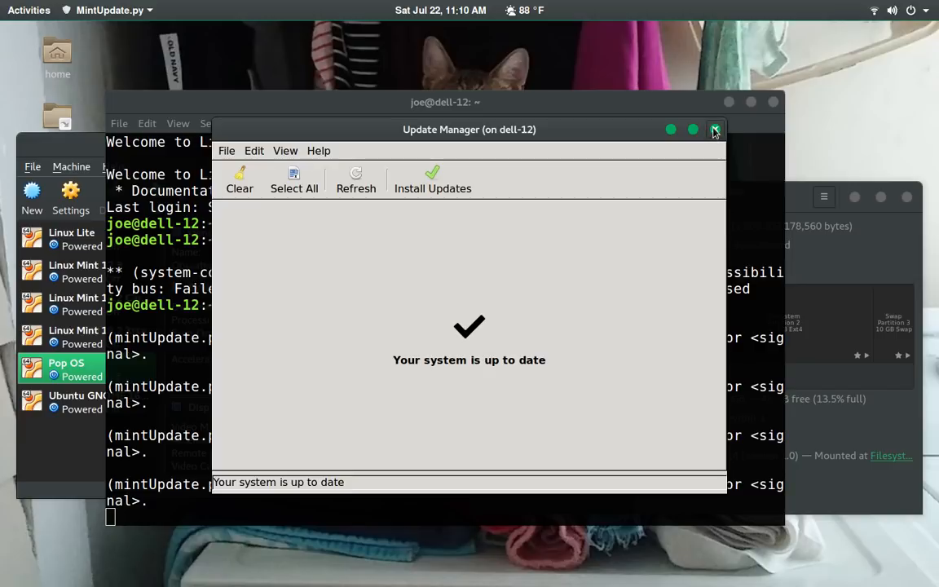
{"action": "mouse_move", "coordinate": [688, 154]}
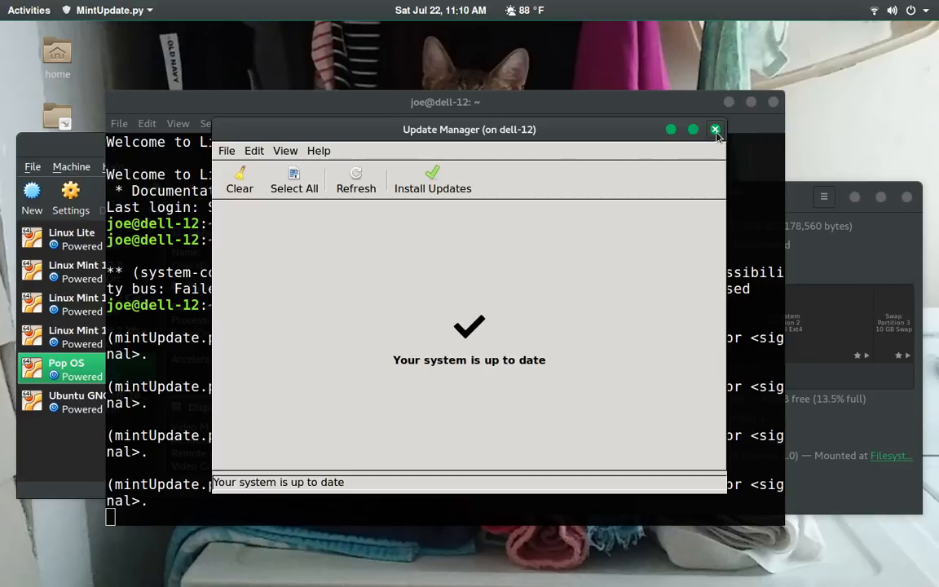
- Close Update Manager, interrupt the leftover command with Ctrl+C and exit the session
{"action": "left_click", "coordinate": [716, 129]}
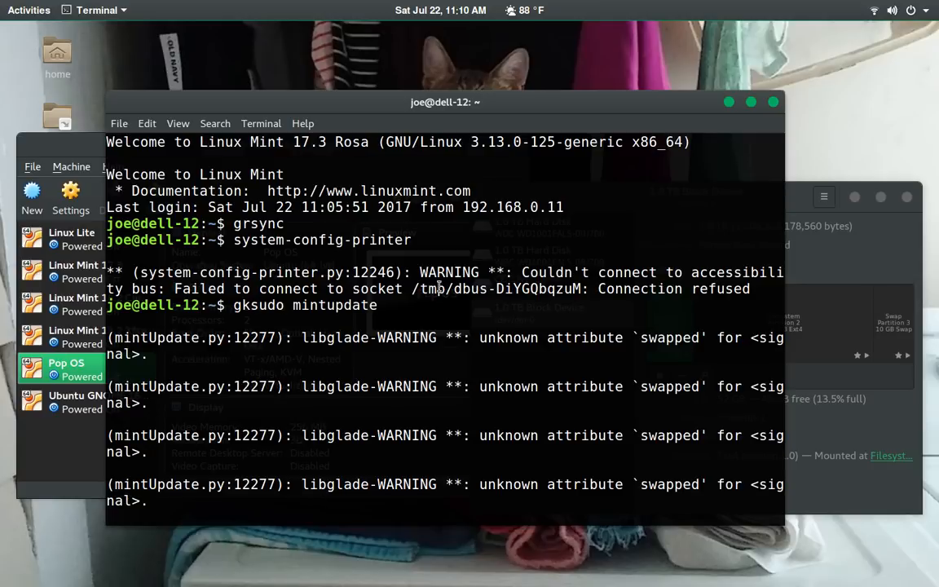
{"action": "key", "text": "ctrl+c"}
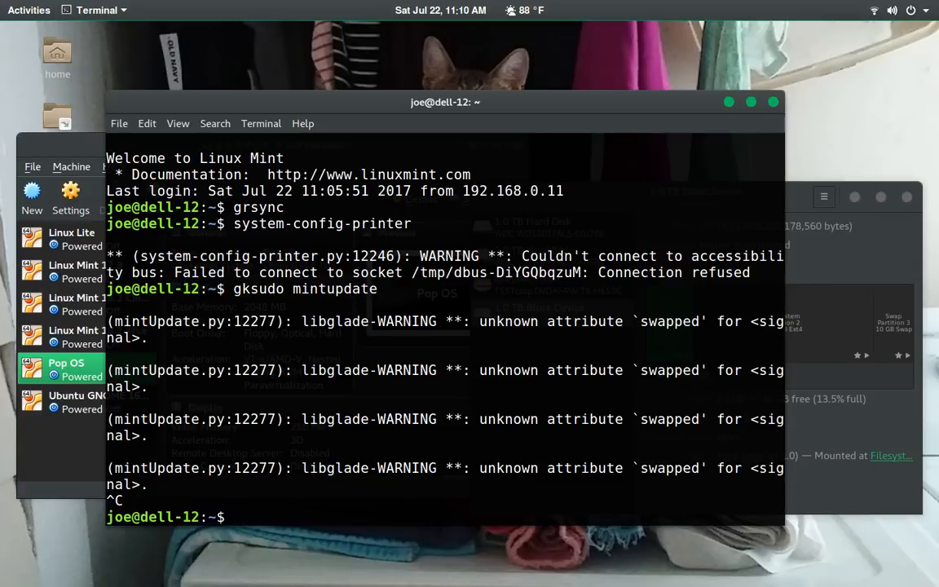
{"action": "type", "text": "e"}
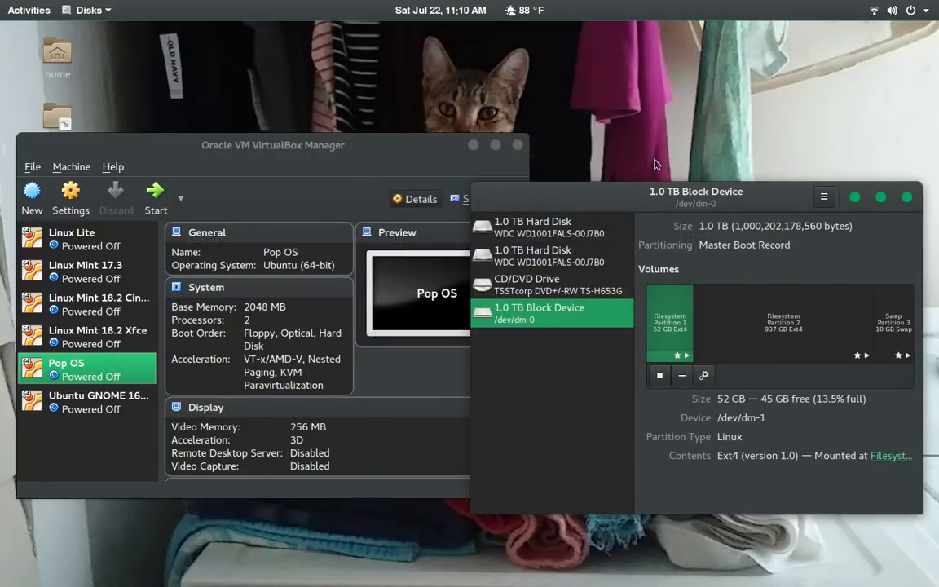
{"action": "mouse_move", "coordinate": [51, 111]}
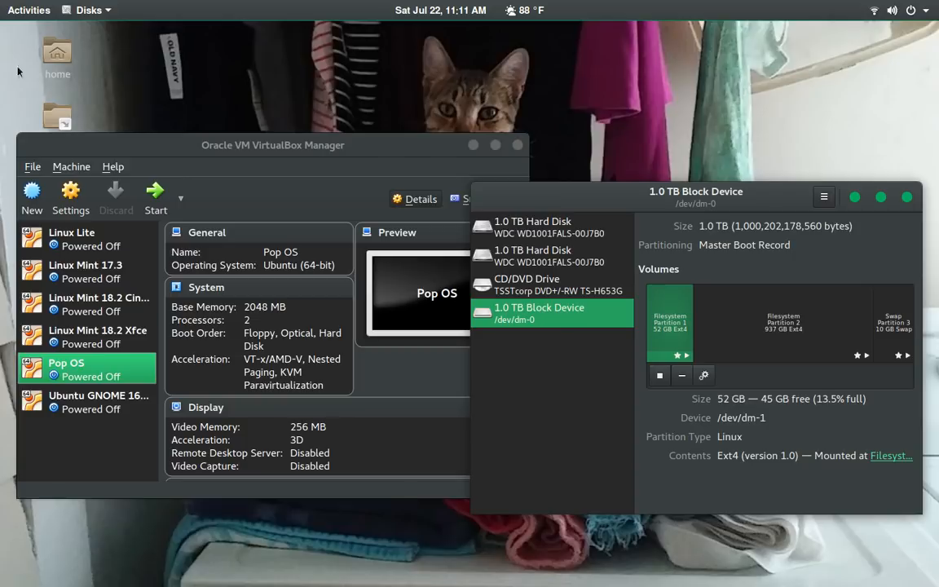
{"action": "mouse_move", "coordinate": [417, 115]}
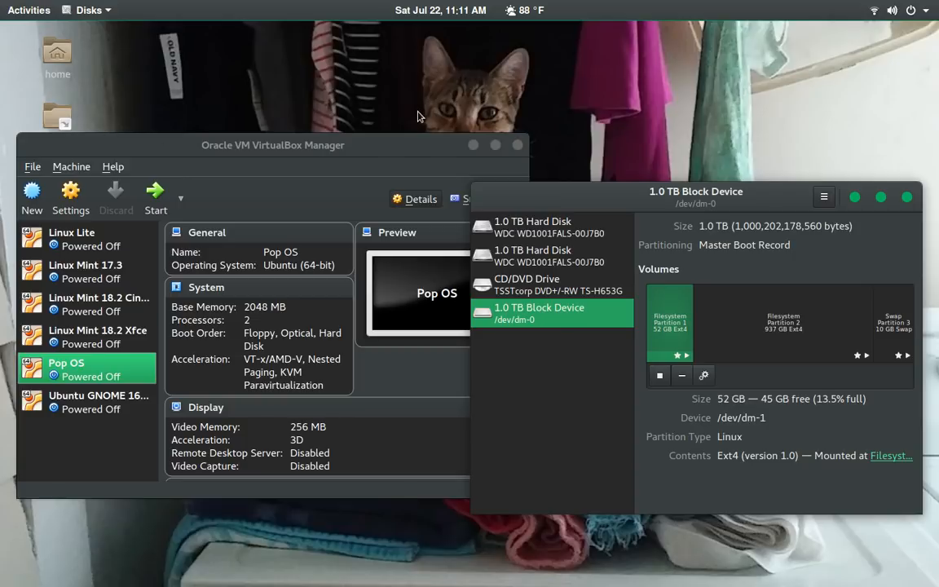
{"action": "mouse_move", "coordinate": [381, 132]}
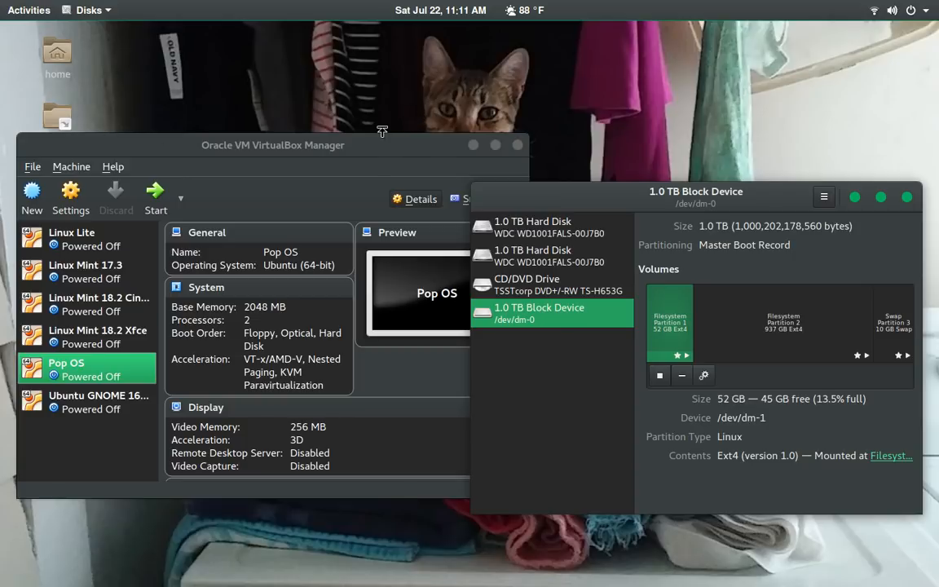
{"action": "mouse_move", "coordinate": [417, 158]}
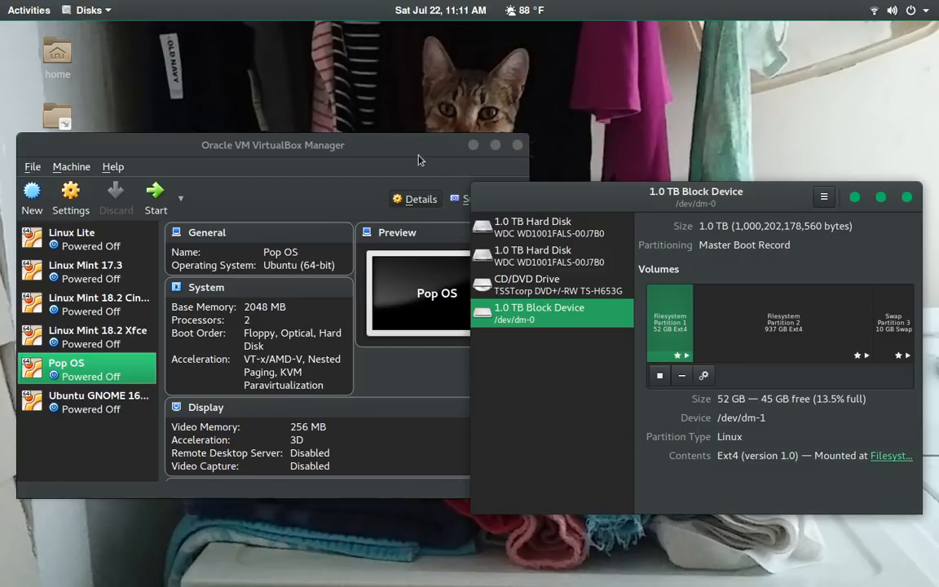
{"action": "mouse_move", "coordinate": [388, 150]}
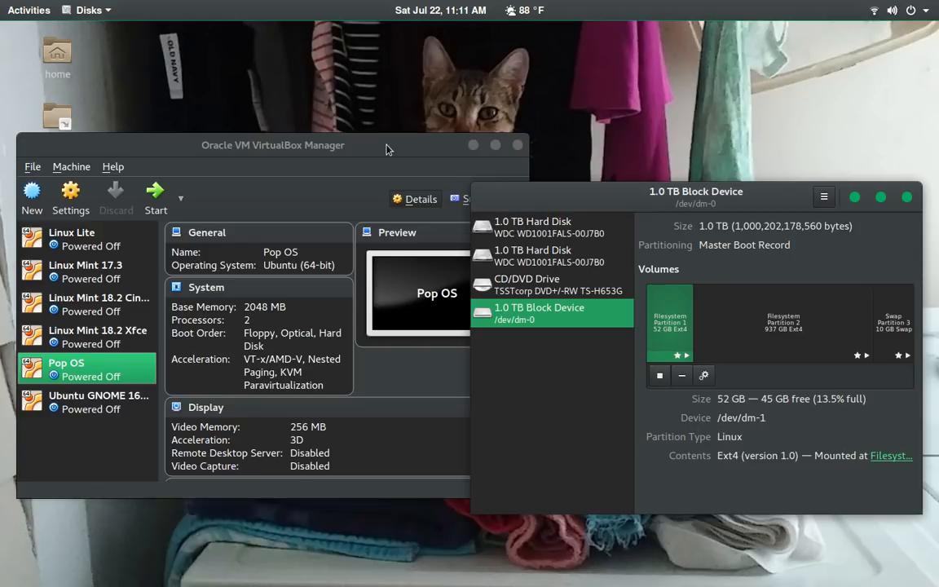
- Make the VirtualBox Manager window smaller so the Disks window overlaps it
{"action": "left_click", "coordinate": [274, 145]}
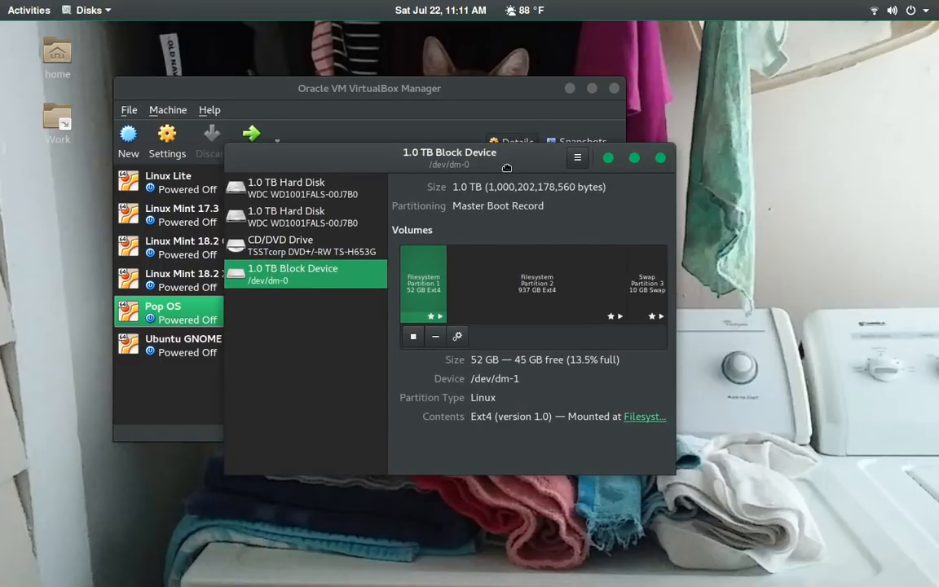
- Drag the Disks window so it overlaps the smaller VirtualBox Manager showing Pop OS
{"action": "left_click_drag", "start_coordinate": [450, 156], "coordinate": [495, 186]}
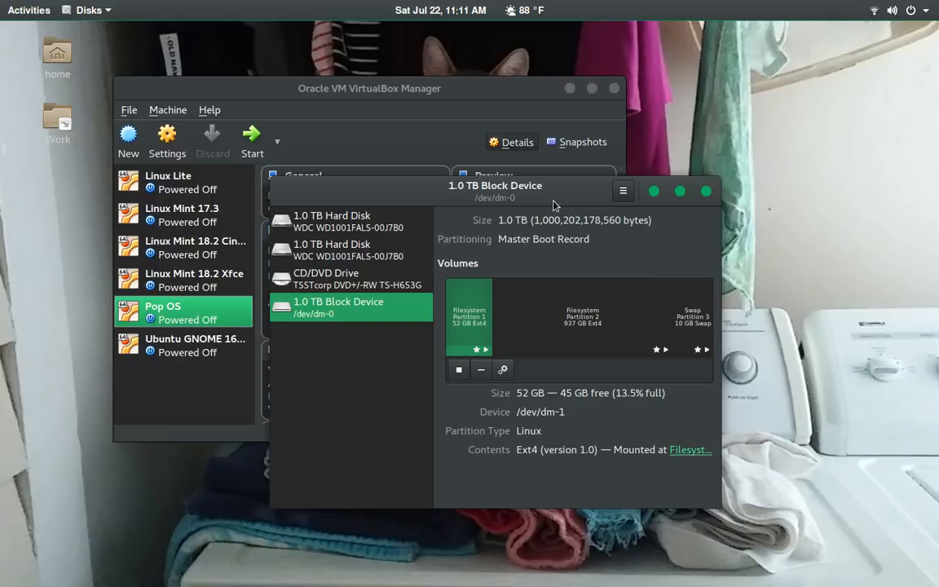
{"action": "mouse_move", "coordinate": [502, 102]}
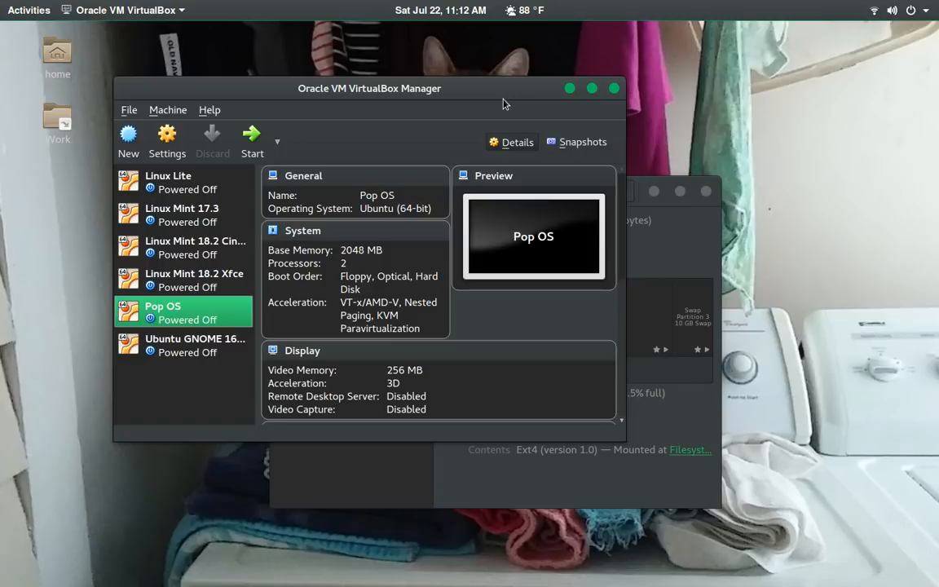
{"action": "mouse_move", "coordinate": [558, 476]}
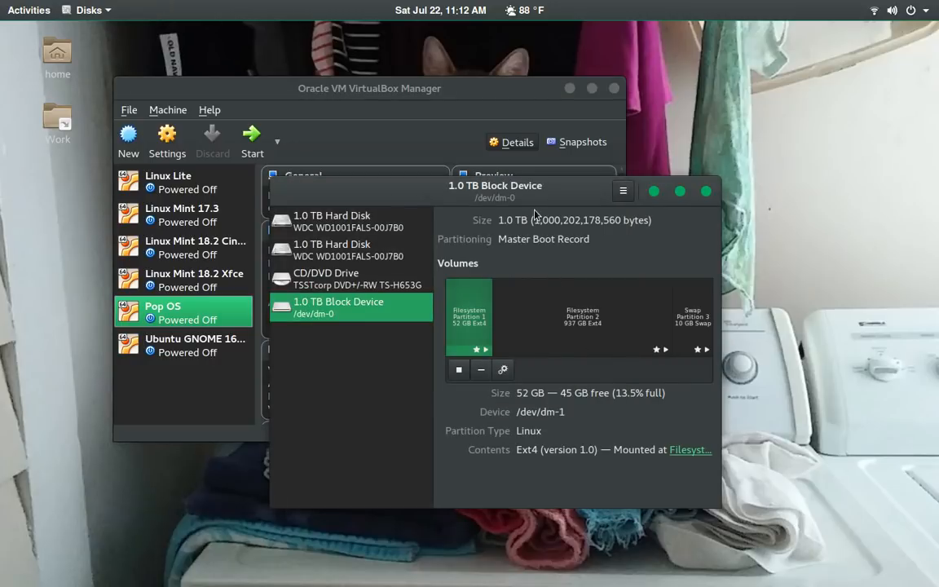
{"action": "mouse_move", "coordinate": [540, 203]}
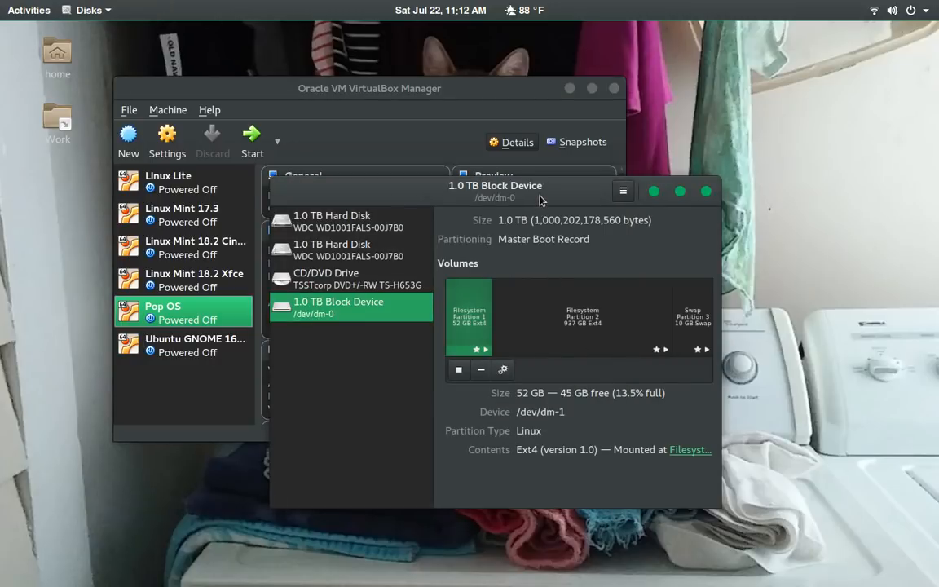
{"action": "mouse_move", "coordinate": [541, 196]}
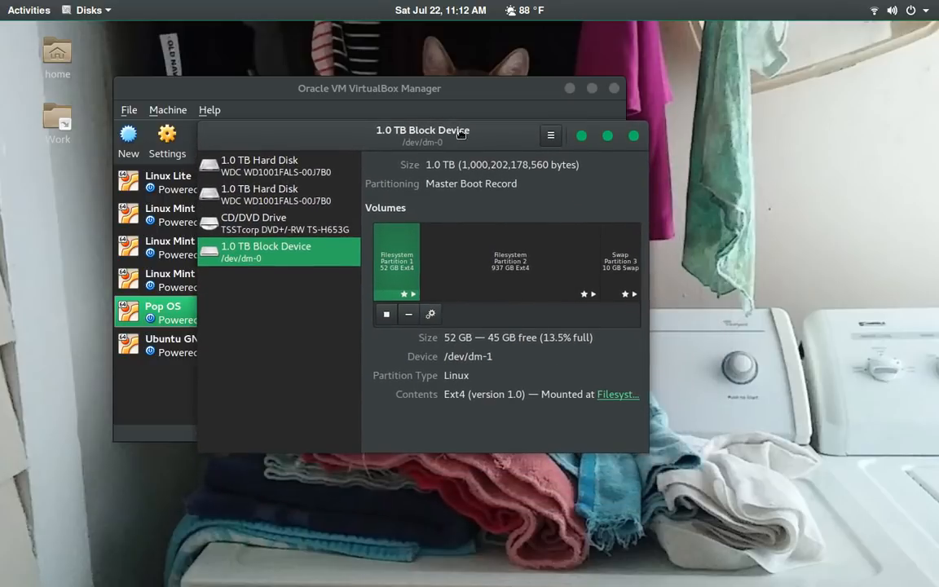
{"action": "mouse_move", "coordinate": [463, 138]}
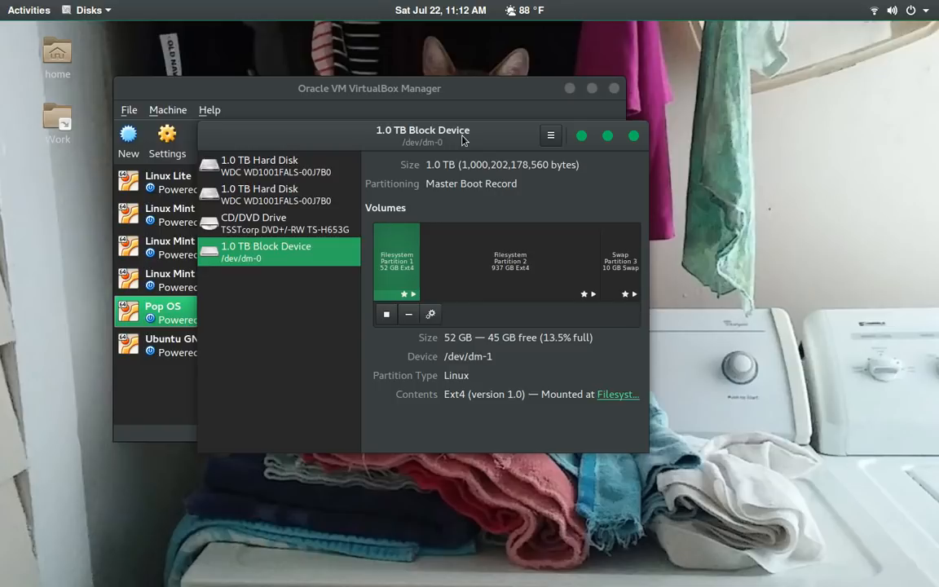
{"action": "mouse_move", "coordinate": [453, 111]}
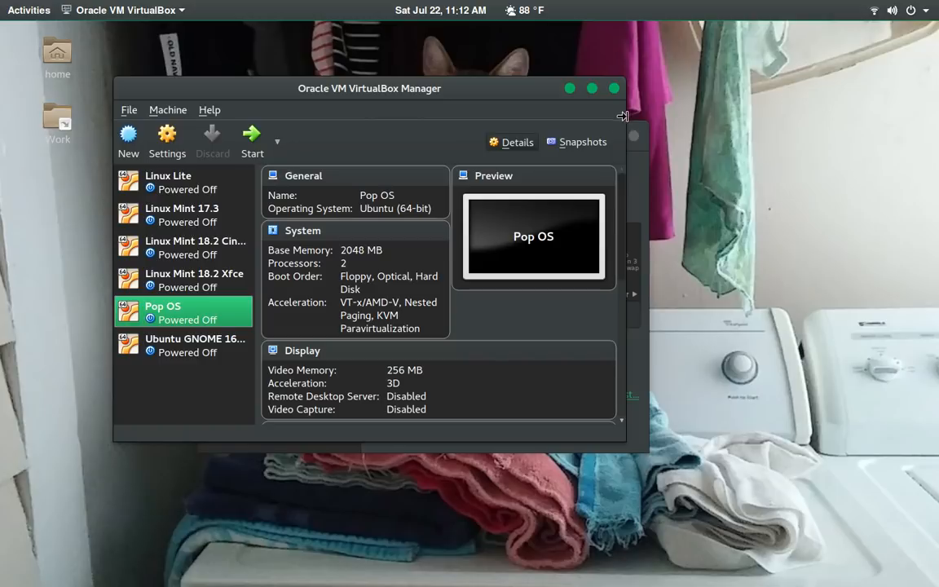
{"action": "mouse_move", "coordinate": [590, 101]}
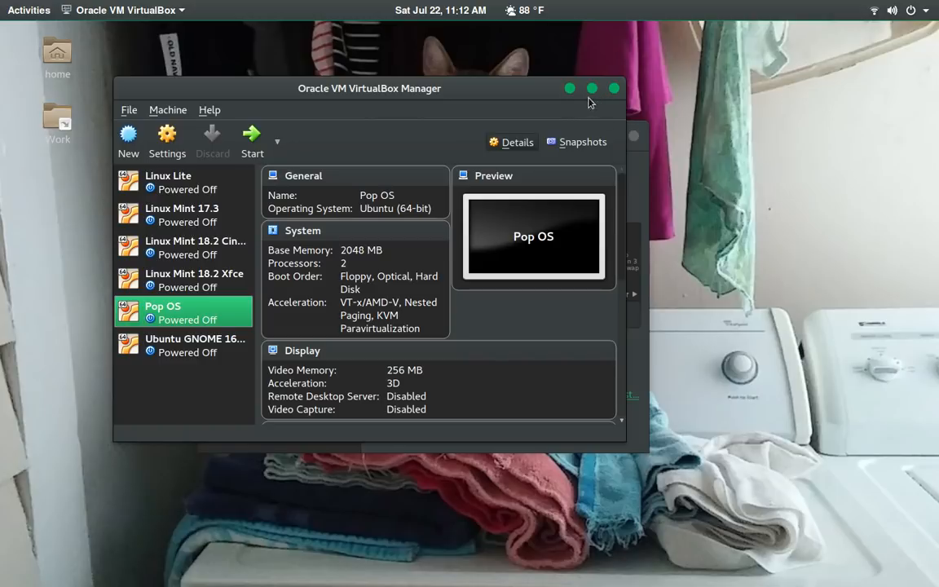
{"action": "mouse_move", "coordinate": [655, 112]}
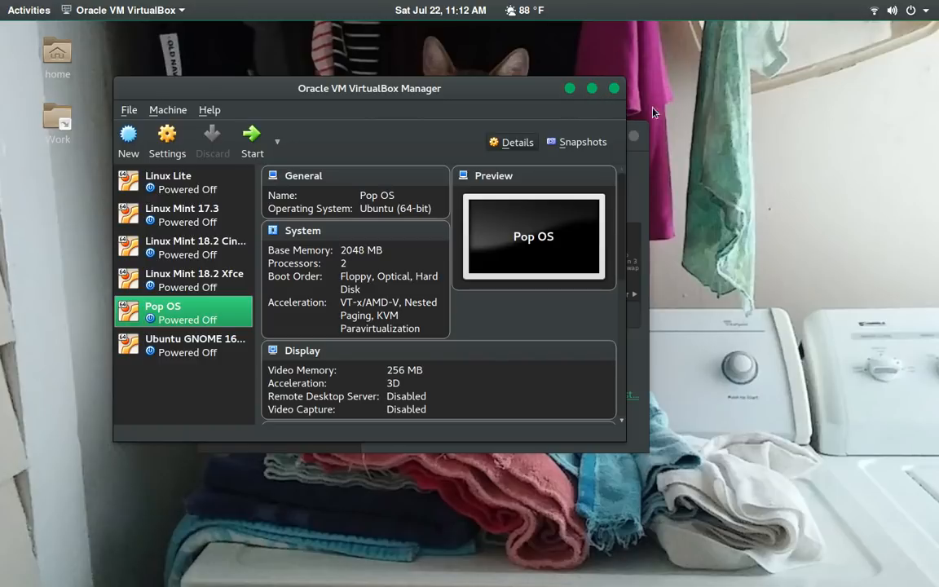
{"action": "mouse_move", "coordinate": [725, 183]}
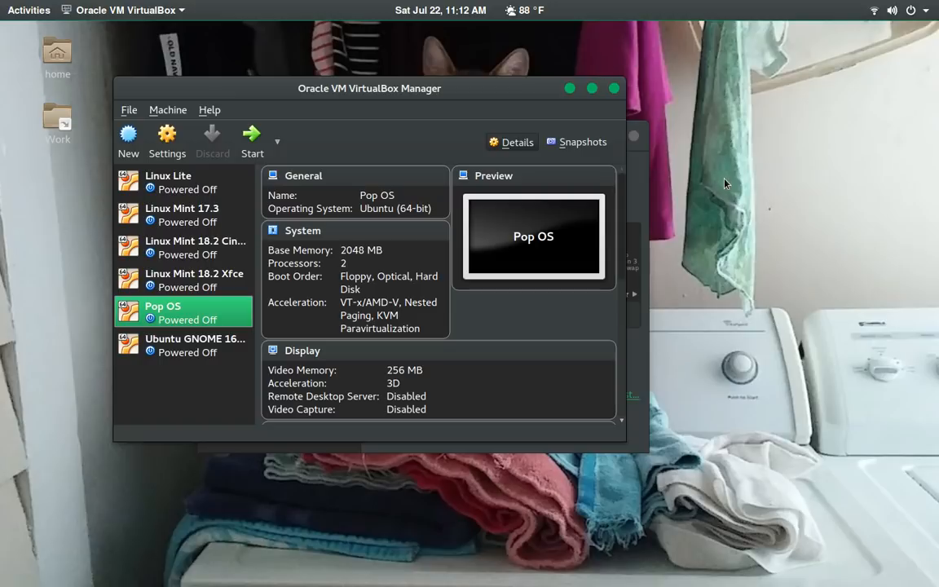
{"action": "mouse_move", "coordinate": [767, 150]}
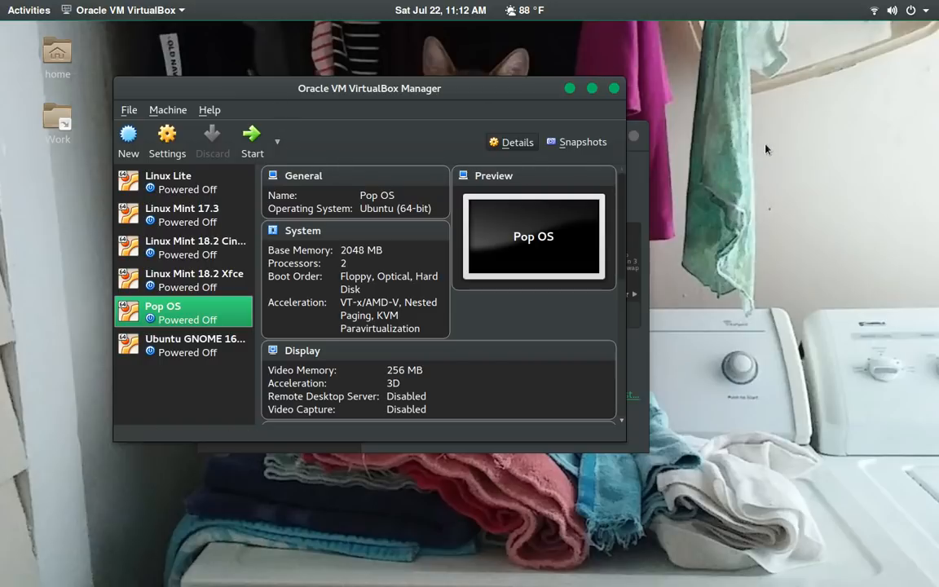
{"action": "mouse_move", "coordinate": [648, 194]}
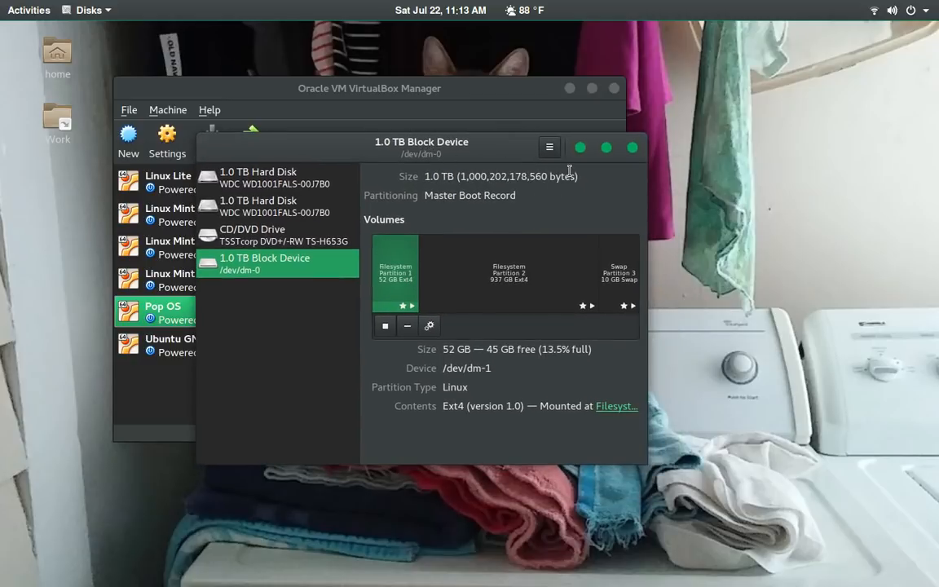
- Show the 1.0 TB drive's menu offering Create Disk Image, Restore Disk Image and Benchmark
{"action": "left_click", "coordinate": [550, 147]}
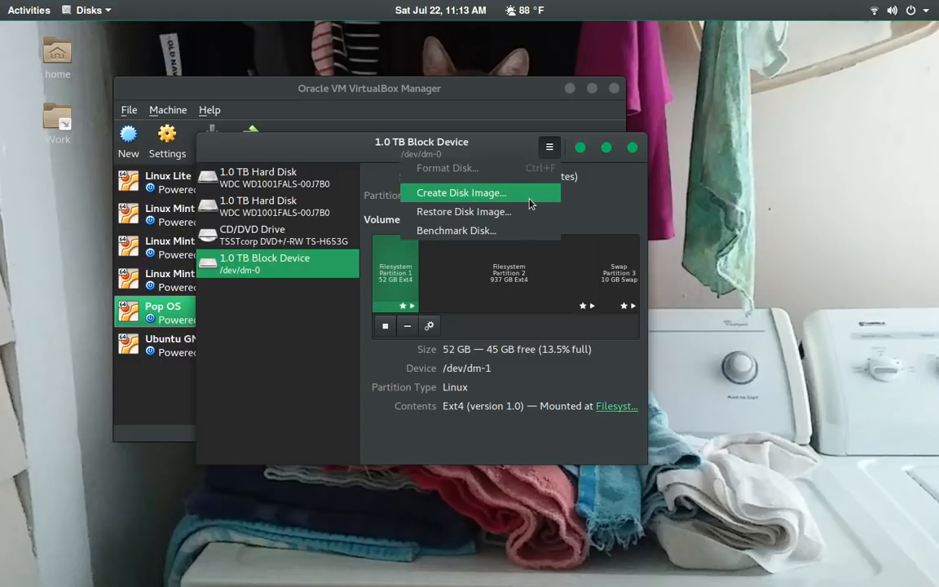
{"action": "mouse_move", "coordinate": [513, 212]}
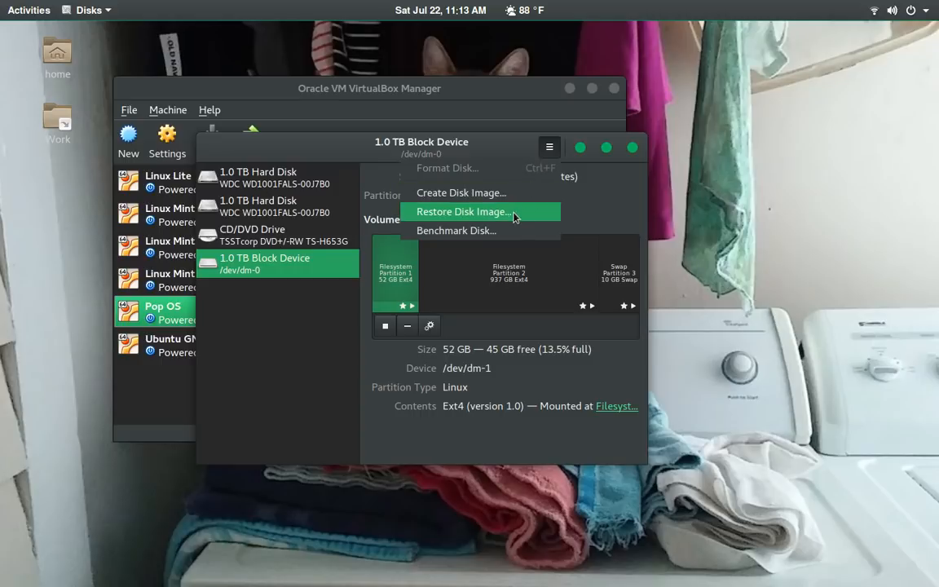
{"action": "mouse_move", "coordinate": [514, 155]}
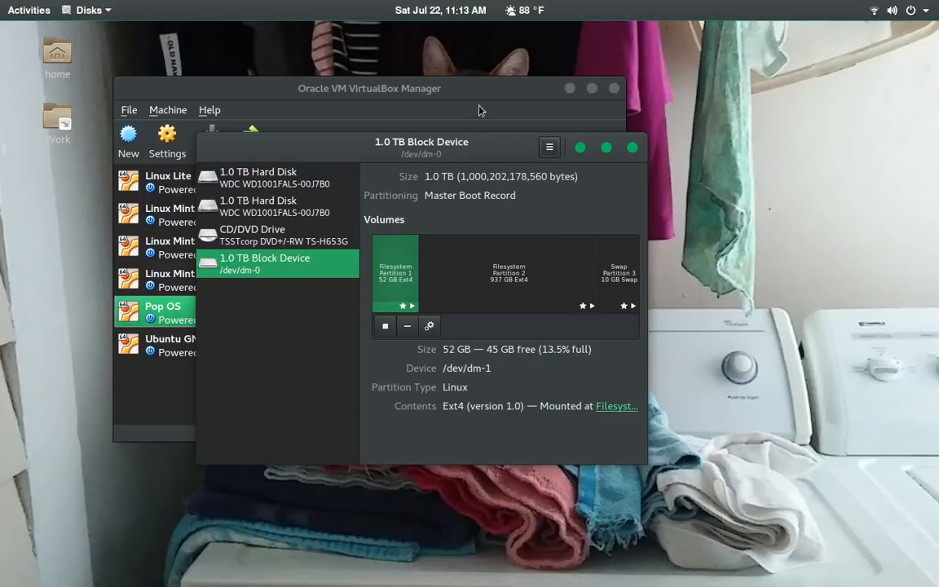
{"action": "mouse_move", "coordinate": [468, 141]}
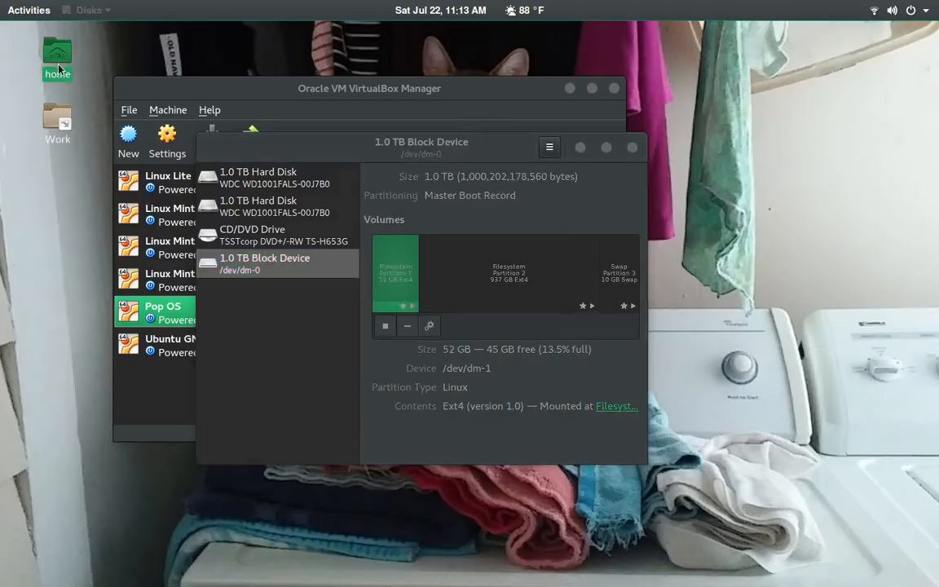
- Show the home folder, reposition VirtualBox Manager lower, then close the home folder window
{"action": "double_click", "coordinate": [57, 50]}
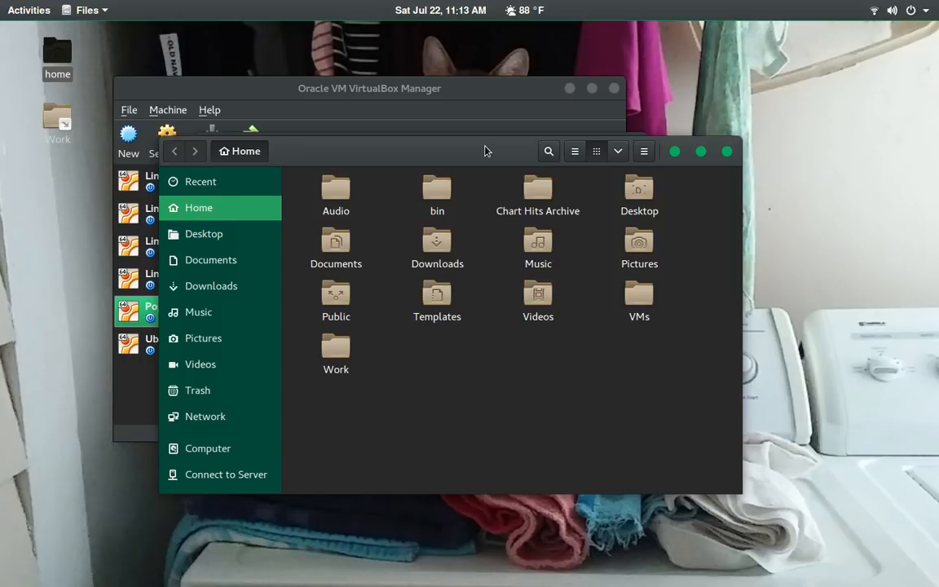
{"action": "mouse_move", "coordinate": [480, 91]}
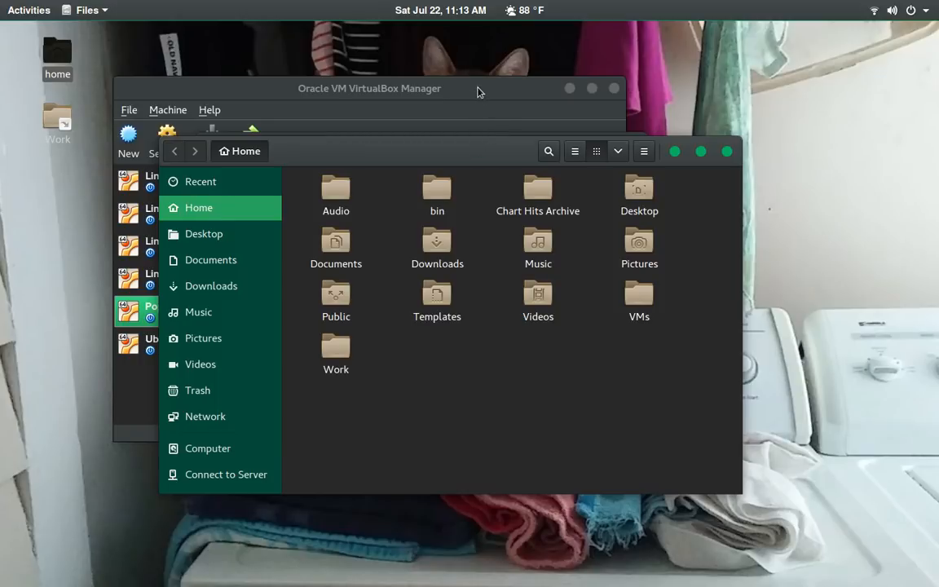
{"action": "left_click", "coordinate": [369, 88]}
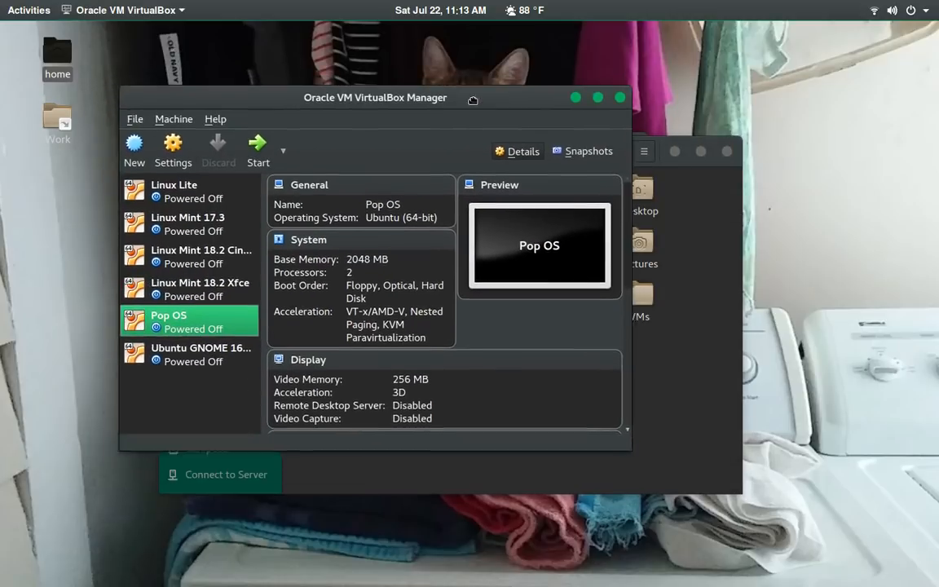
{"action": "left_click_drag", "start_coordinate": [375, 98], "coordinate": [393, 183]}
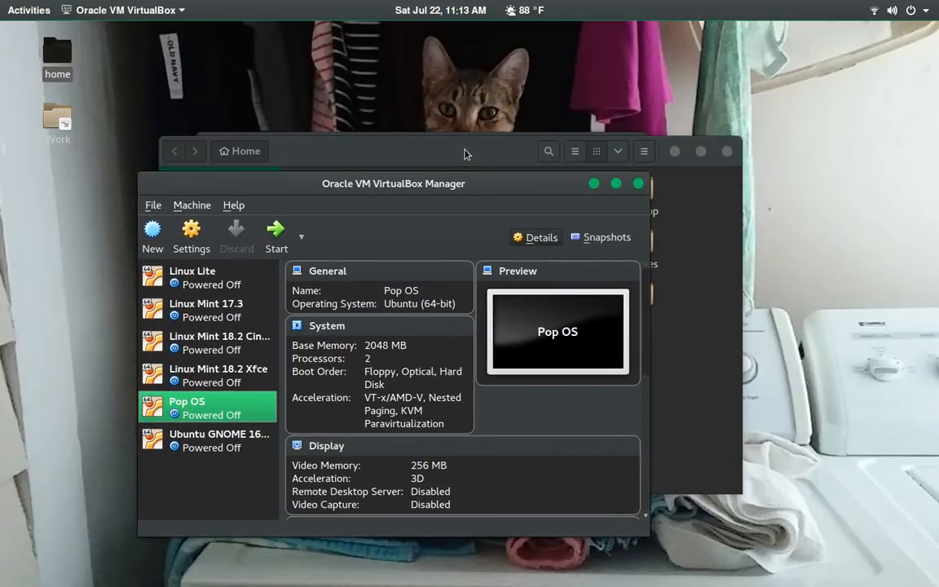
{"action": "mouse_move", "coordinate": [191, 248]}
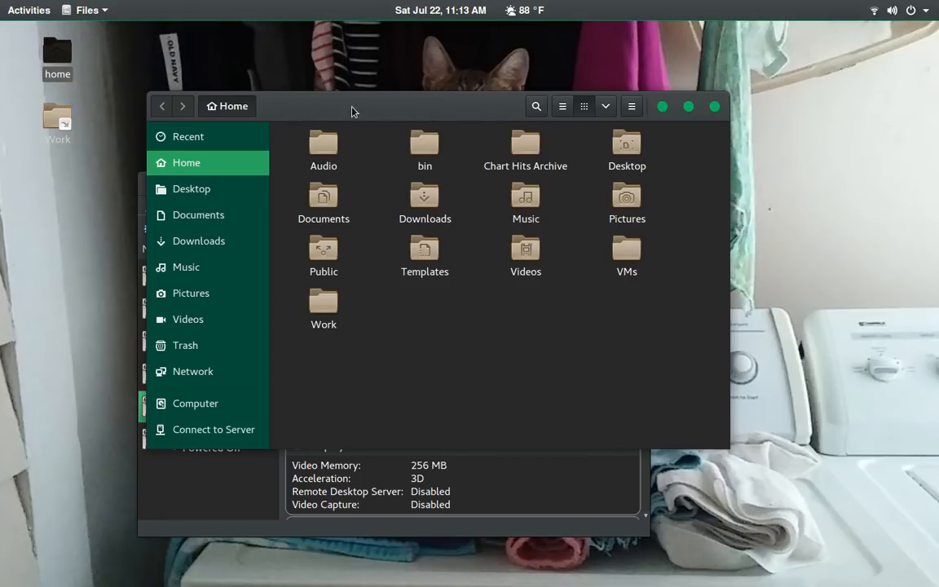
{"action": "mouse_move", "coordinate": [388, 117]}
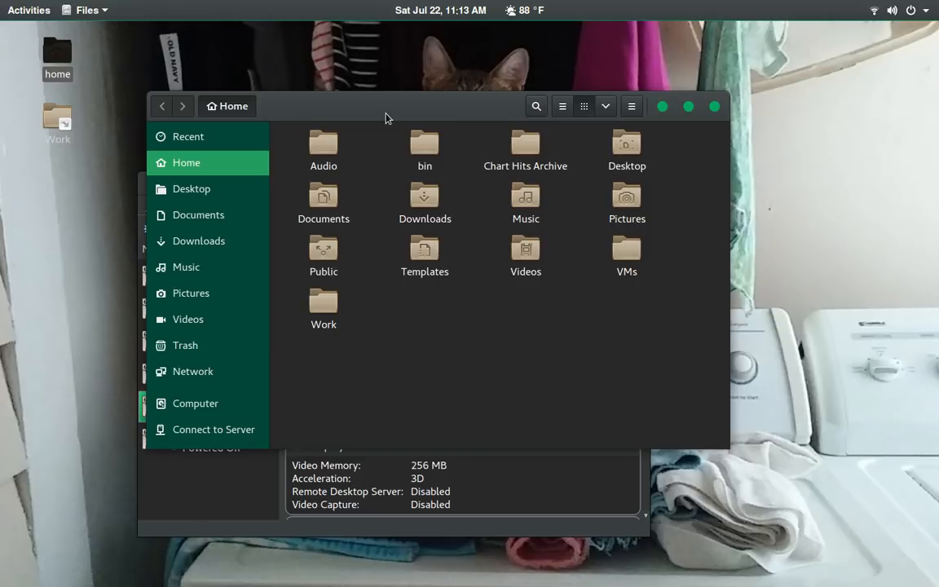
{"action": "mouse_move", "coordinate": [505, 180]}
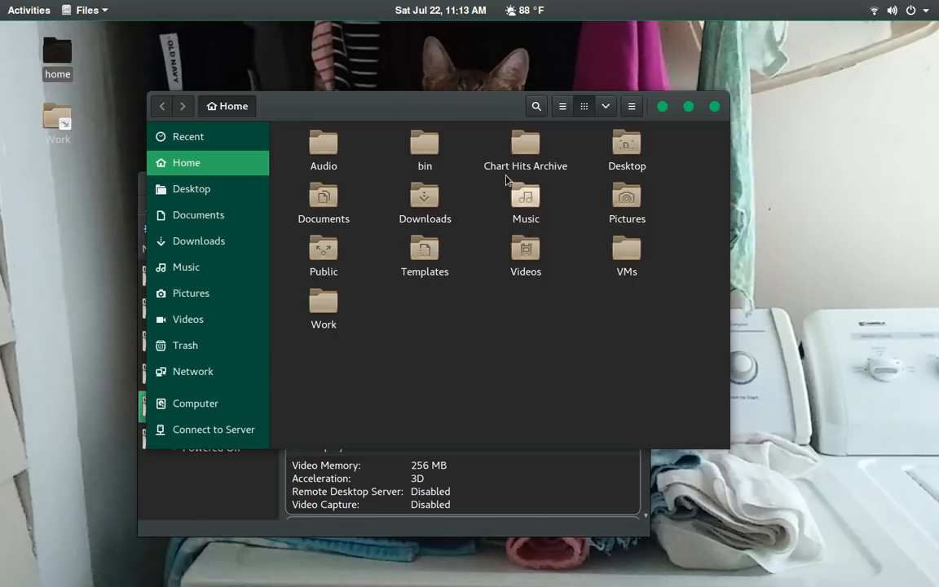
{"action": "mouse_move", "coordinate": [685, 124]}
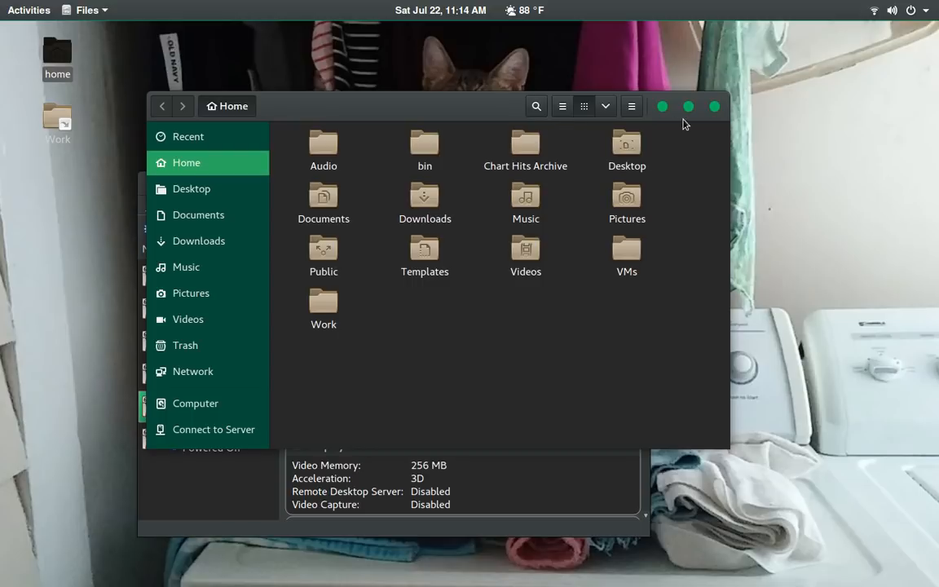
{"action": "mouse_move", "coordinate": [769, 137]}
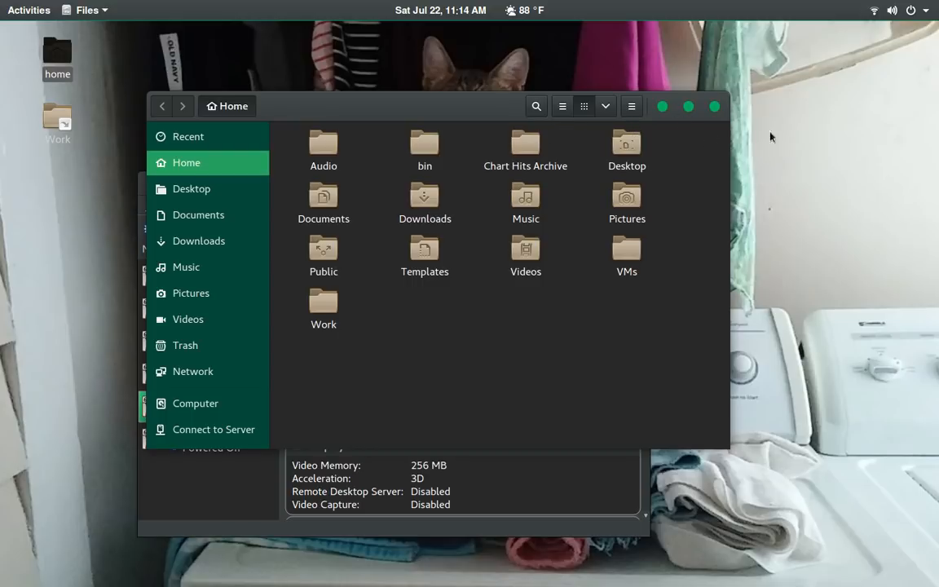
{"action": "mouse_move", "coordinate": [693, 130]}
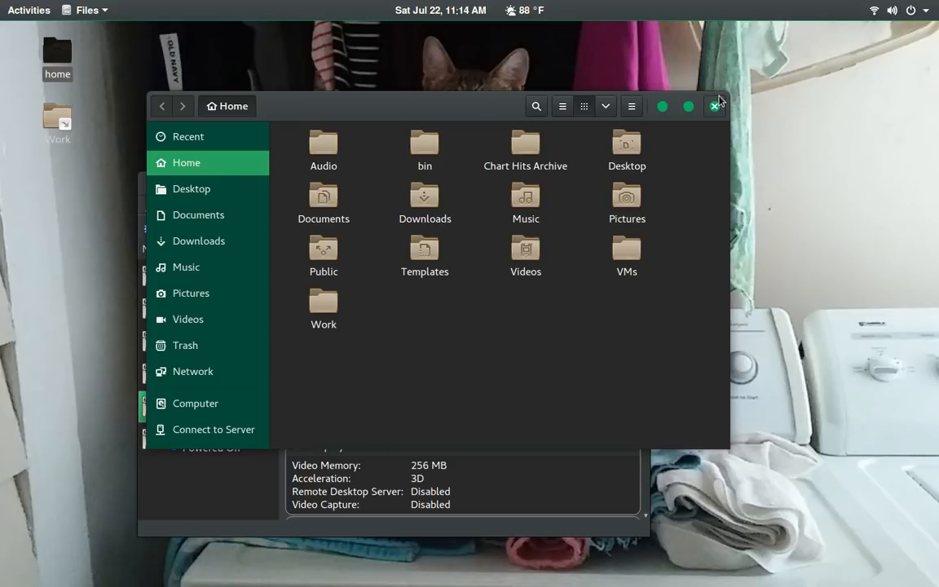
{"action": "mouse_move", "coordinate": [724, 105]}
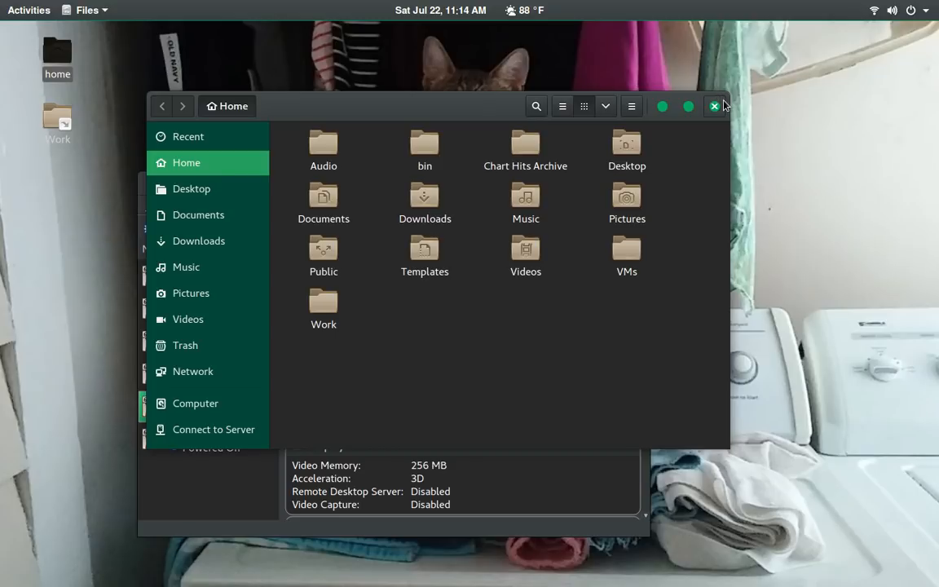
{"action": "mouse_move", "coordinate": [714, 106]}
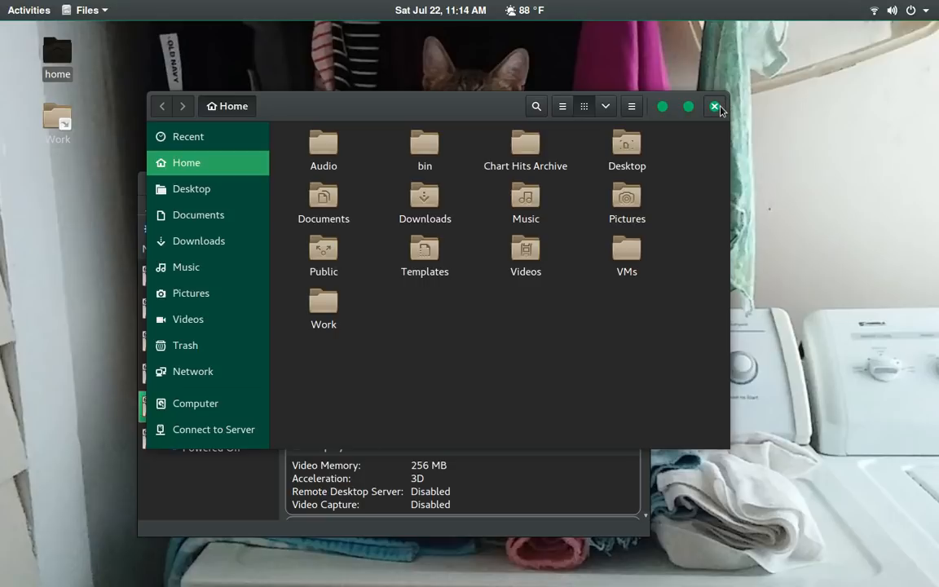
{"action": "mouse_move", "coordinate": [254, 144]}
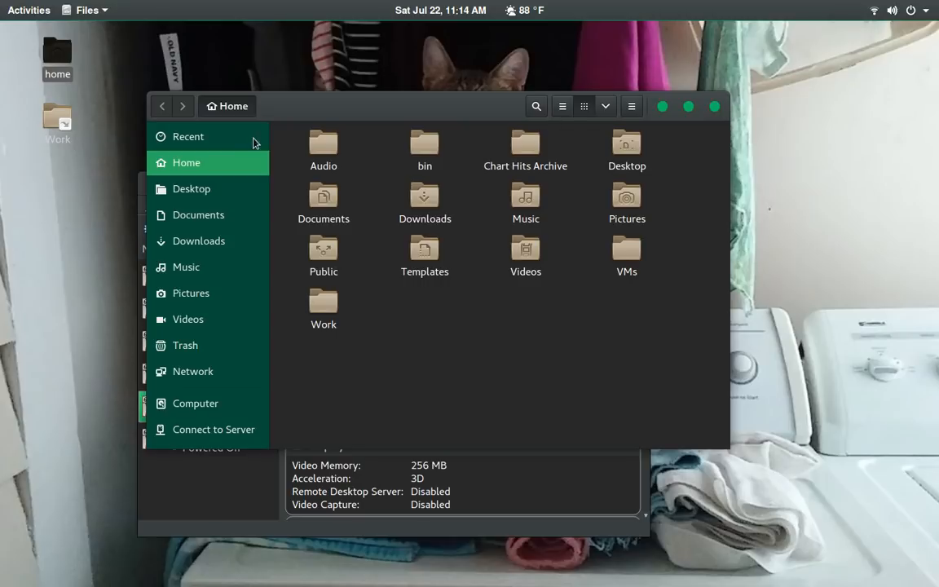
{"action": "mouse_move", "coordinate": [845, 120]}
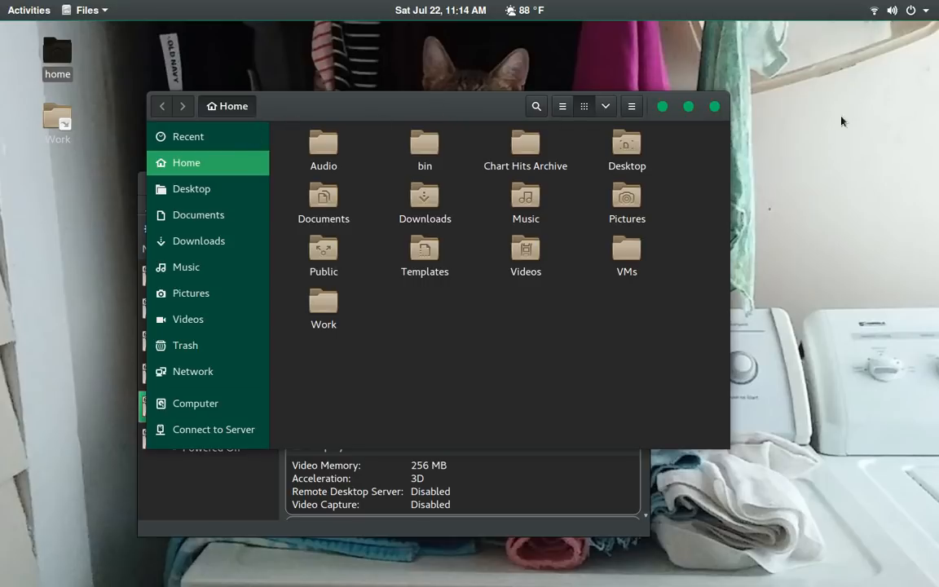
{"action": "mouse_move", "coordinate": [724, 120]}
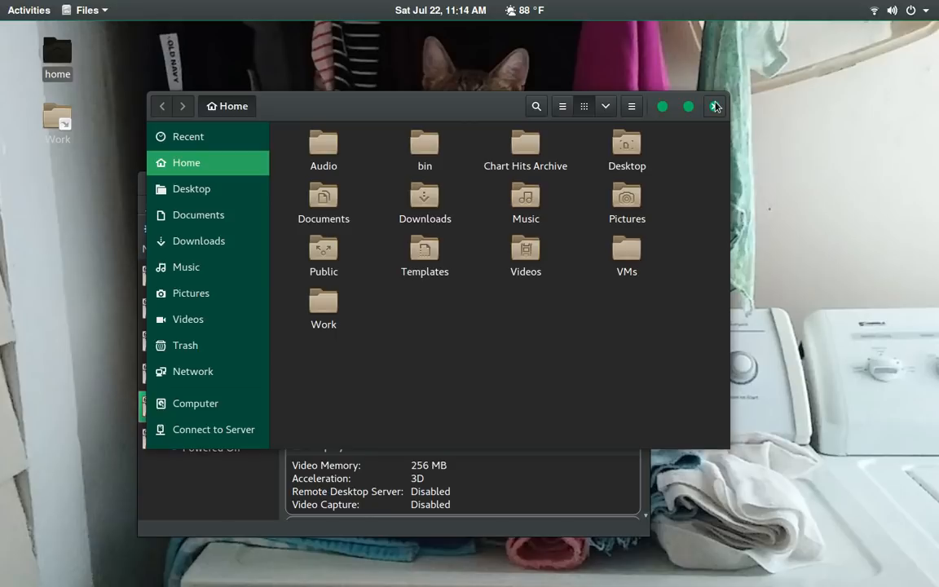
{"action": "left_click", "coordinate": [714, 106]}
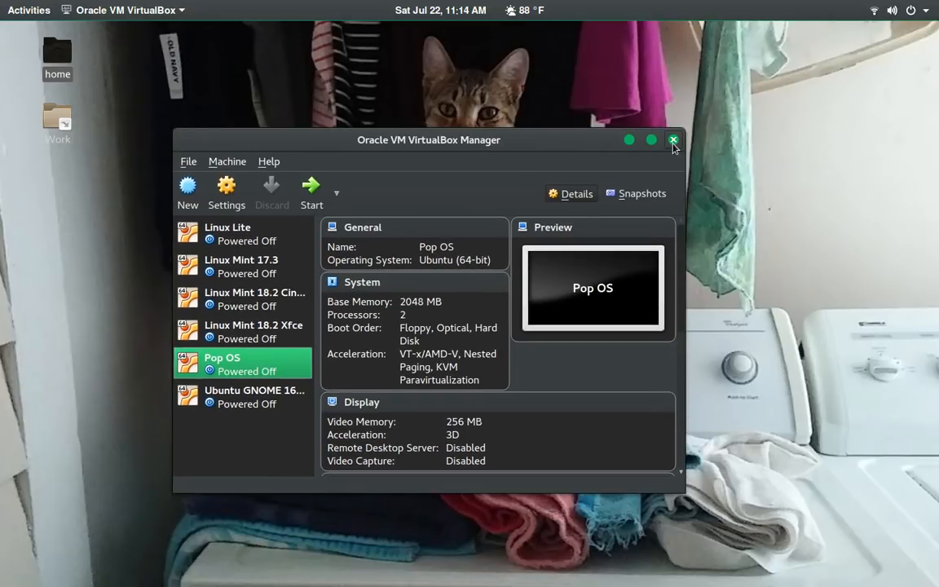
- Close VirtualBox Manager so the Disks window with the 1.0 TB Block Device is in front
{"action": "left_click", "coordinate": [674, 141]}
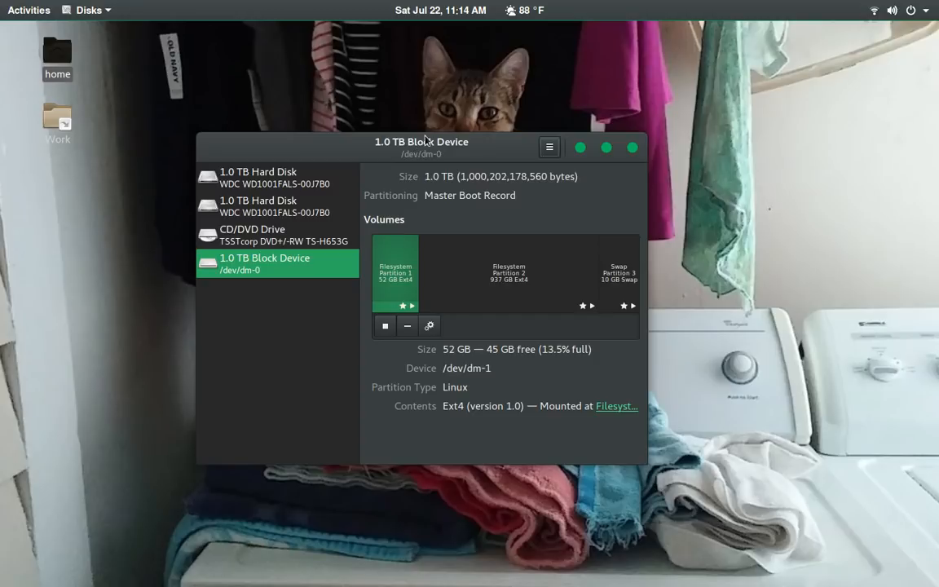
{"action": "mouse_move", "coordinate": [632, 147]}
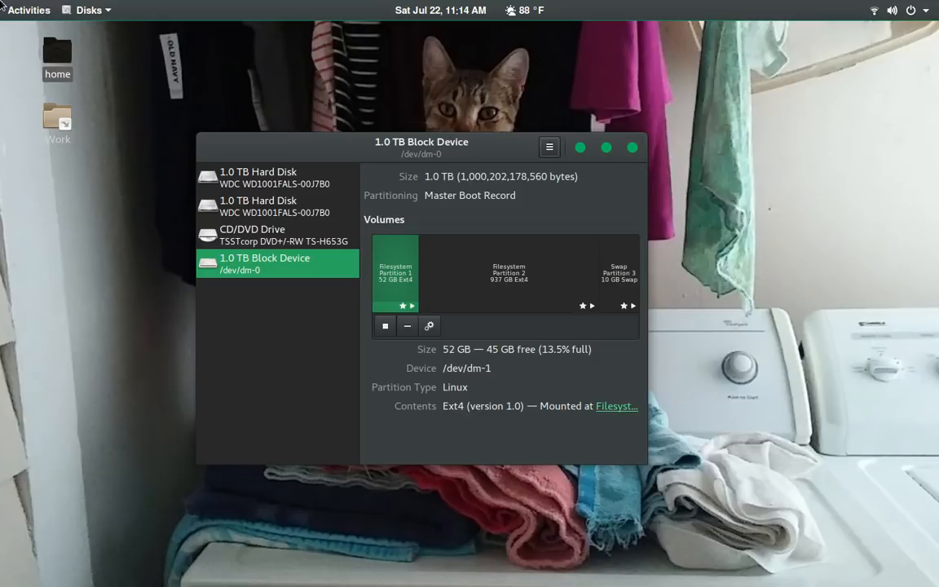
{"action": "mouse_move", "coordinate": [408, 49]}
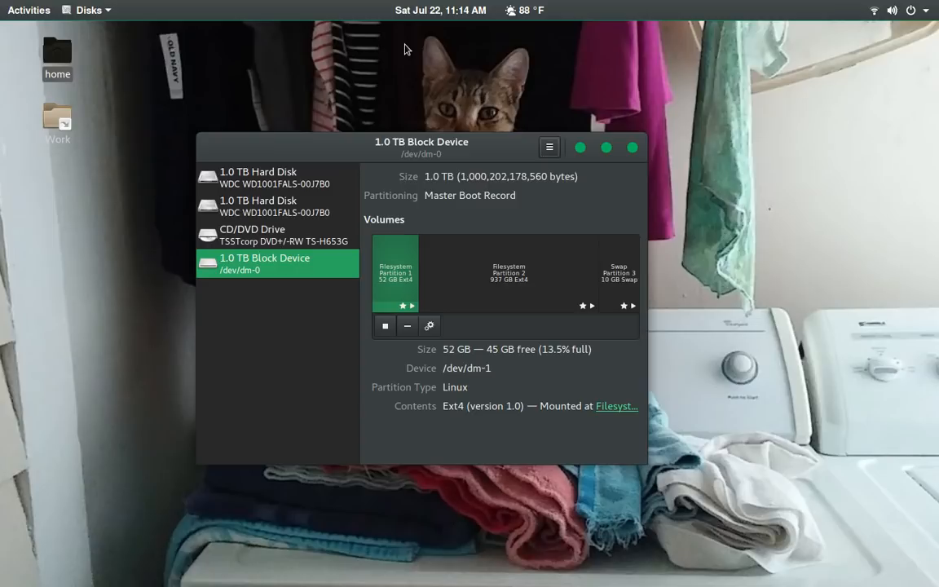
{"action": "mouse_move", "coordinate": [420, 186]}
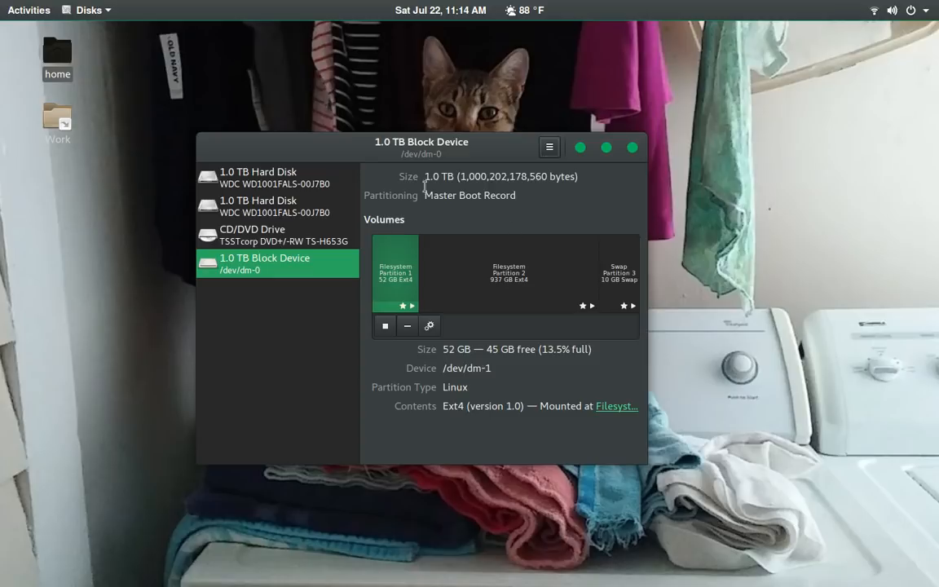
{"action": "mouse_move", "coordinate": [633, 146]}
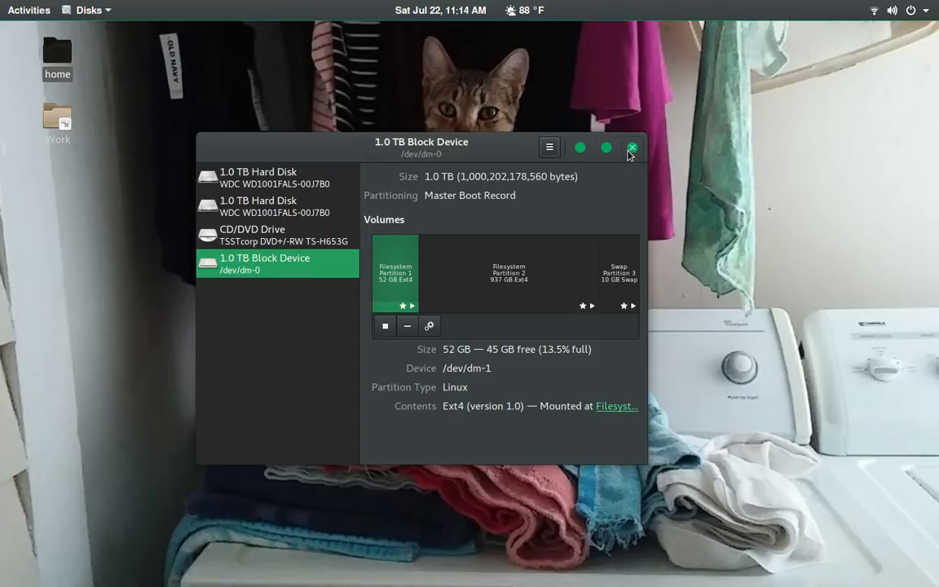
{"action": "mouse_move", "coordinate": [623, 157]}
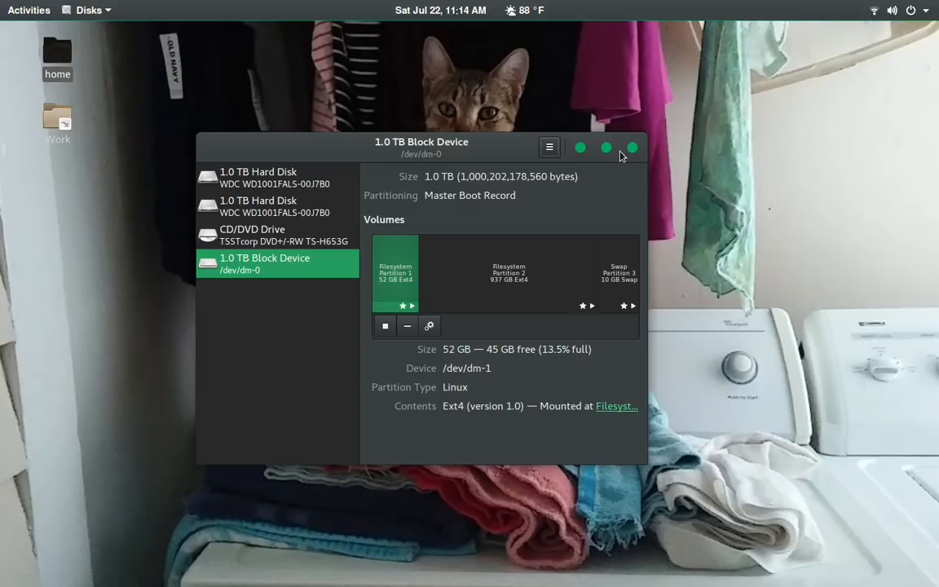
{"action": "mouse_move", "coordinate": [633, 147]}
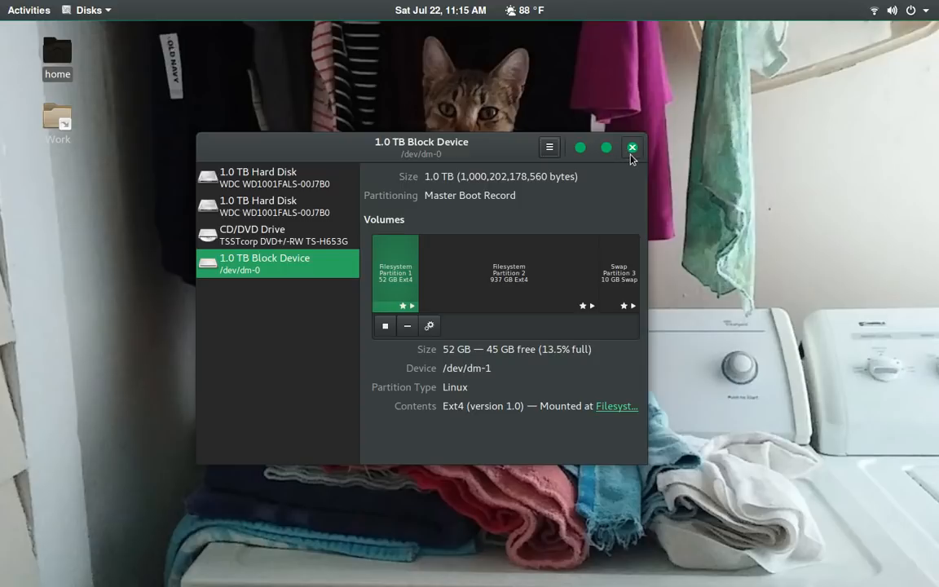
{"action": "mouse_move", "coordinate": [636, 159]}
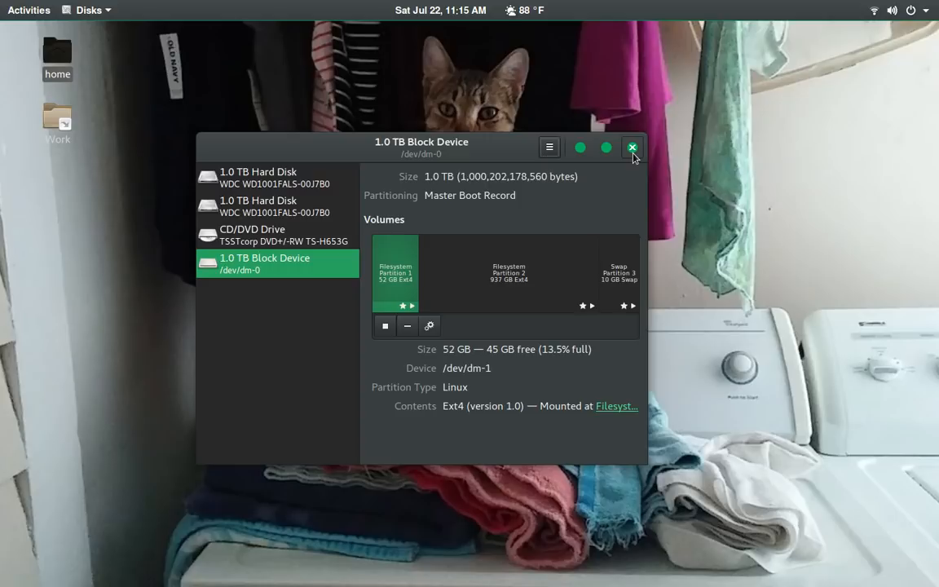
{"action": "left_click", "coordinate": [30, 10]}
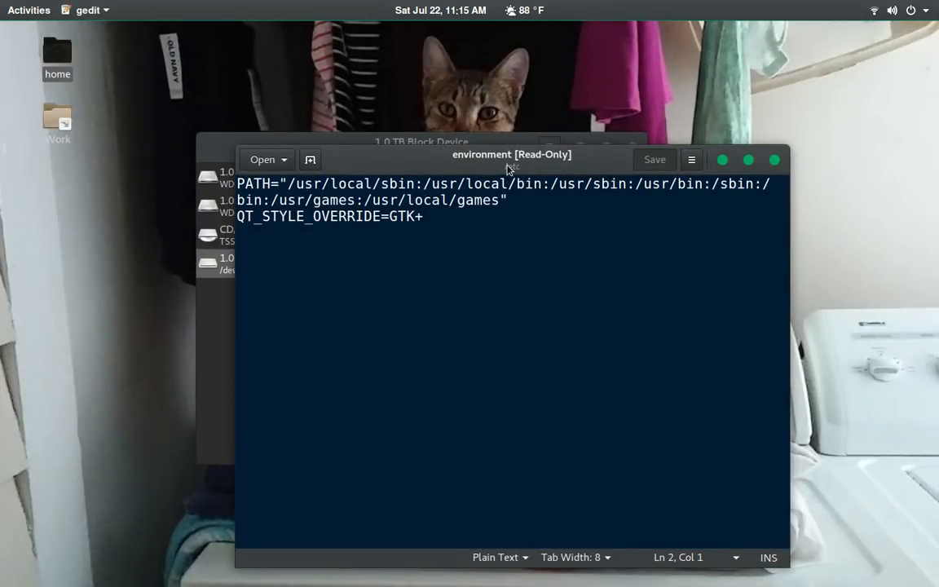
- Move the environment file window up and left over the Disks window
{"action": "left_click_drag", "start_coordinate": [512, 153], "coordinate": [482, 89]}
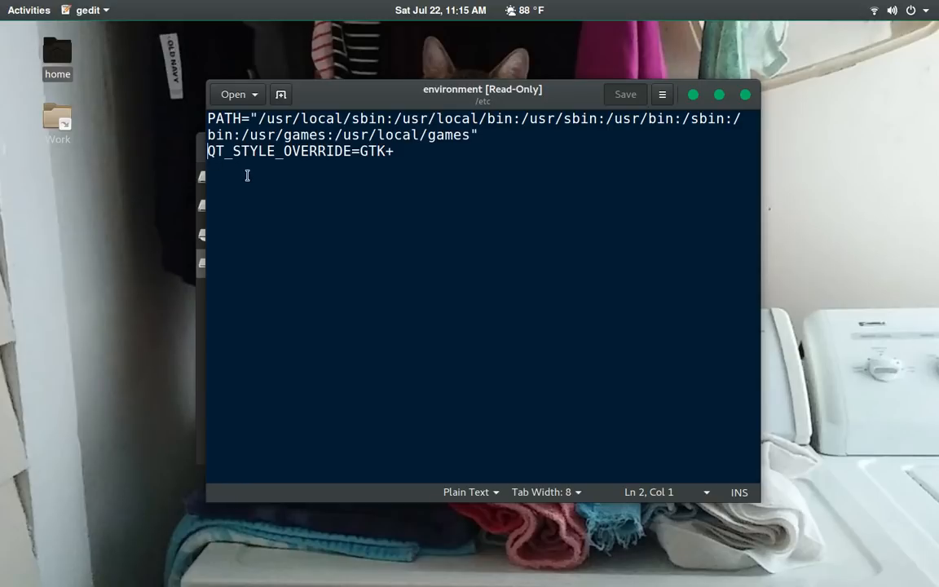
{"action": "mouse_move", "coordinate": [313, 168]}
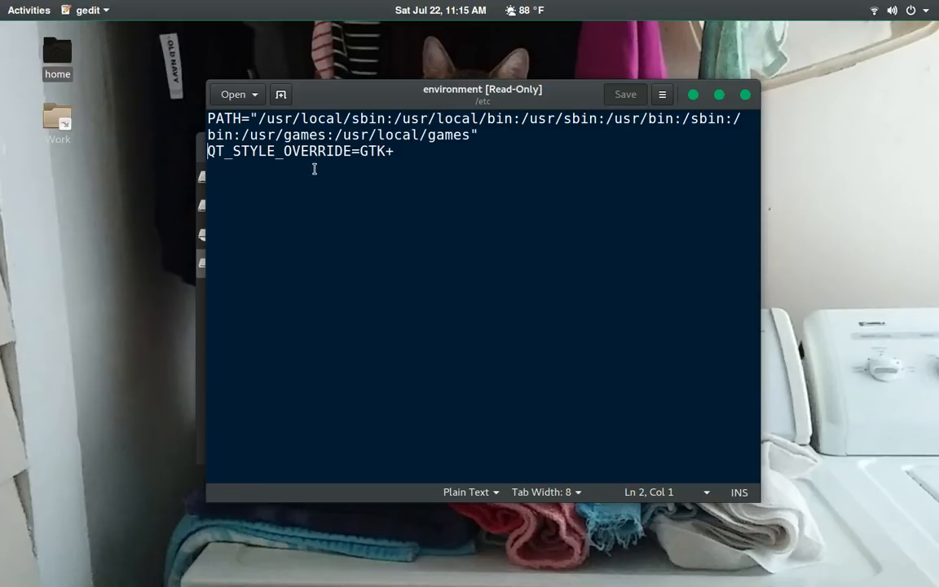
{"action": "mouse_move", "coordinate": [350, 169]}
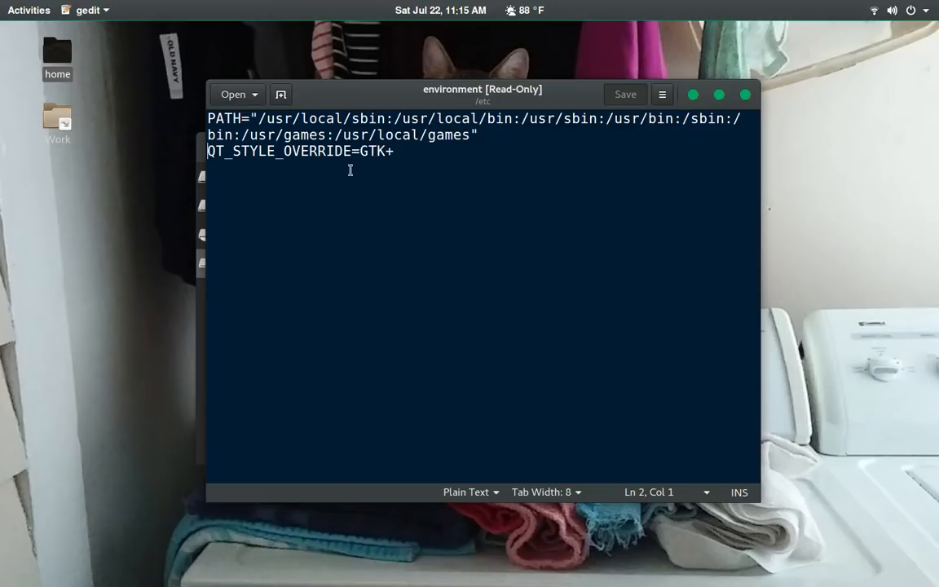
{"action": "mouse_move", "coordinate": [460, 123]}
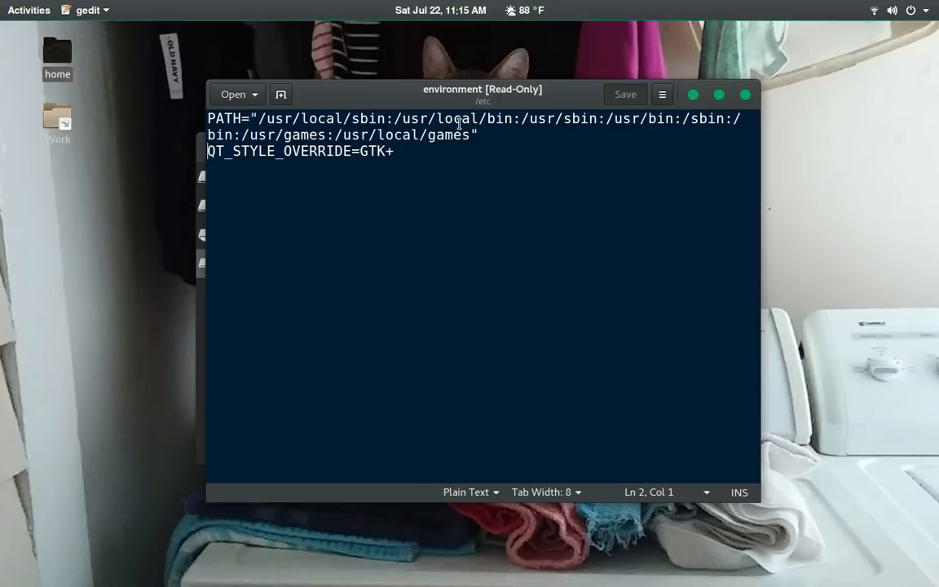
{"action": "mouse_move", "coordinate": [196, 202]}
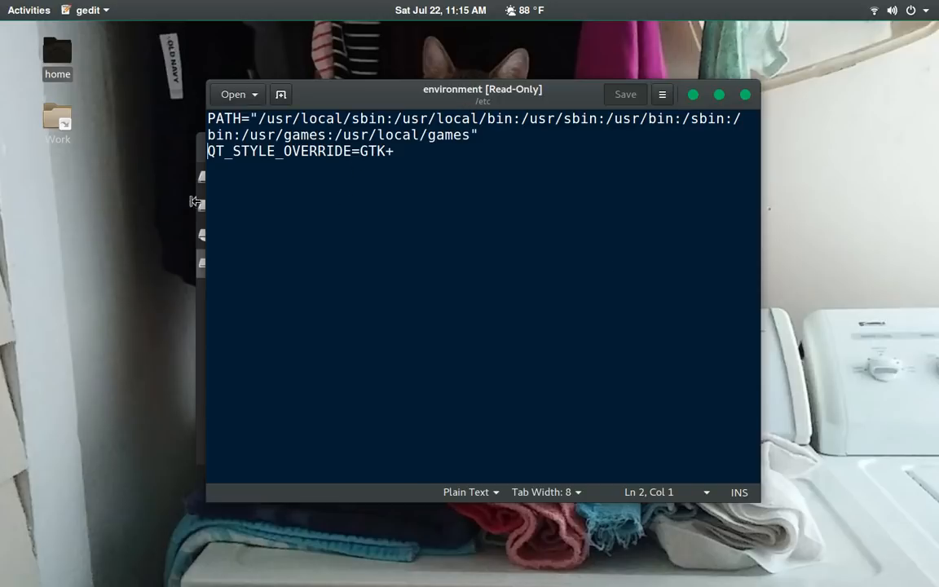
{"action": "mouse_move", "coordinate": [375, 174]}
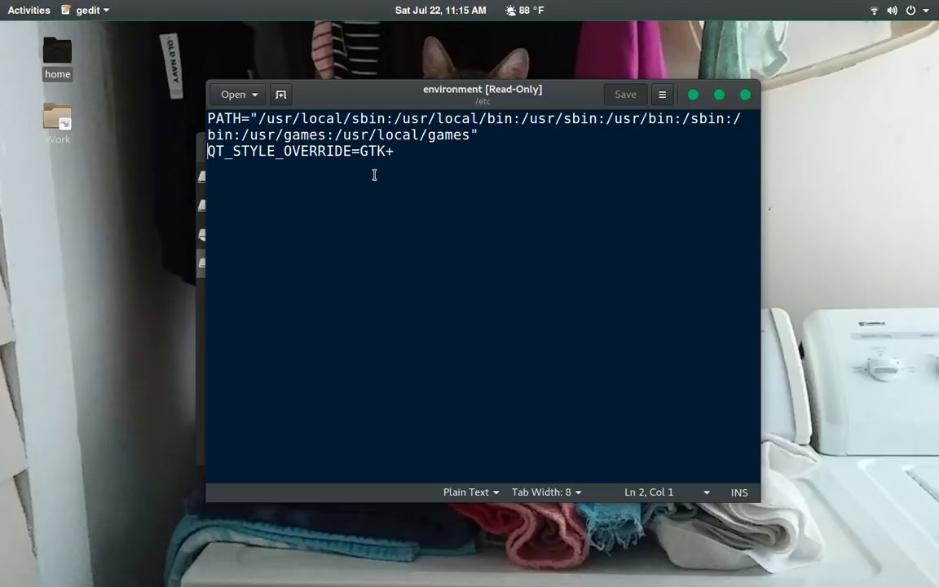
{"action": "mouse_move", "coordinate": [463, 108]}
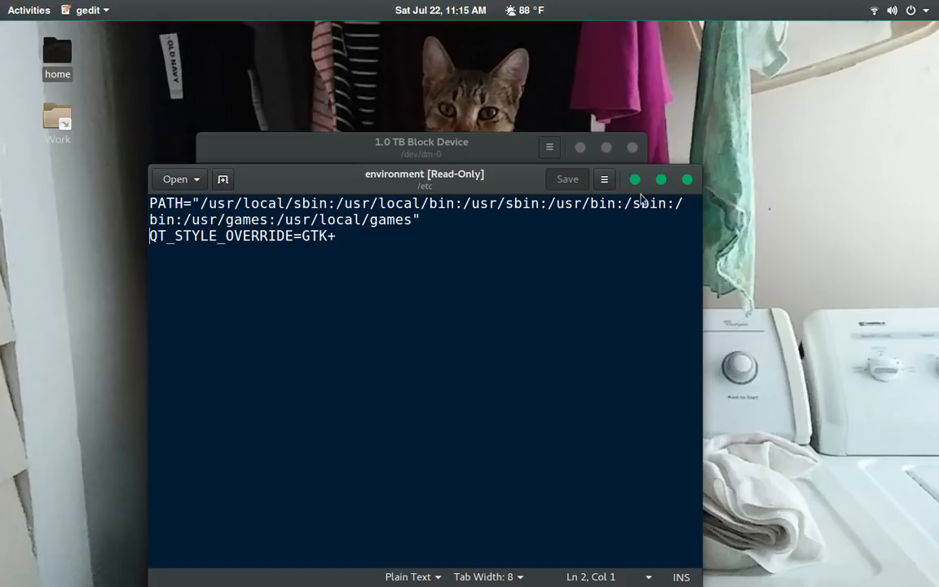
{"action": "mouse_move", "coordinate": [512, 186]}
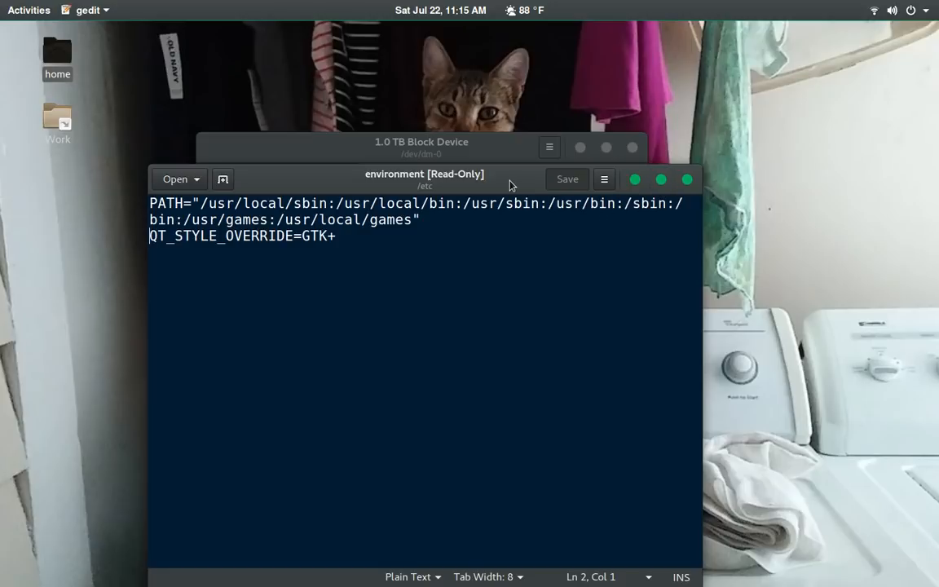
{"action": "mouse_move", "coordinate": [636, 167]}
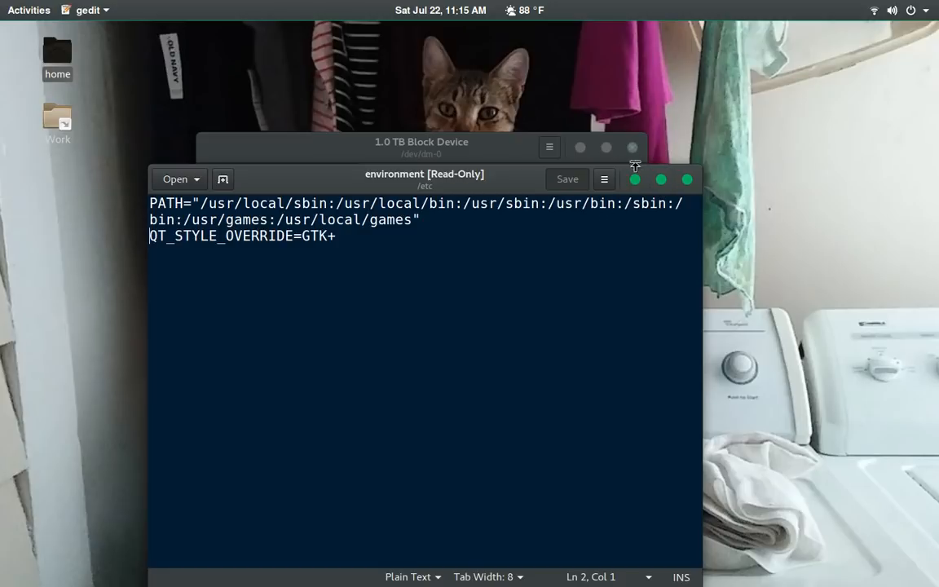
{"action": "mouse_move", "coordinate": [354, 261]}
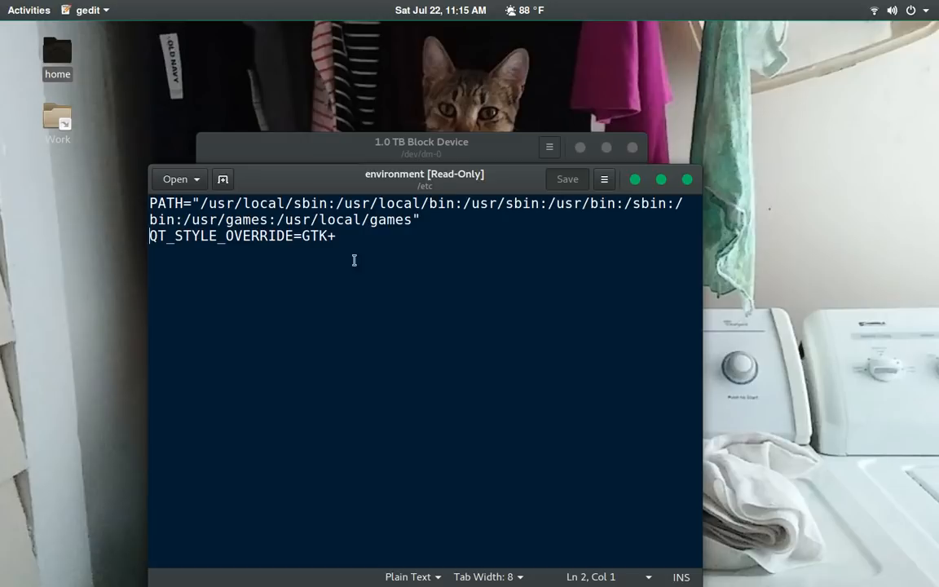
{"action": "mouse_move", "coordinate": [322, 257]}
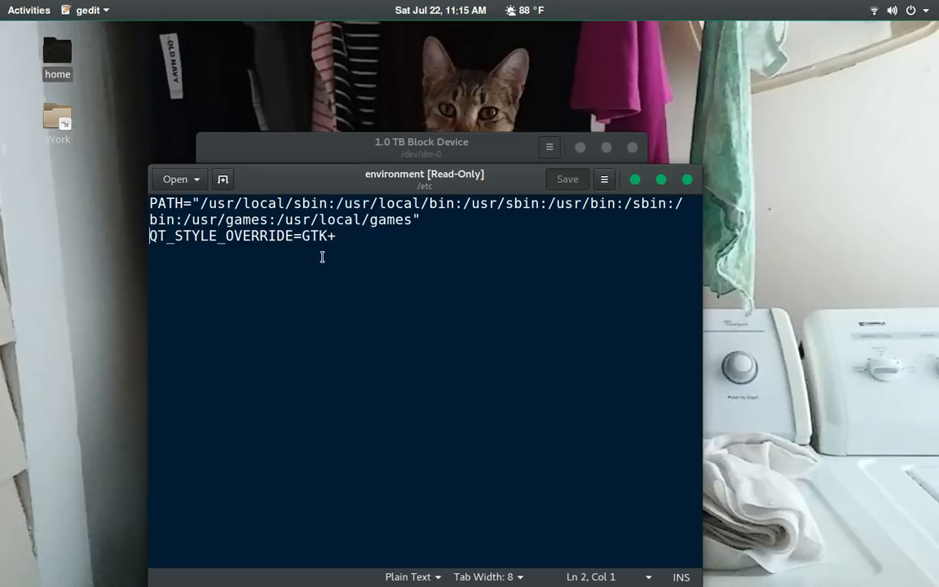
{"action": "mouse_move", "coordinate": [590, 381]}
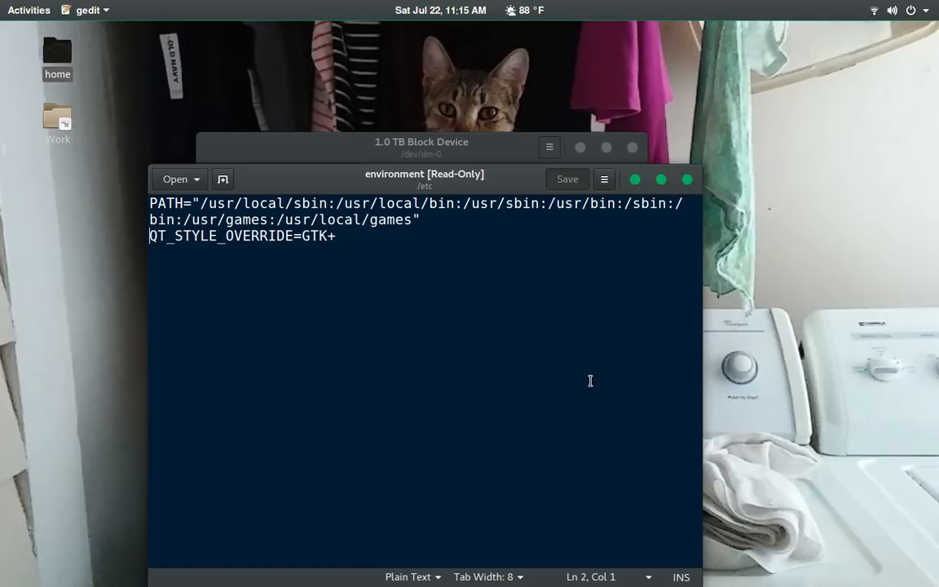
{"action": "mouse_move", "coordinate": [678, 212]}
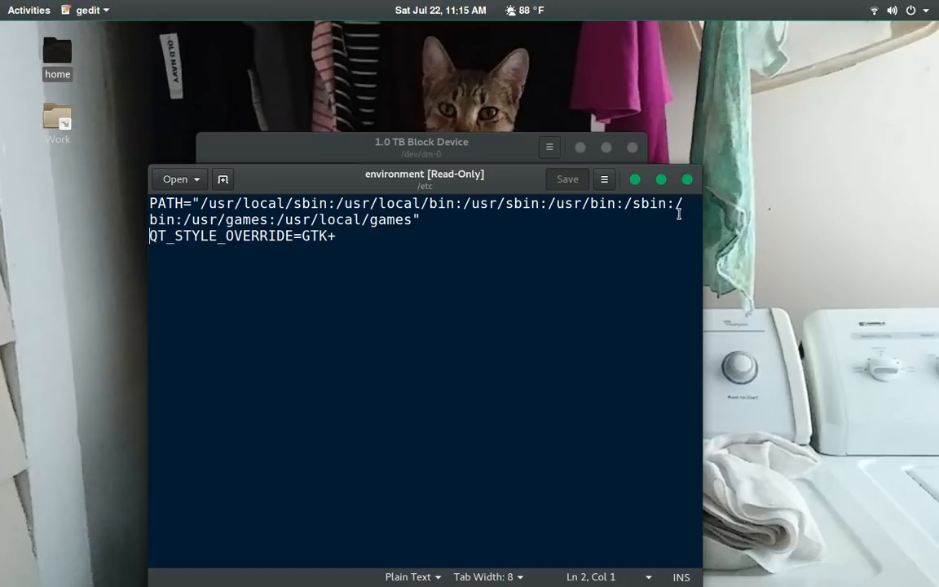
{"action": "mouse_move", "coordinate": [688, 179]}
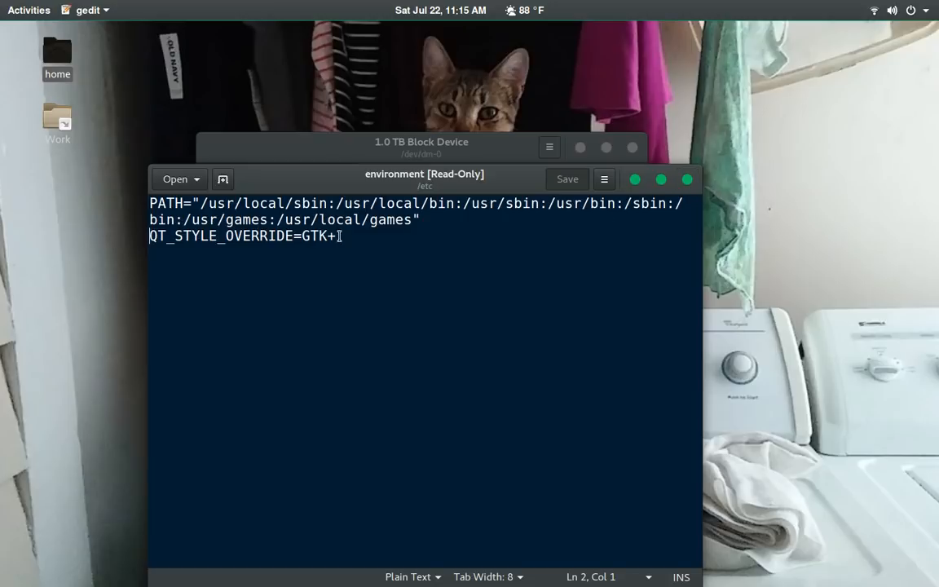
{"action": "mouse_move", "coordinate": [688, 179]}
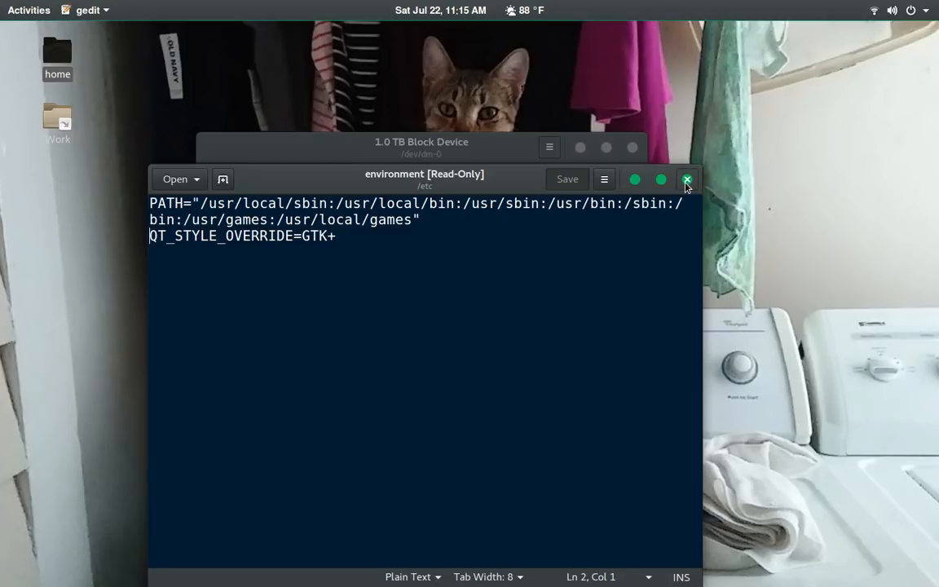
- Close the environment file editor and then the disk overview window
{"action": "left_click", "coordinate": [688, 179]}
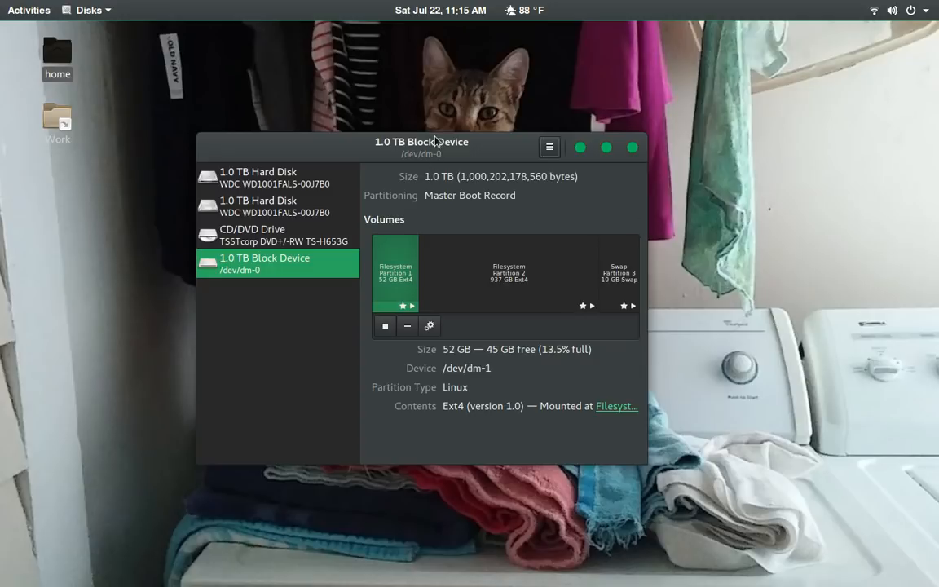
{"action": "mouse_move", "coordinate": [453, 129]}
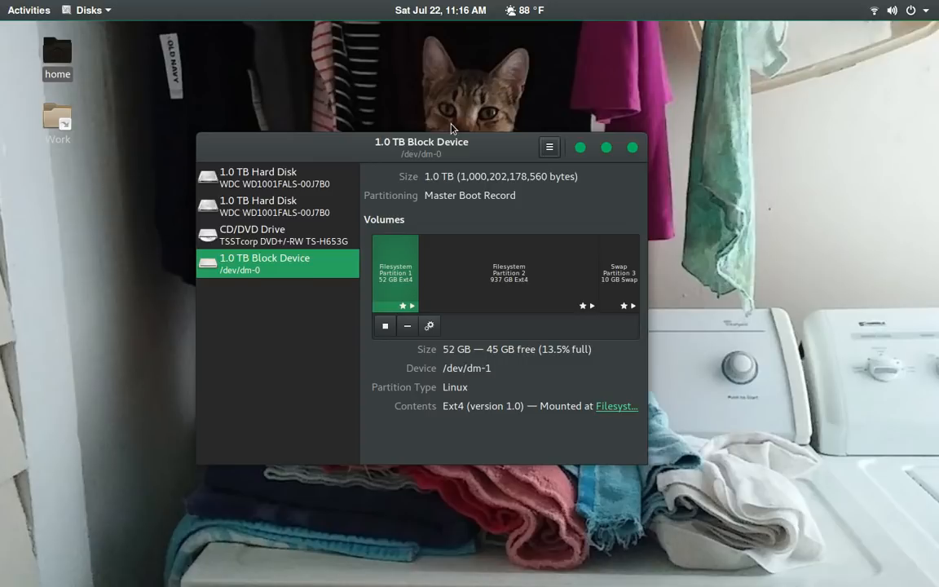
{"action": "mouse_move", "coordinate": [320, 157]}
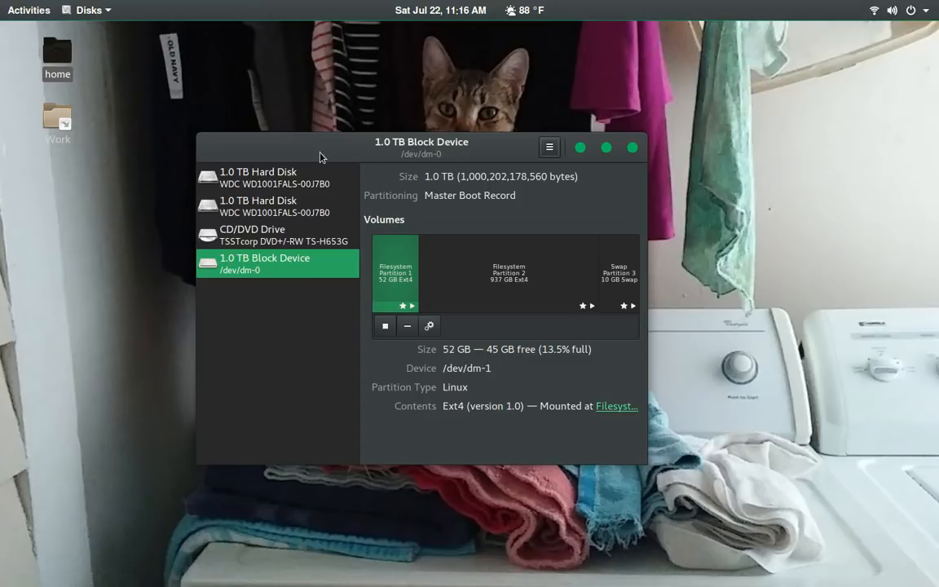
{"action": "mouse_move", "coordinate": [483, 85]}
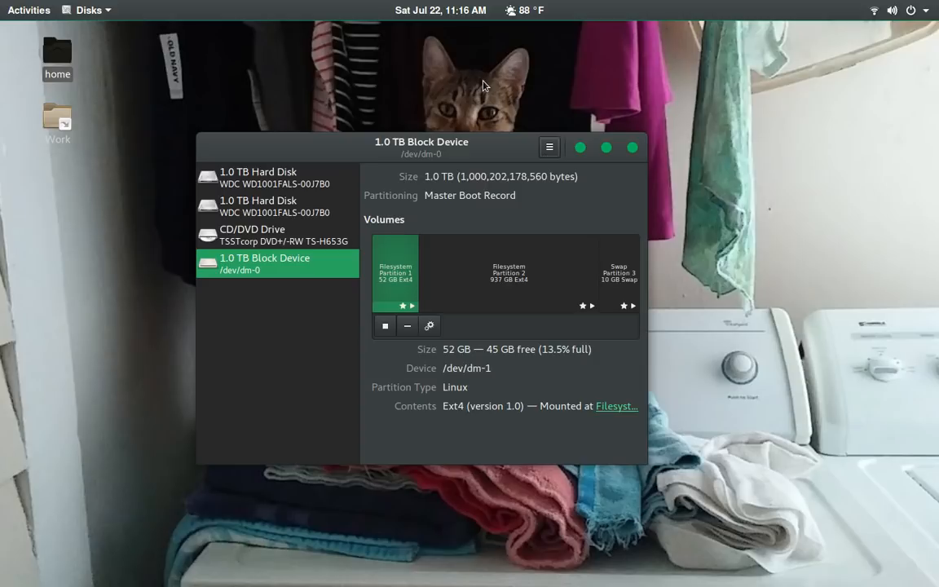
{"action": "mouse_move", "coordinate": [259, 36]}
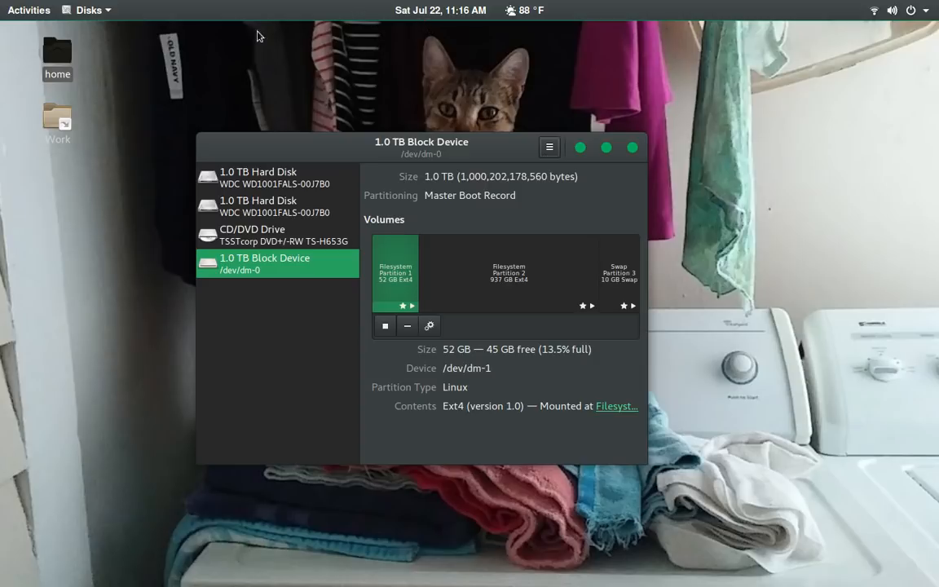
{"action": "mouse_move", "coordinate": [427, 139]}
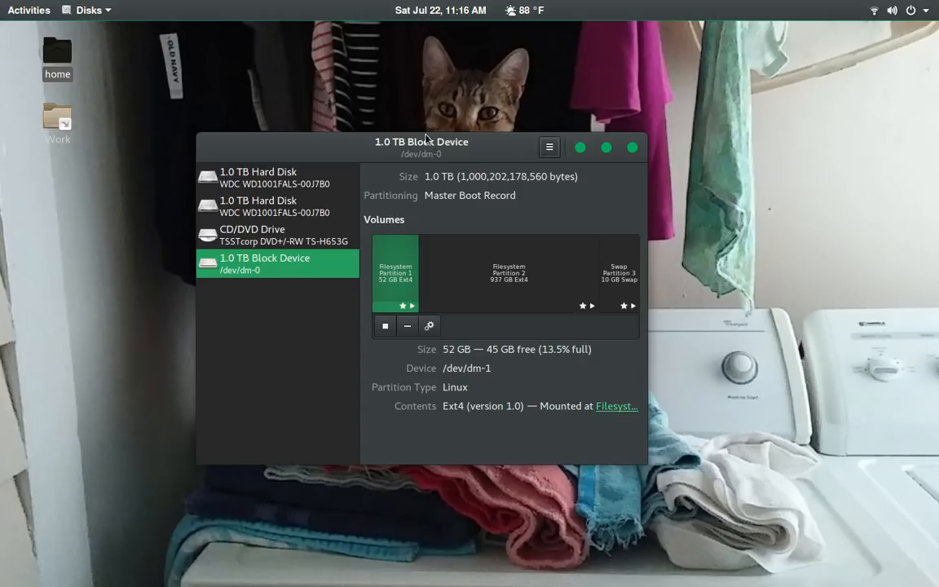
{"action": "mouse_move", "coordinate": [583, 167]}
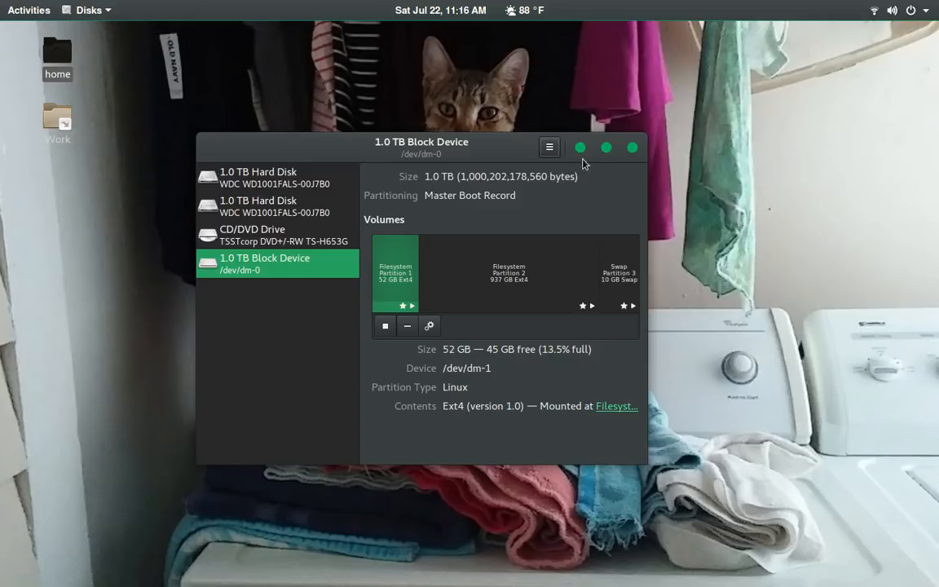
{"action": "mouse_move", "coordinate": [633, 146]}
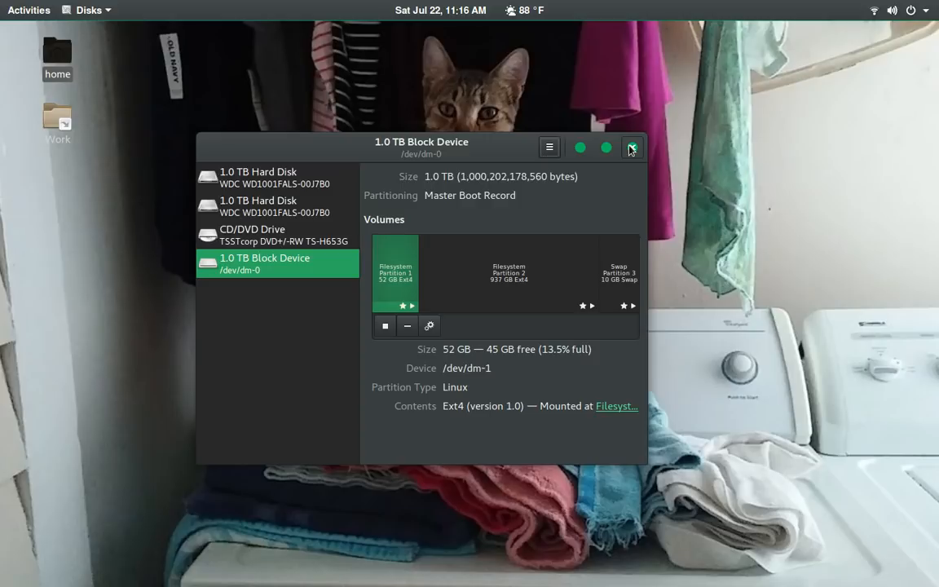
{"action": "mouse_move", "coordinate": [631, 161]}
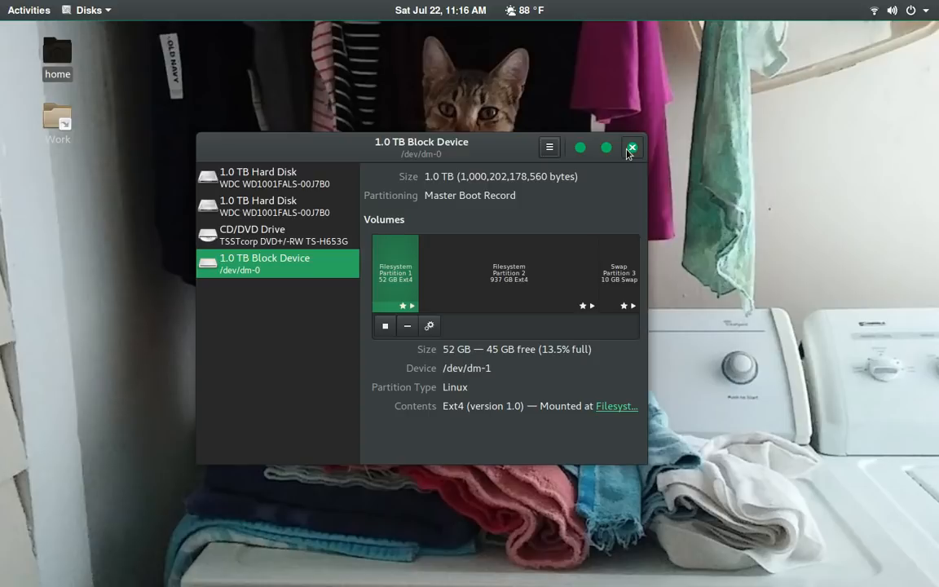
{"action": "left_click", "coordinate": [633, 147]}
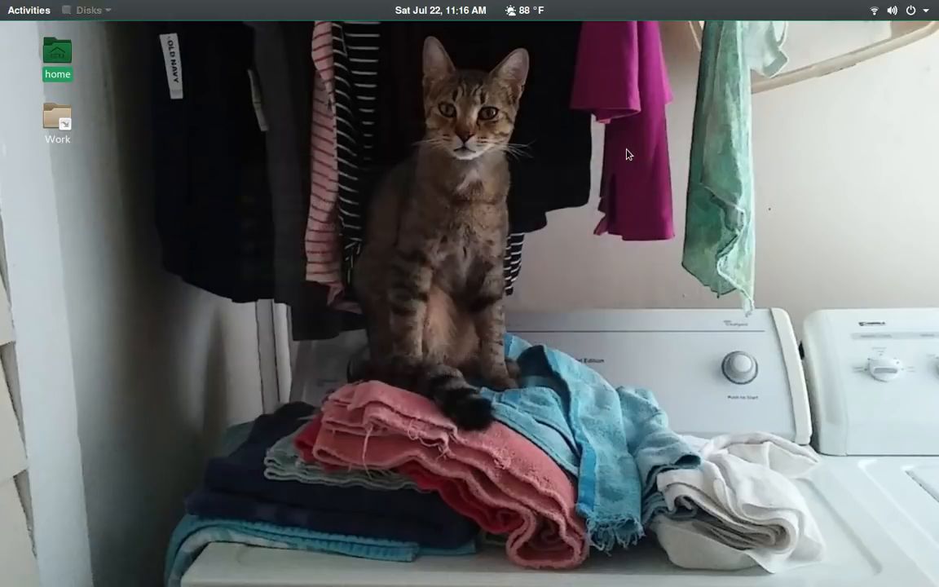
{"action": "mouse_move", "coordinate": [98, 140]}
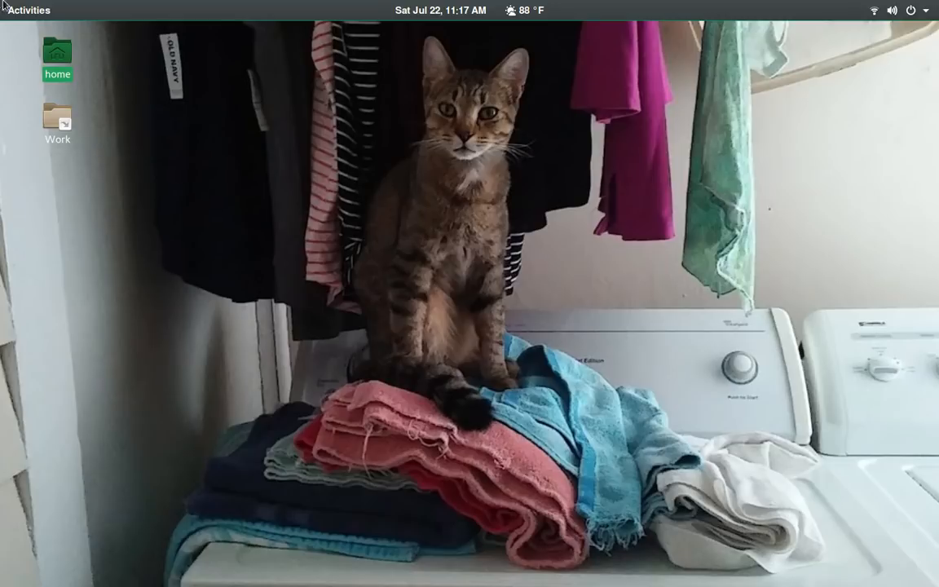
{"action": "double_click", "coordinate": [57, 50]}
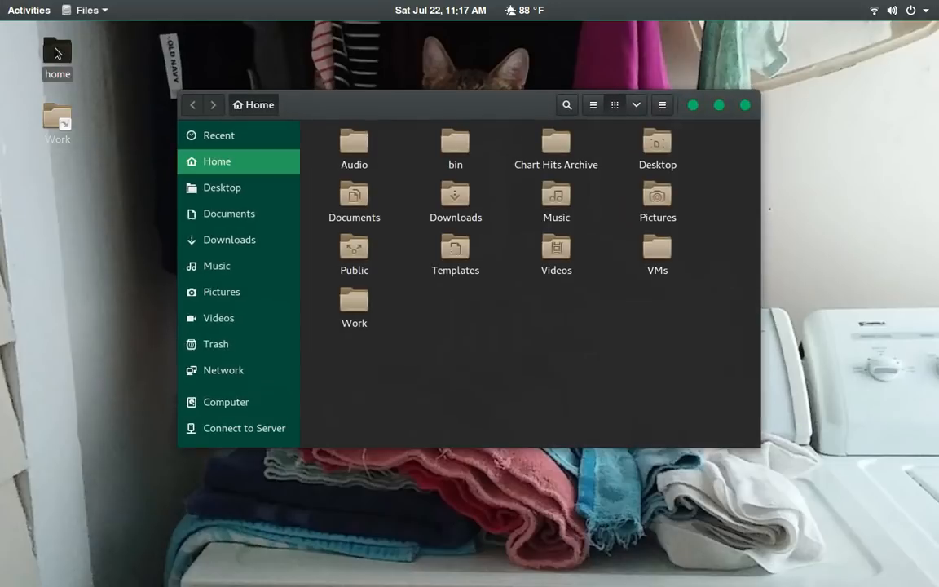
{"action": "mouse_move", "coordinate": [407, 107]}
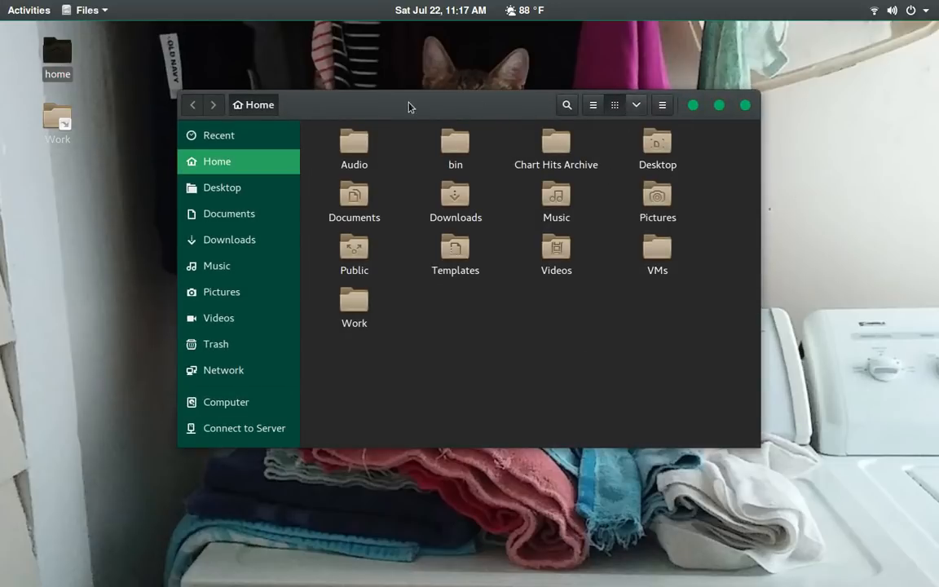
{"action": "mouse_move", "coordinate": [411, 119]}
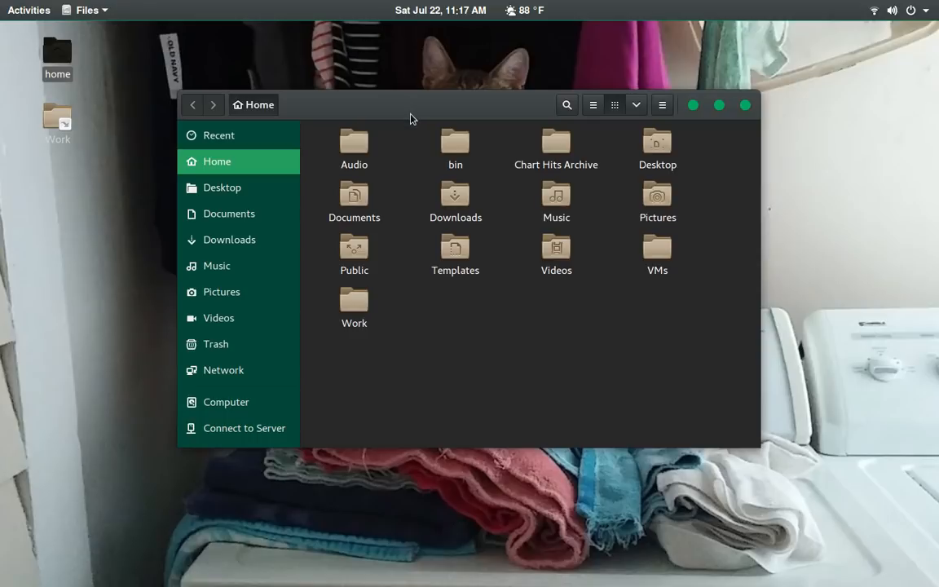
{"action": "mouse_move", "coordinate": [438, 173]}
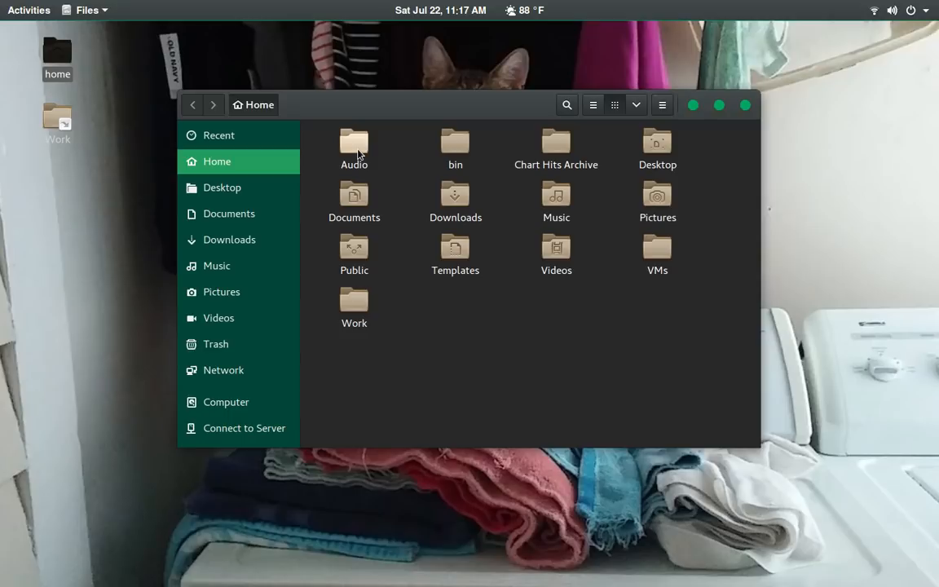
{"action": "double_click", "coordinate": [354, 144]}
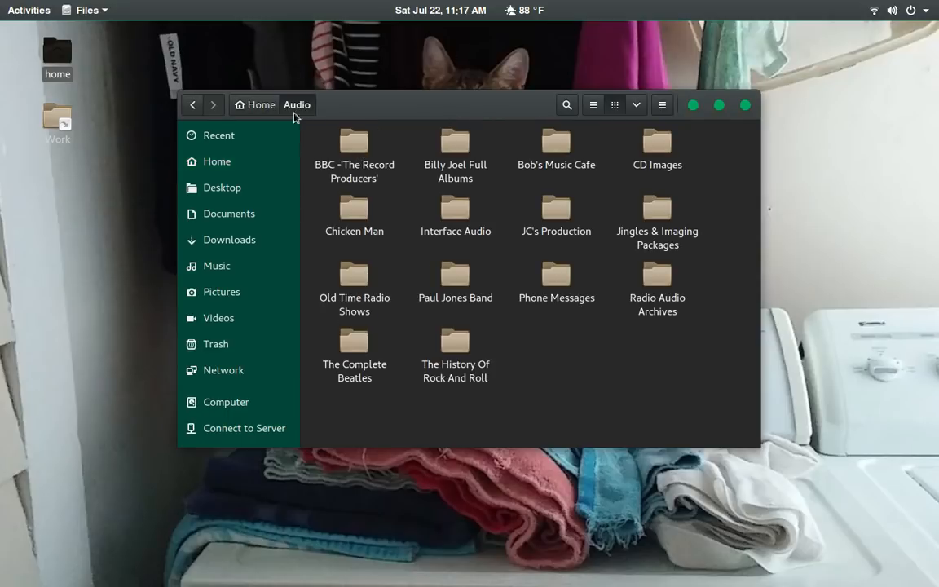
{"action": "mouse_move", "coordinate": [514, 120]}
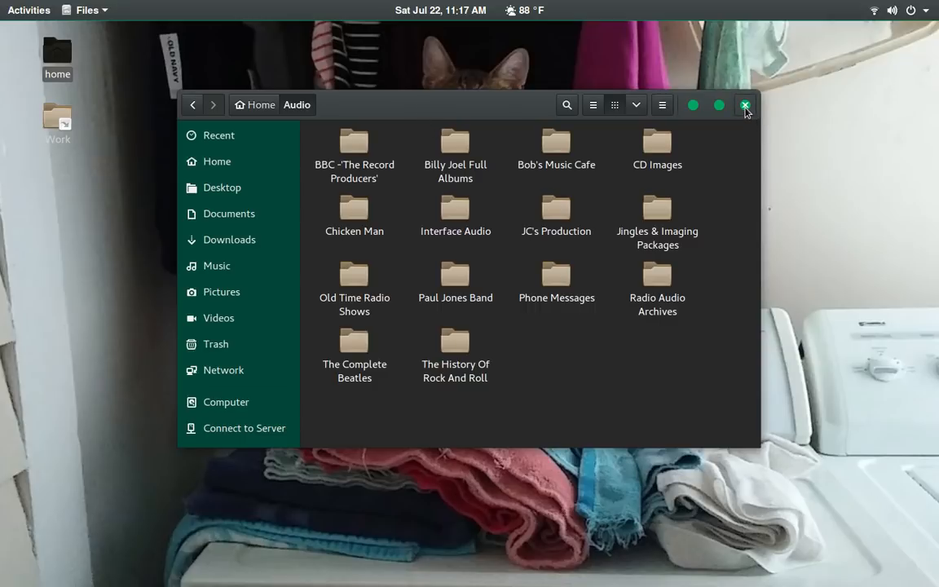
{"action": "mouse_move", "coordinate": [632, 7]}
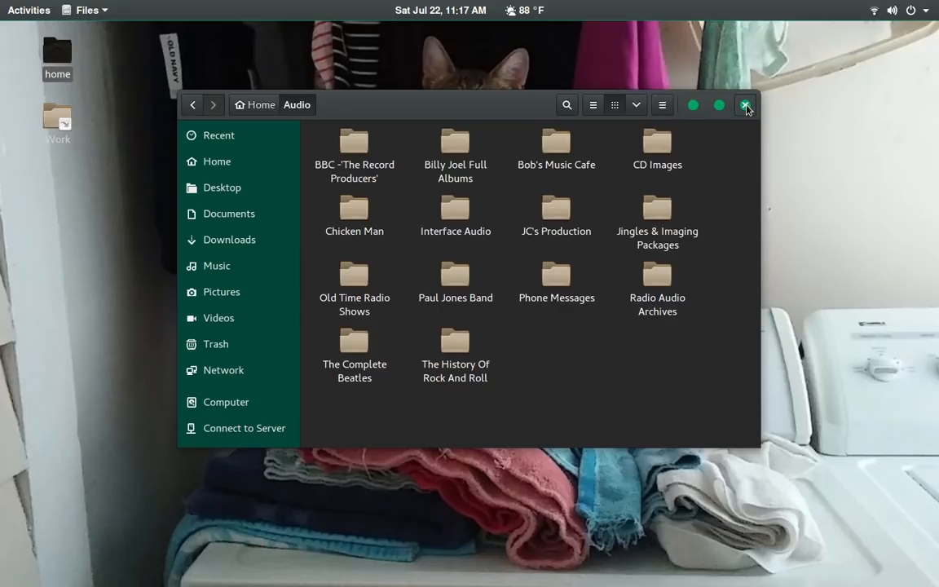
{"action": "left_click", "coordinate": [744, 105]}
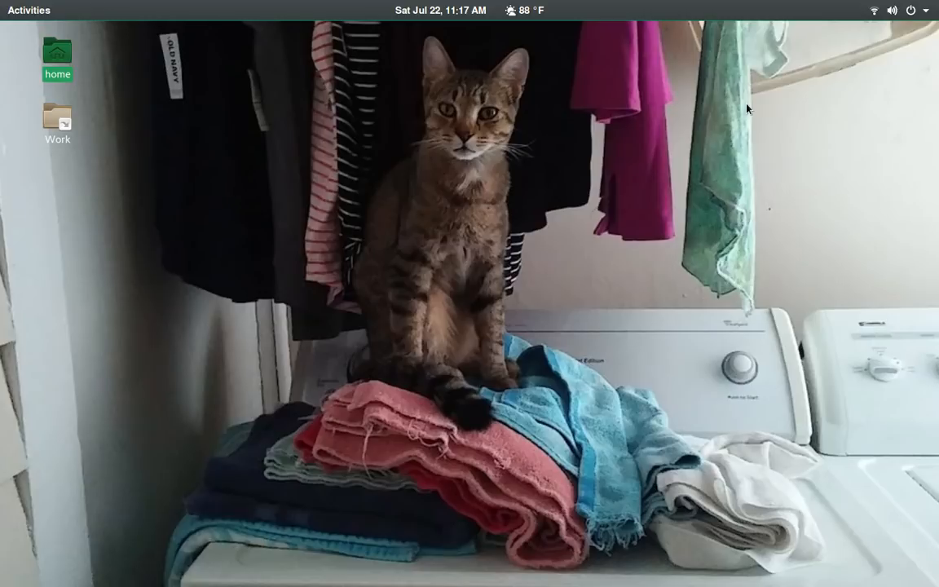